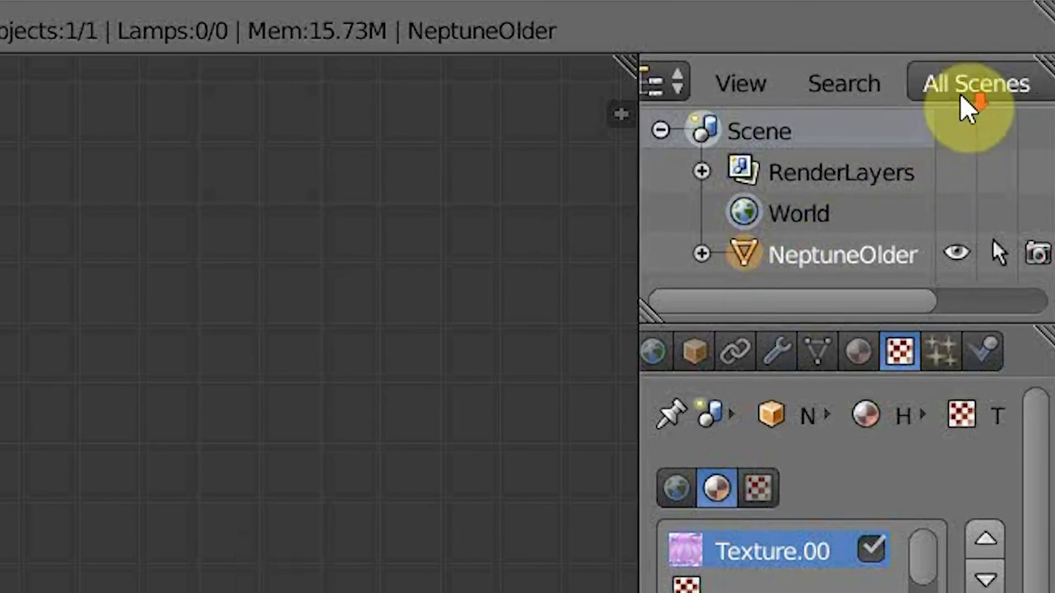
Make the hair texture a single-user copy and review NeptuneOlder's materials against the Textures folder
{"action": "left_click", "coordinate": [976, 82]}
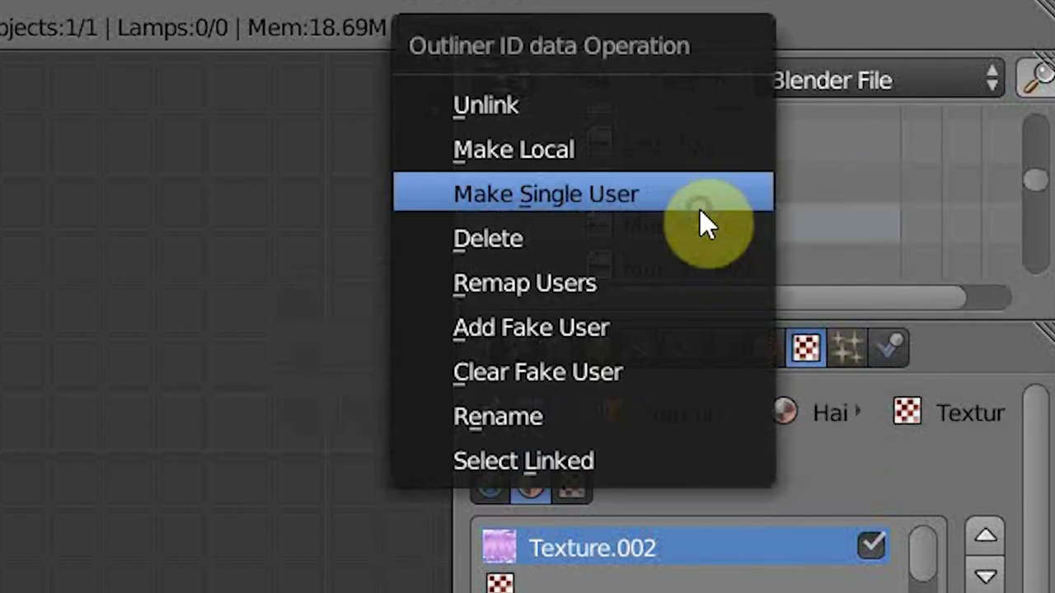
{"action": "left_click", "coordinate": [544, 194]}
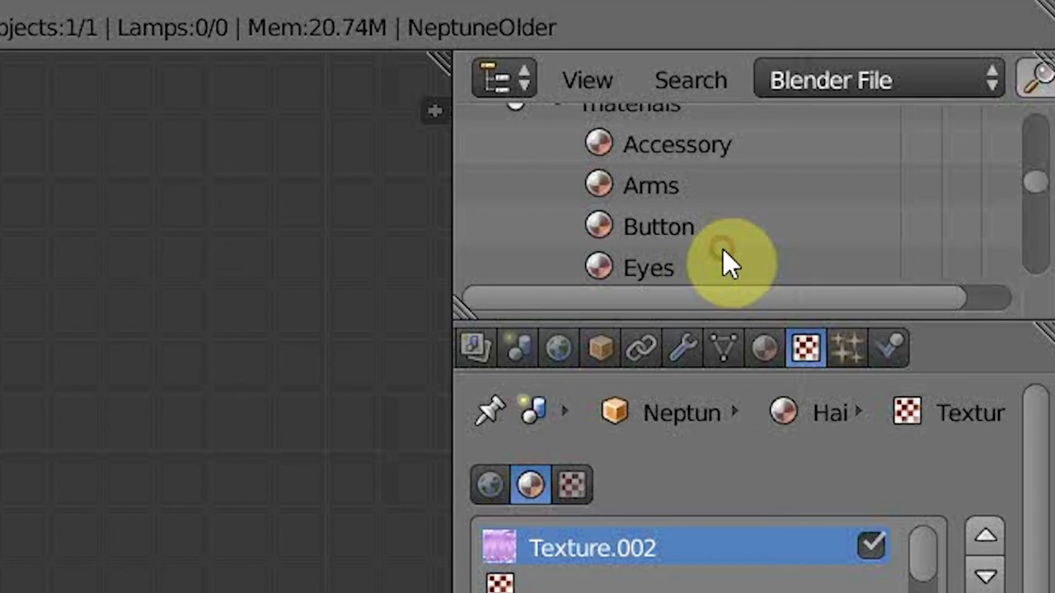
{"action": "scroll", "scroll_direction": "down", "scroll_amount": 3}
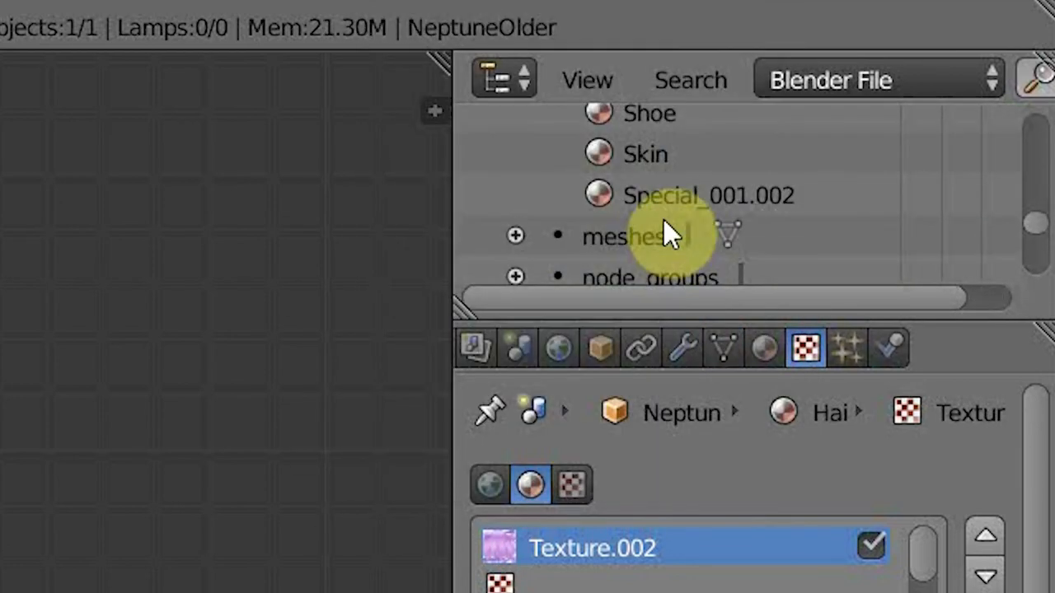
{"action": "left_click", "coordinate": [876, 79]}
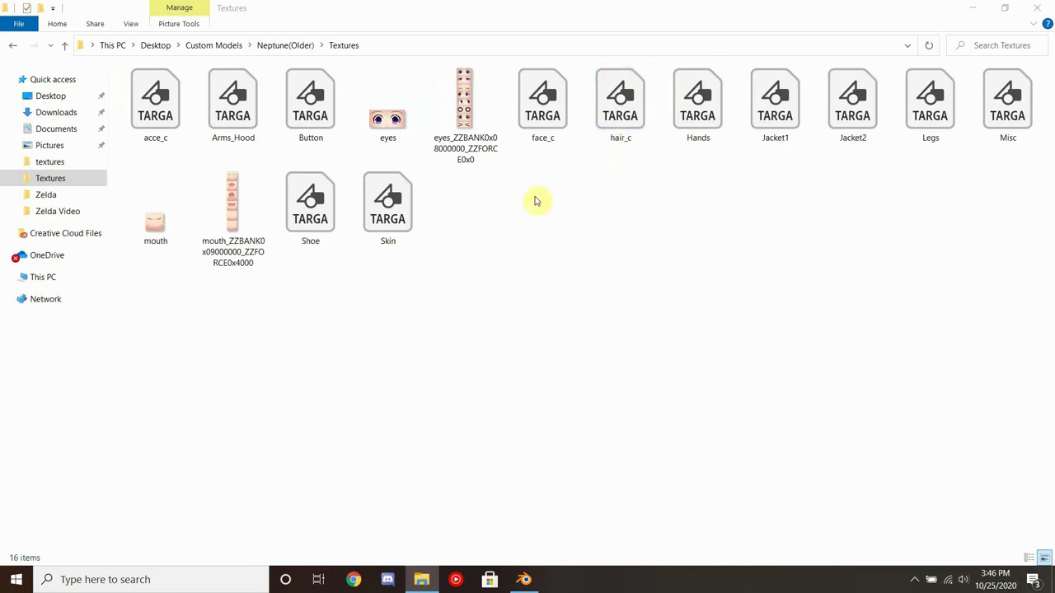
{"action": "left_click", "coordinate": [524, 580]}
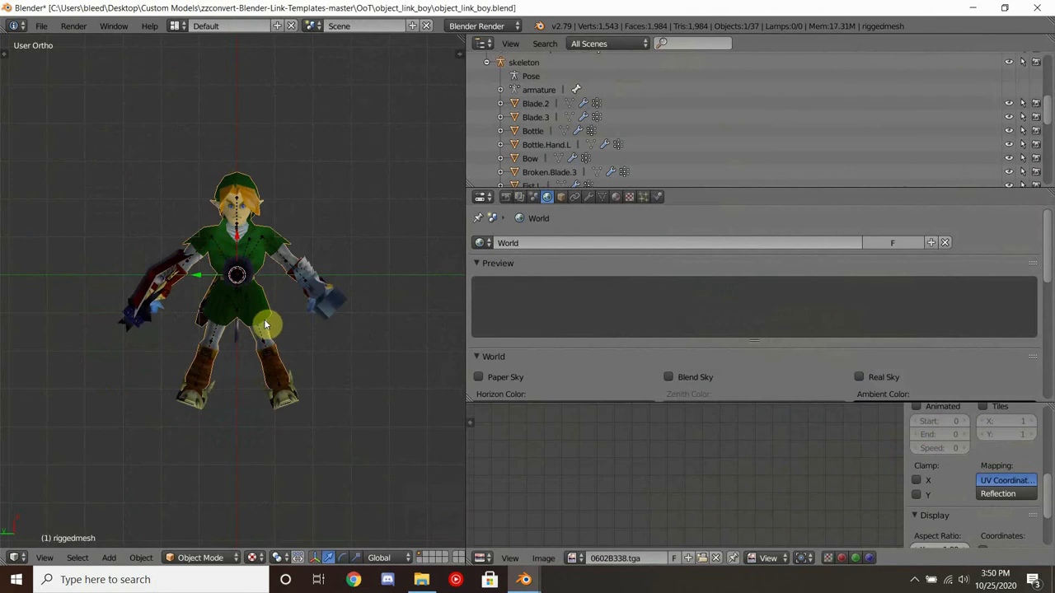
Copy the Link skeleton from object_link_boy.blend and paste it beside the NeptuneOlder mesh
{"action": "key", "text": "ctrl+c"}
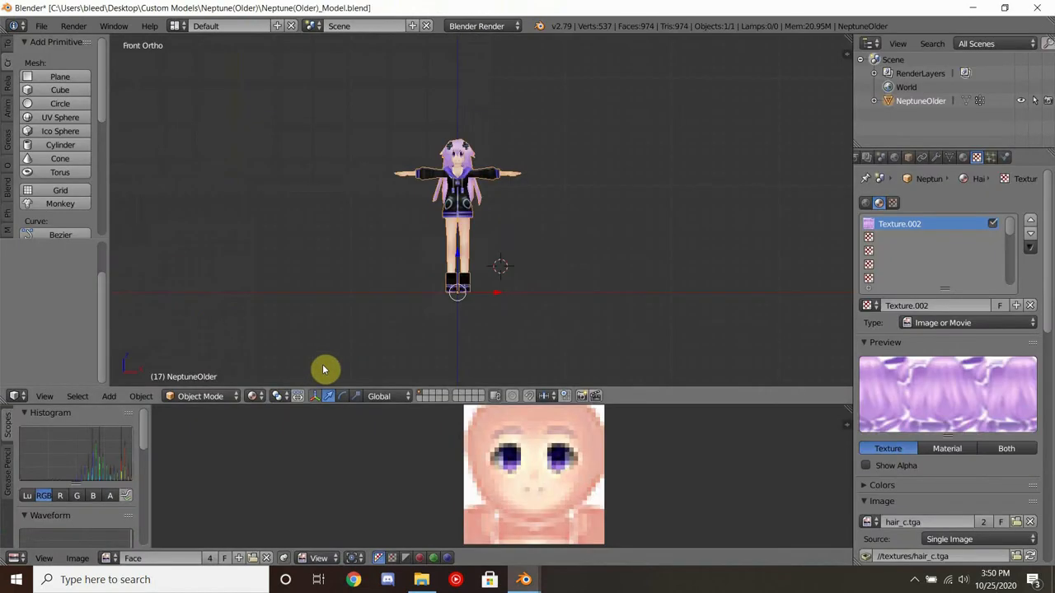
{"action": "key", "text": "ctrl+v"}
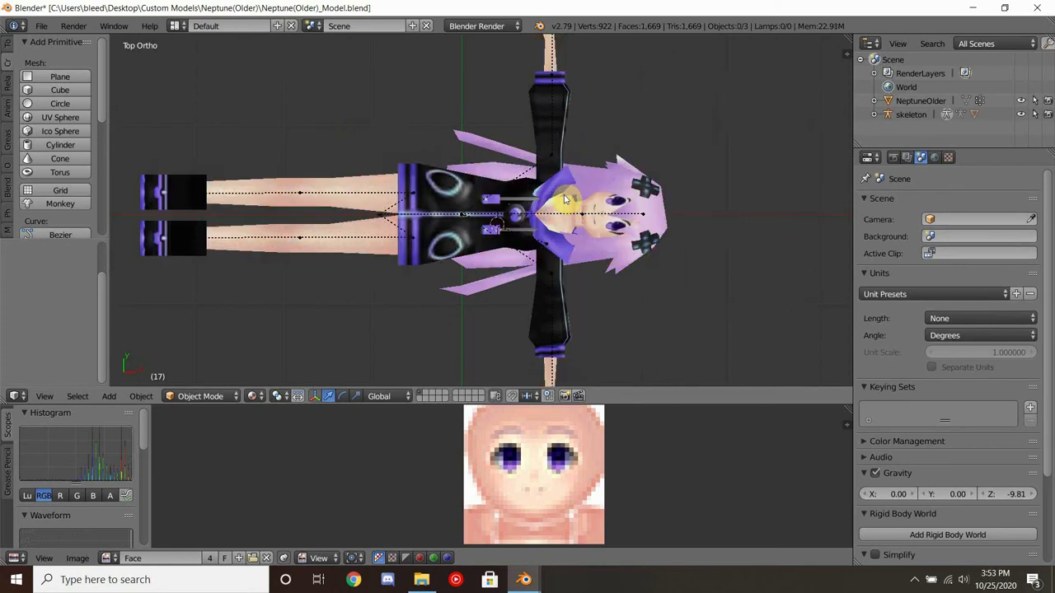
Delete all existing vertex groups on the NeptuneOlder mesh and add one fresh group
{"action": "key", "text": "Tab"}
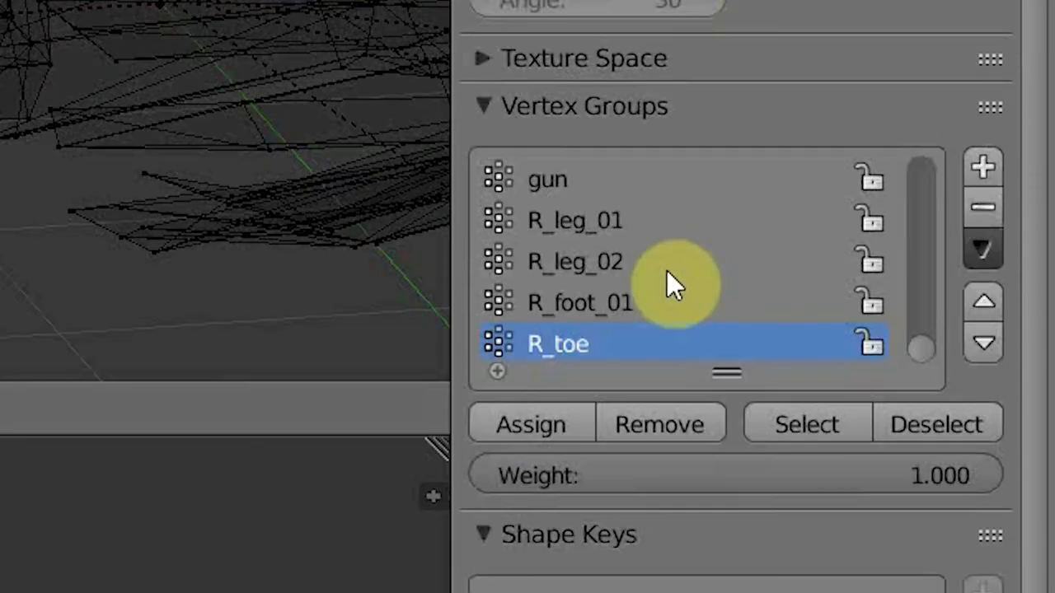
{"action": "scroll", "scroll_direction": "down", "scroll_amount": 3}
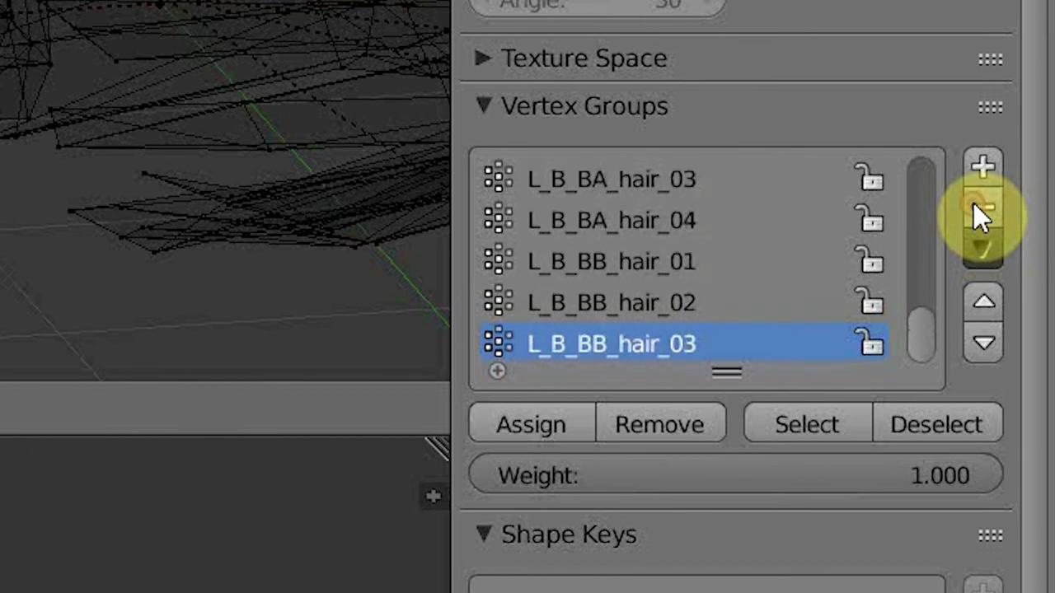
{"action": "left_click", "coordinate": [982, 211]}
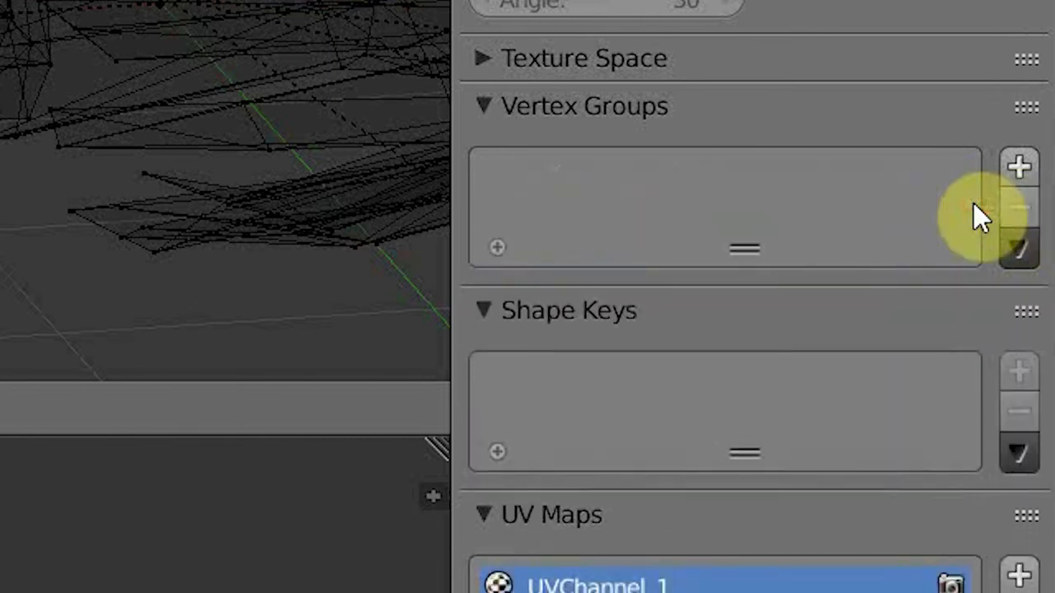
{"action": "left_click", "coordinate": [1019, 167]}
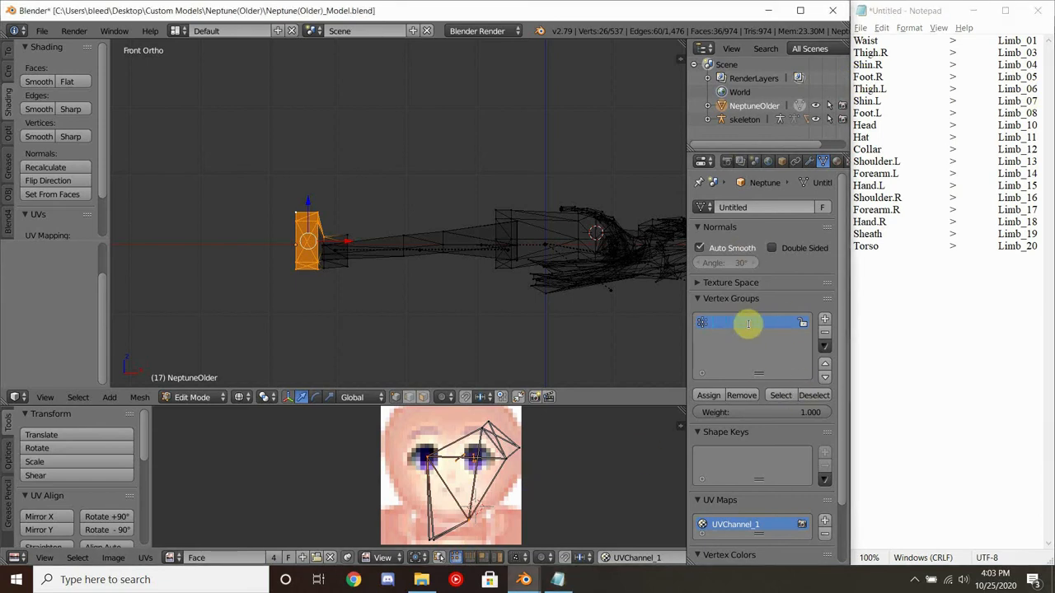
Create Limb-numbered groups such as Limb_01 and Limb_05 and select the Limb_05 vertices
{"action": "type", "text": "Limb_0"}
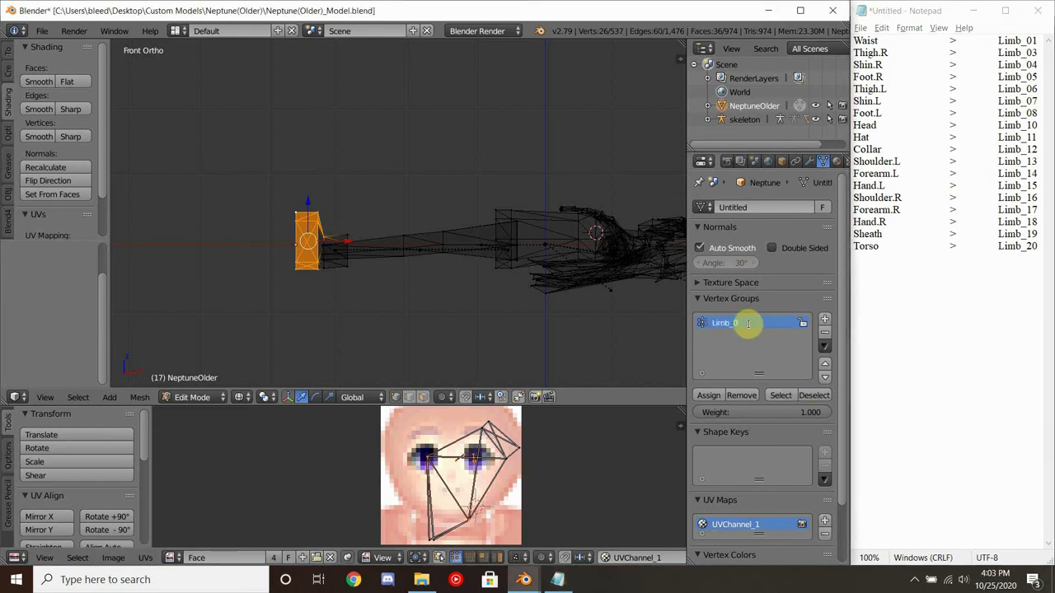
{"action": "left_click", "coordinate": [824, 320]}
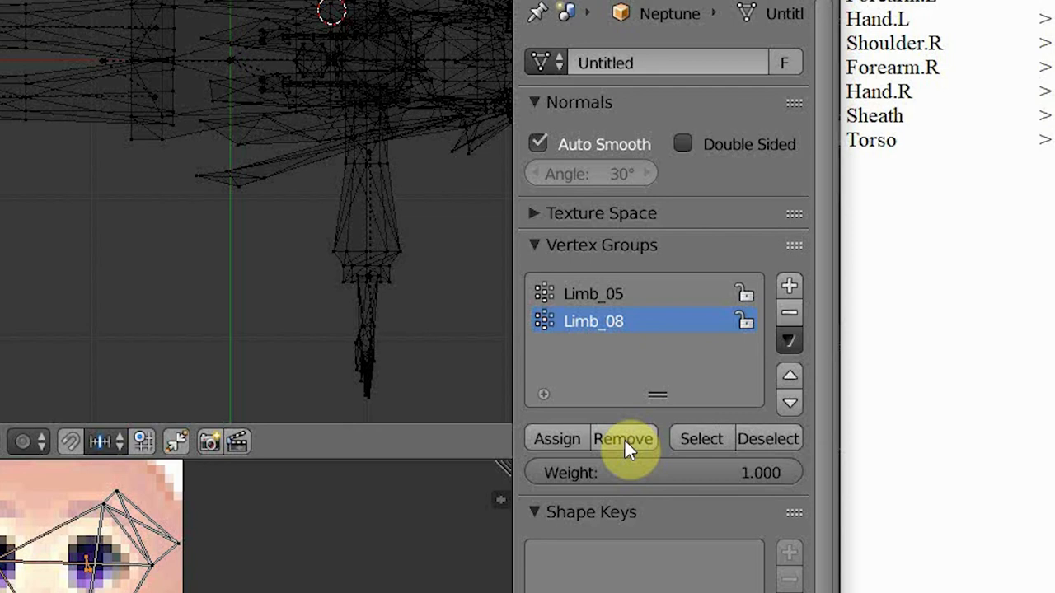
{"action": "left_click", "coordinate": [593, 293]}
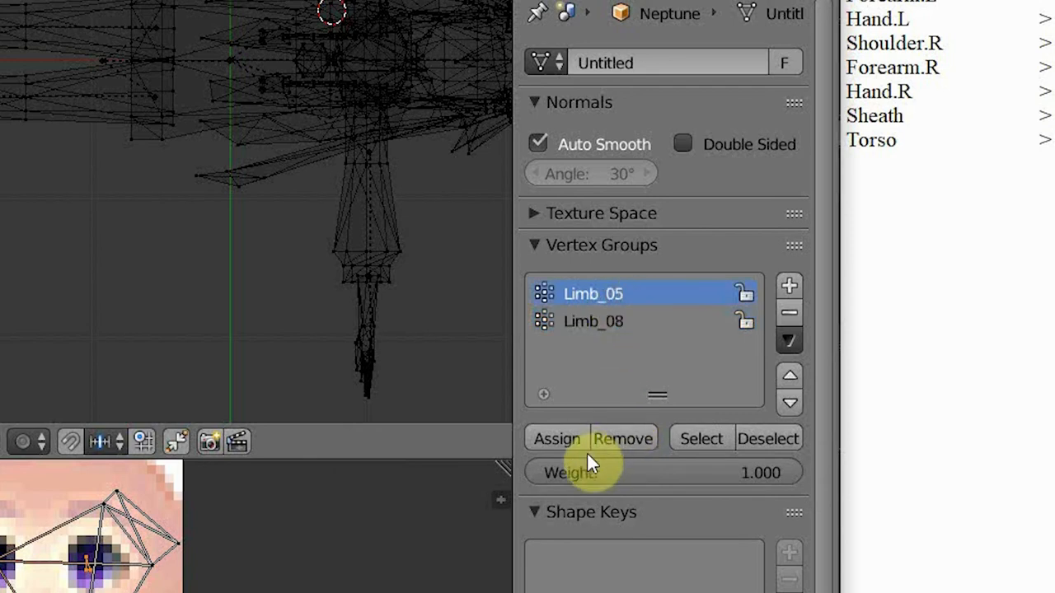
{"action": "mouse_move", "coordinate": [724, 435]}
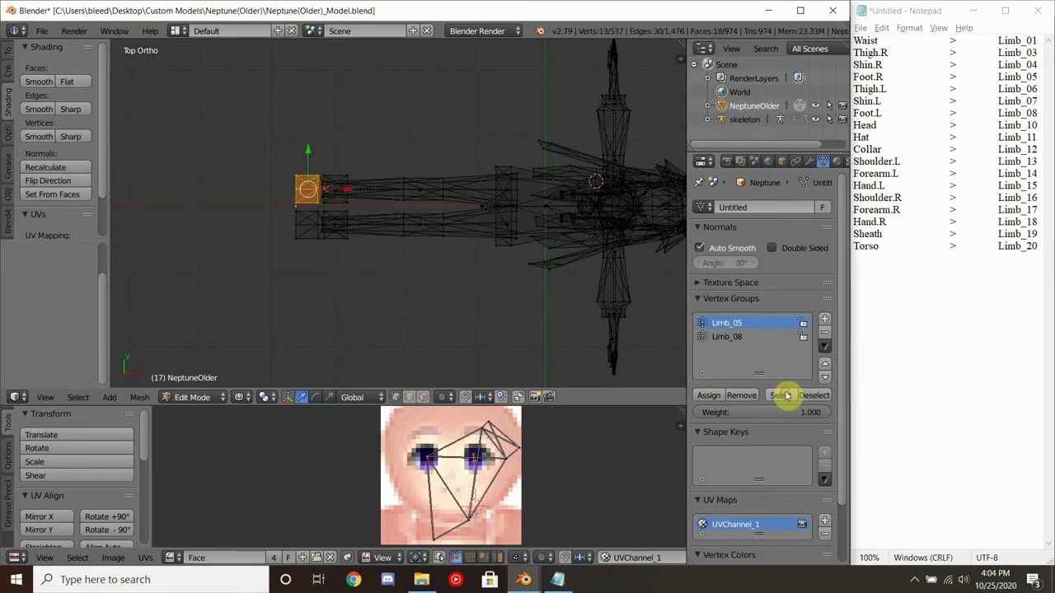
{"action": "left_click", "coordinate": [725, 336]}
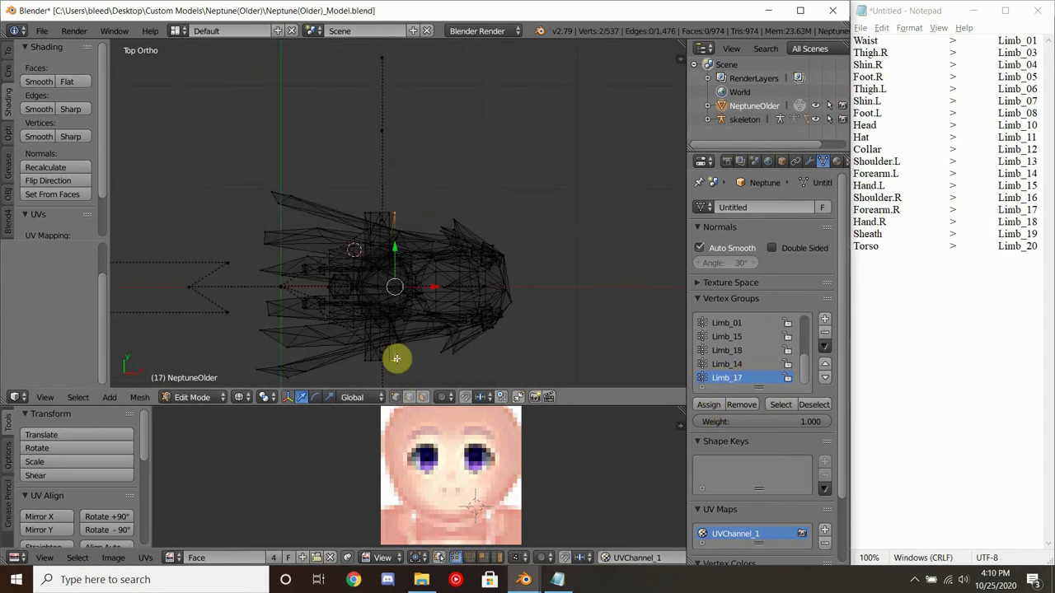
{"action": "left_click", "coordinate": [727, 378]}
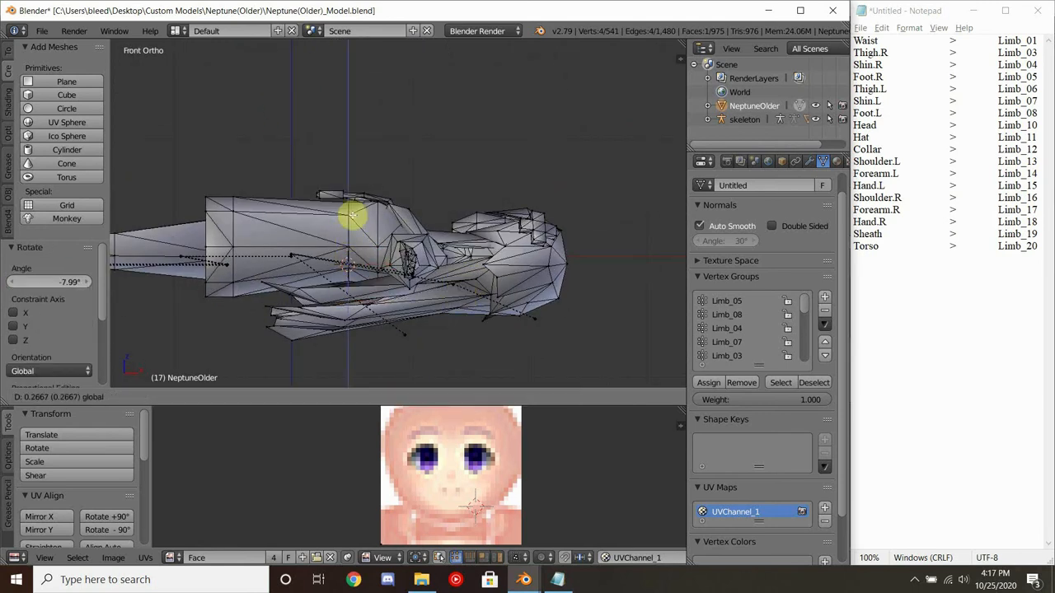
Triangulate the waist faces and assign those vertices to the Limb_14 group
{"action": "key", "text": "ctrl+t"}
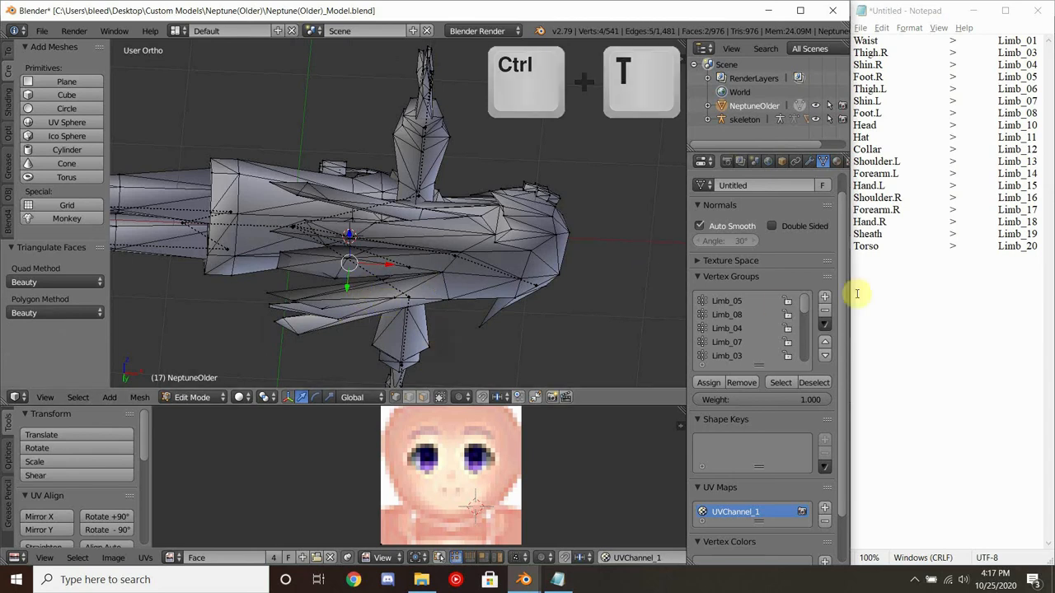
{"action": "left_click", "coordinate": [824, 297]}
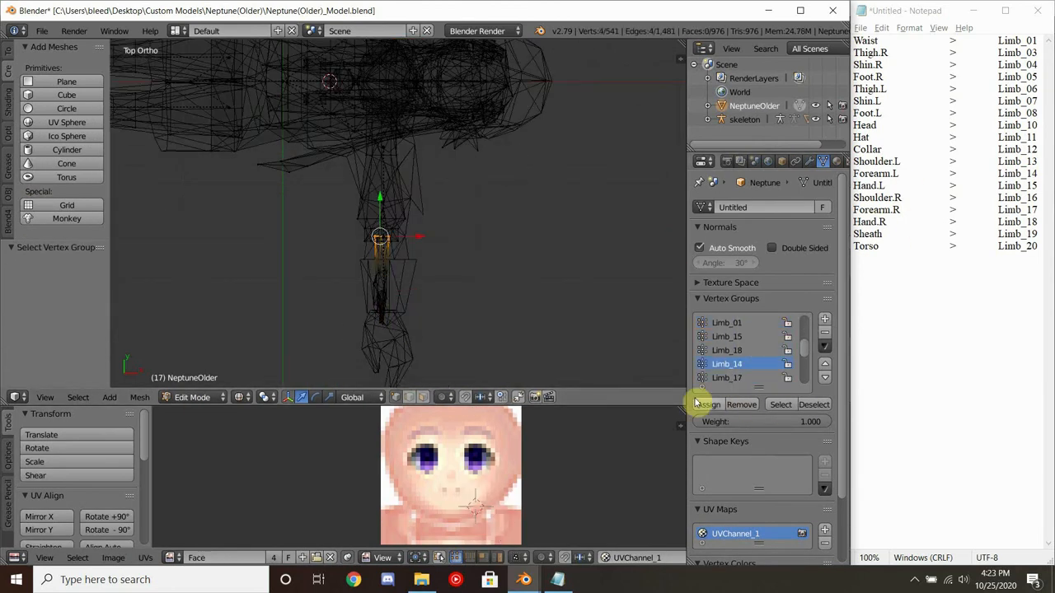
{"action": "left_click", "coordinate": [780, 404]}
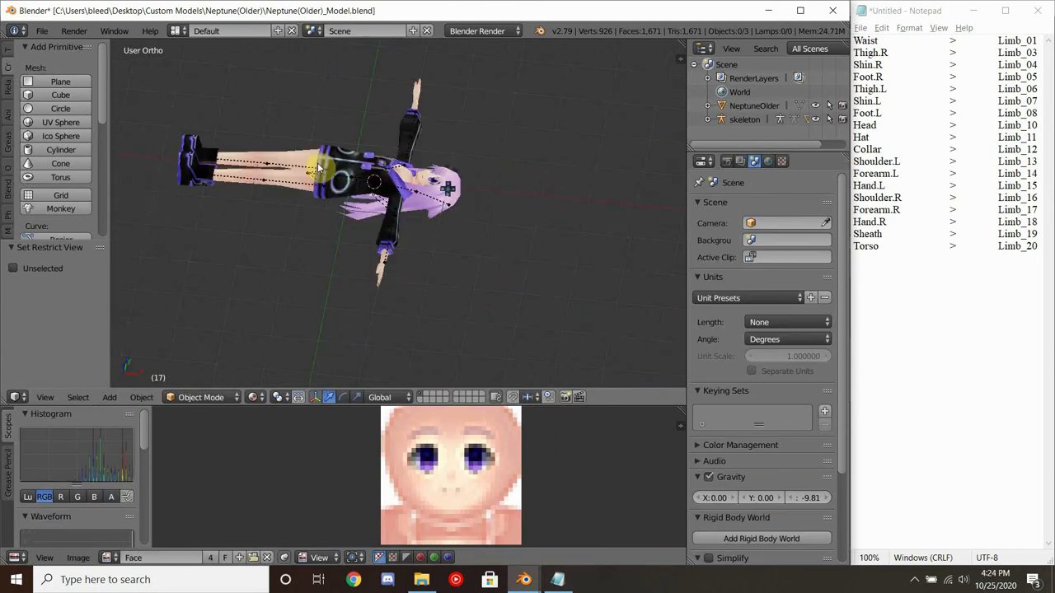
Leave Edit Mode so the mesh and skeleton can be selected for binding
{"action": "key", "text": "Tab"}
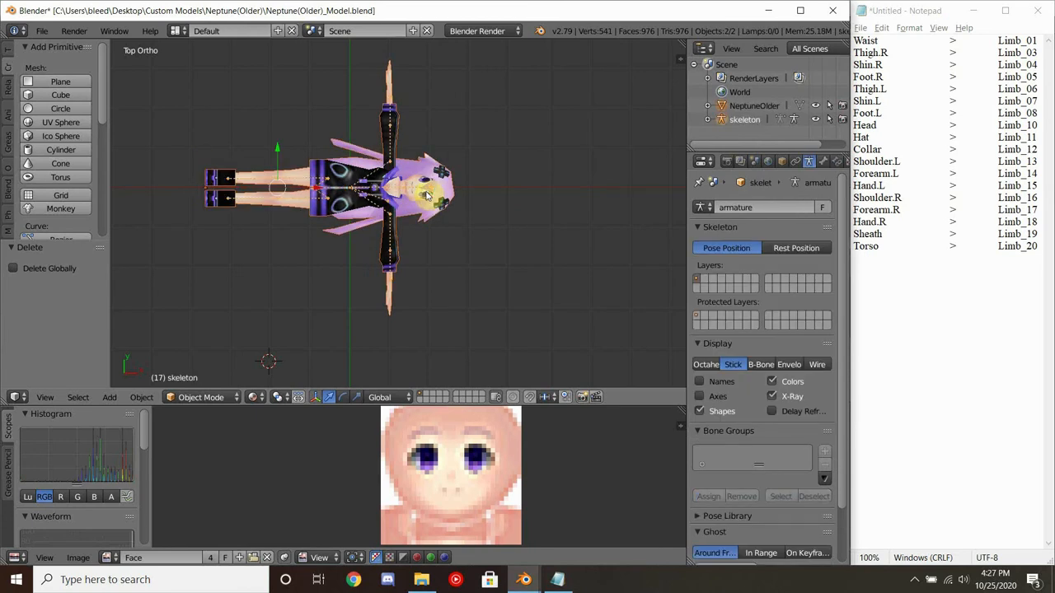
Parent the NeptuneOlder mesh to the skeleton with empty groups and pick a limb bone to test
{"action": "key", "text": "ctrl+p"}
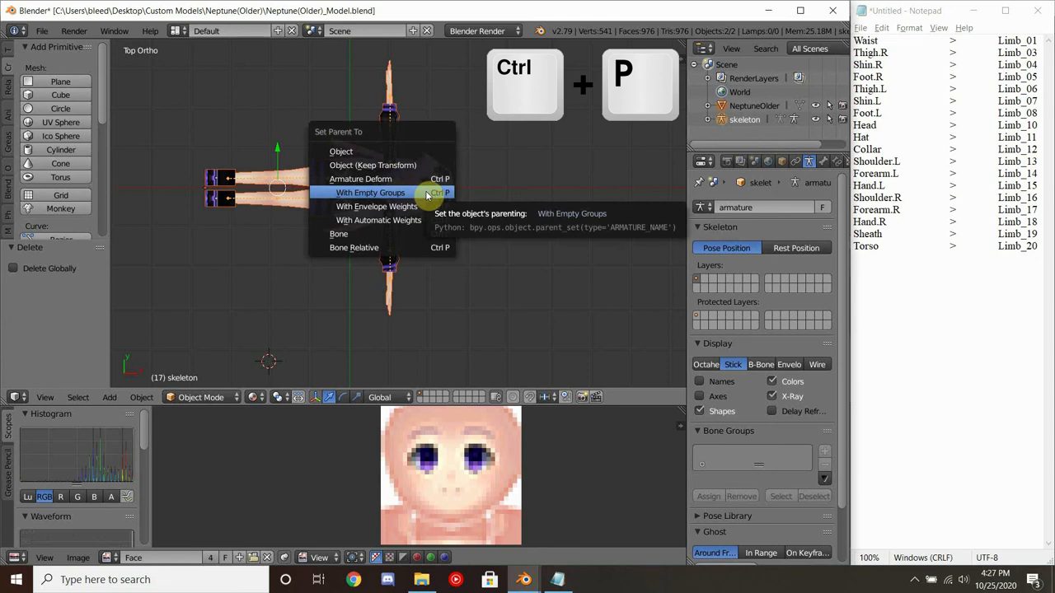
{"action": "left_click", "coordinate": [371, 191]}
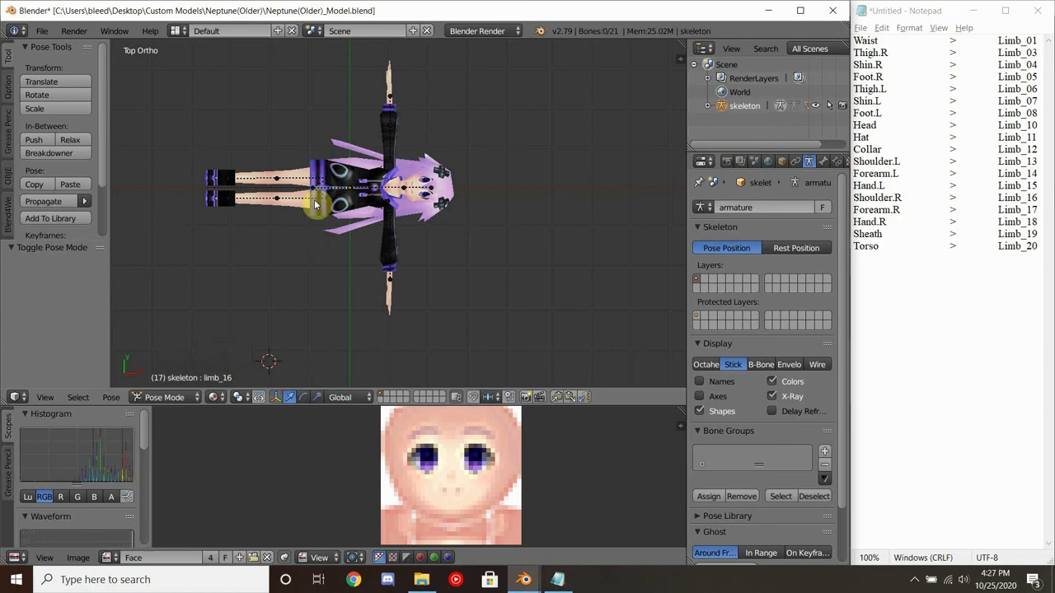
{"action": "left_click", "coordinate": [392, 215]}
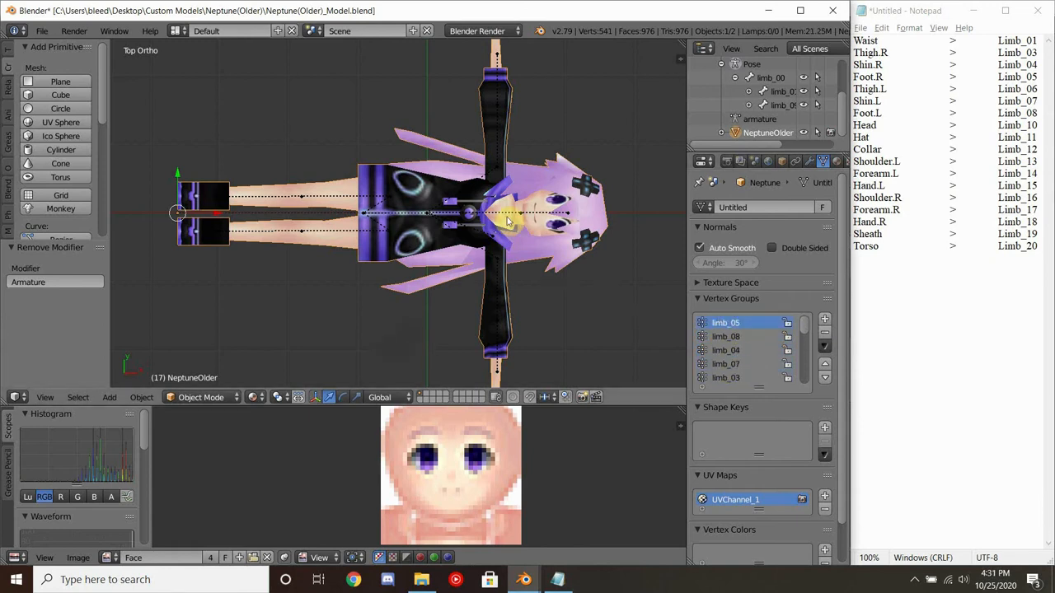
Re-parent the mesh to the skeleton with empty groups, test a bone rotation, and view from top
{"action": "left_click", "coordinate": [201, 397]}
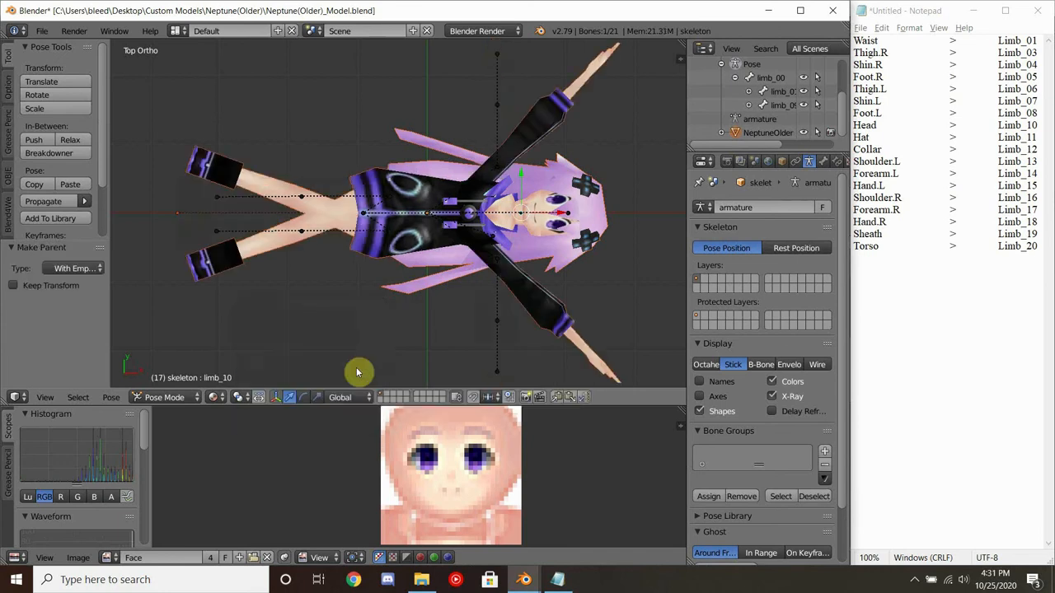
{"action": "mouse_move", "coordinate": [376, 274]}
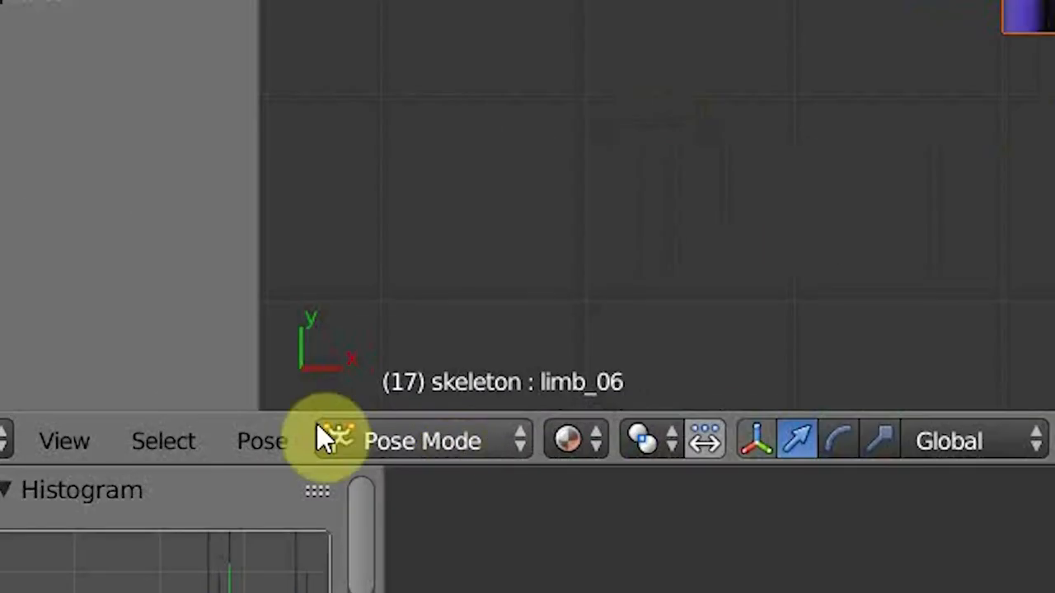
{"action": "left_click", "coordinate": [262, 440]}
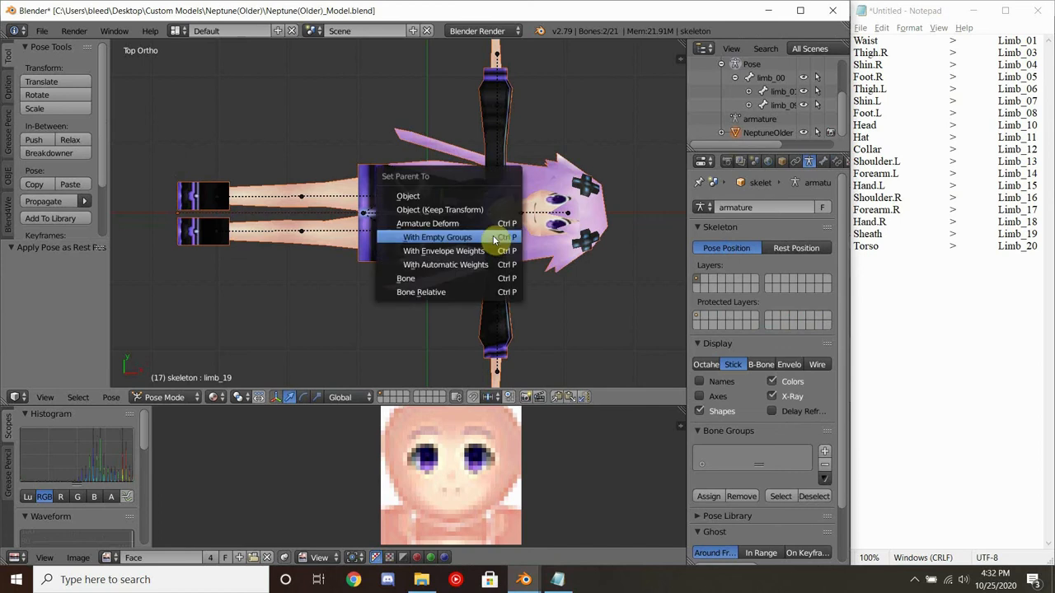
{"action": "left_click", "coordinate": [436, 237]}
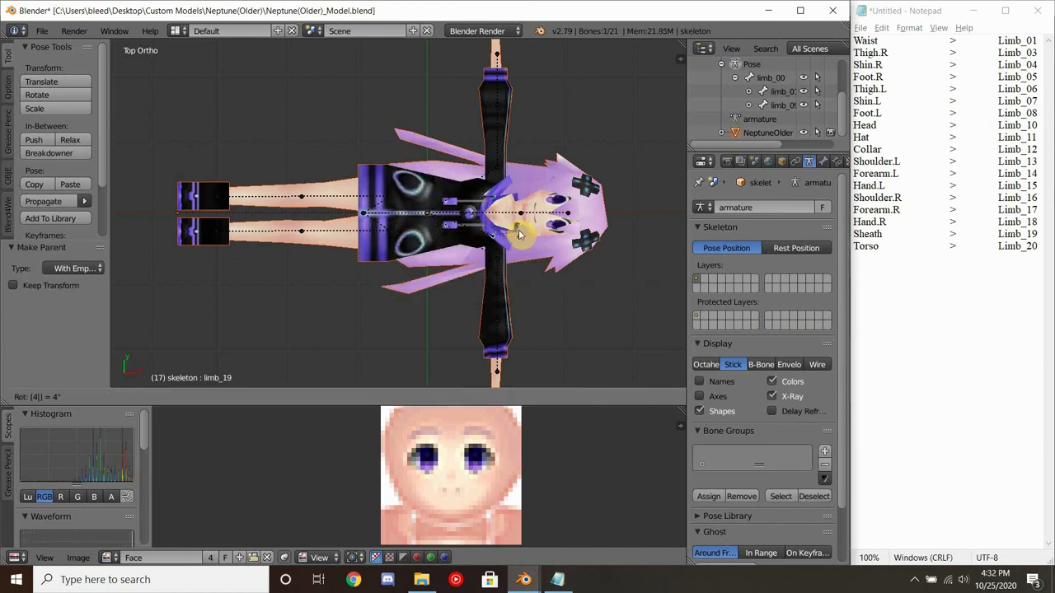
{"action": "left_click", "coordinate": [501, 264]}
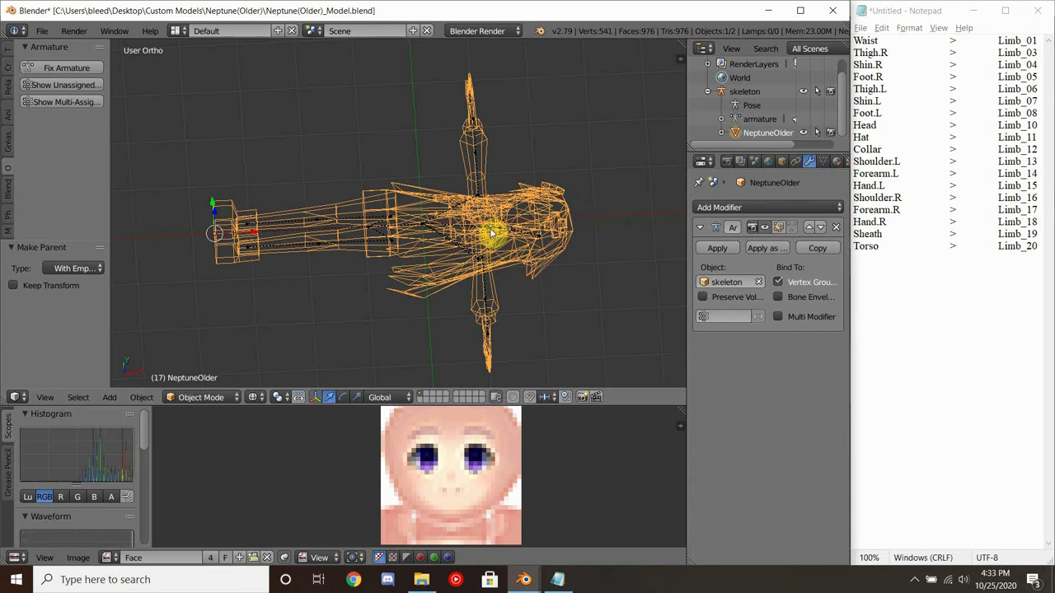
{"action": "key", "text": "7"}
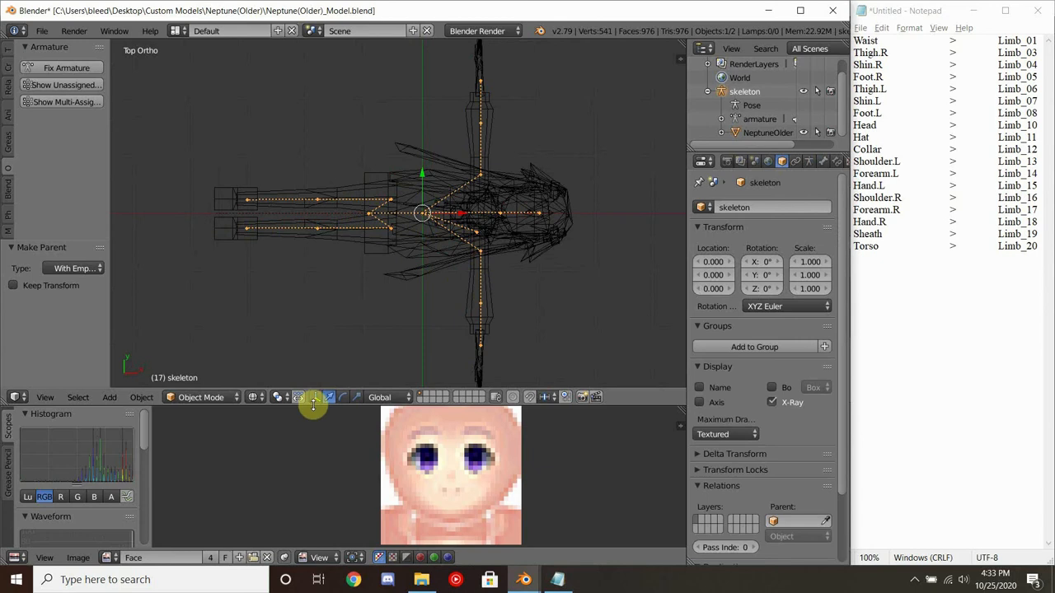
Rotate several limb bones by 90 degrees in Pose Mode to bend the Neptune mesh
{"action": "left_click", "coordinate": [201, 395]}
{"action": "type", "text": "-90"}
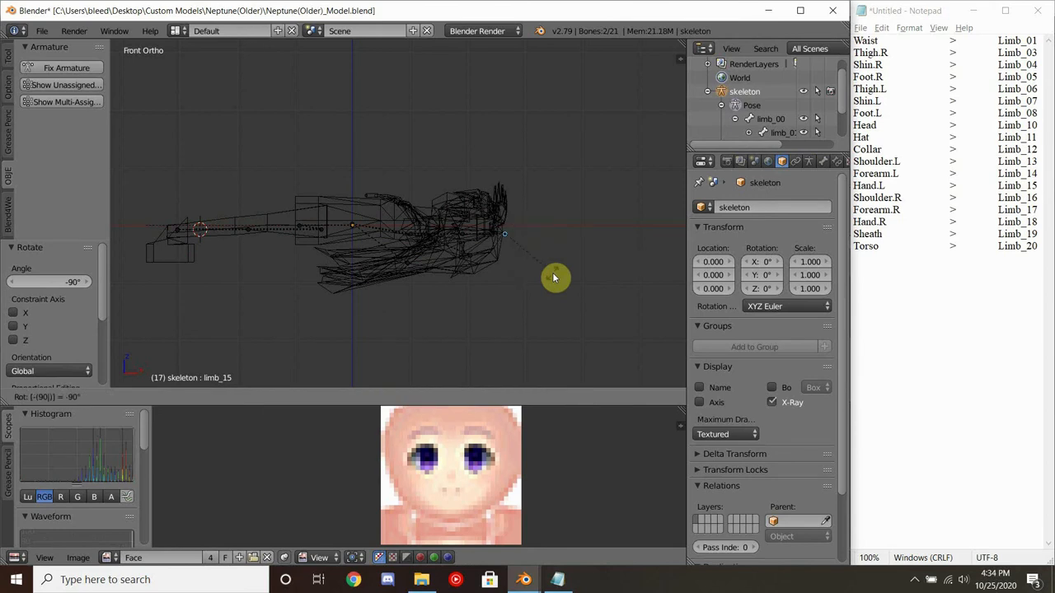
{"action": "left_click", "coordinate": [505, 235]}
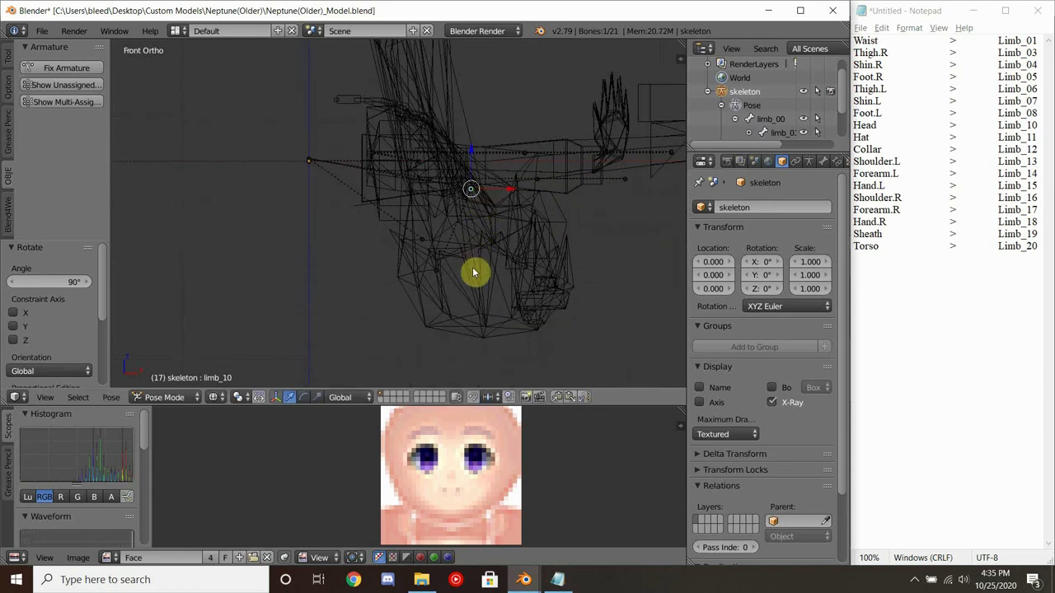
{"action": "left_click", "coordinate": [438, 270]}
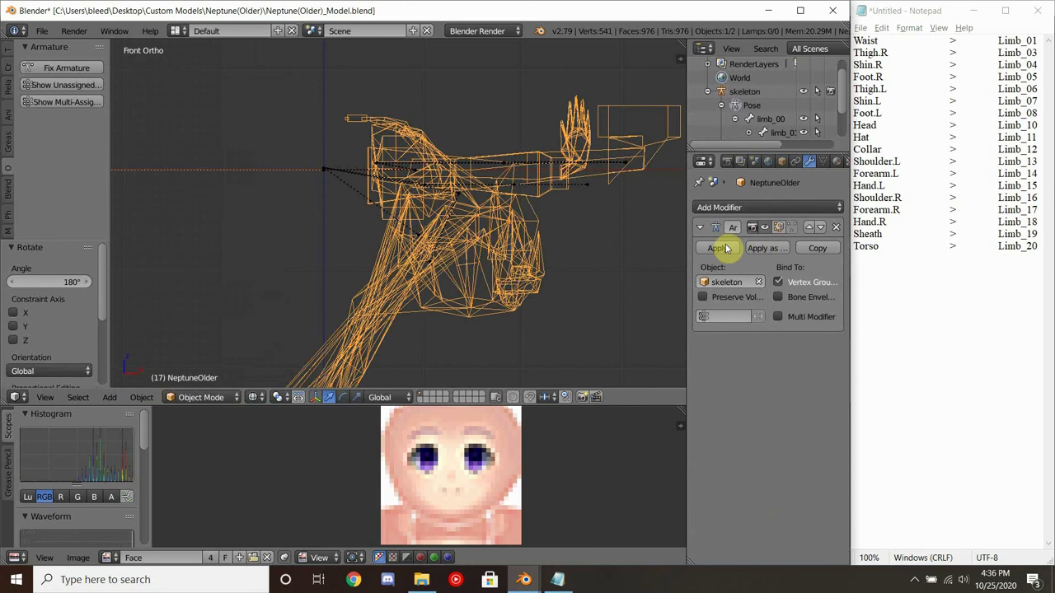
Apply the armature deform, set the pose as rest pose, and re-parent the mesh with empty groups
{"action": "left_click", "coordinate": [715, 247]}
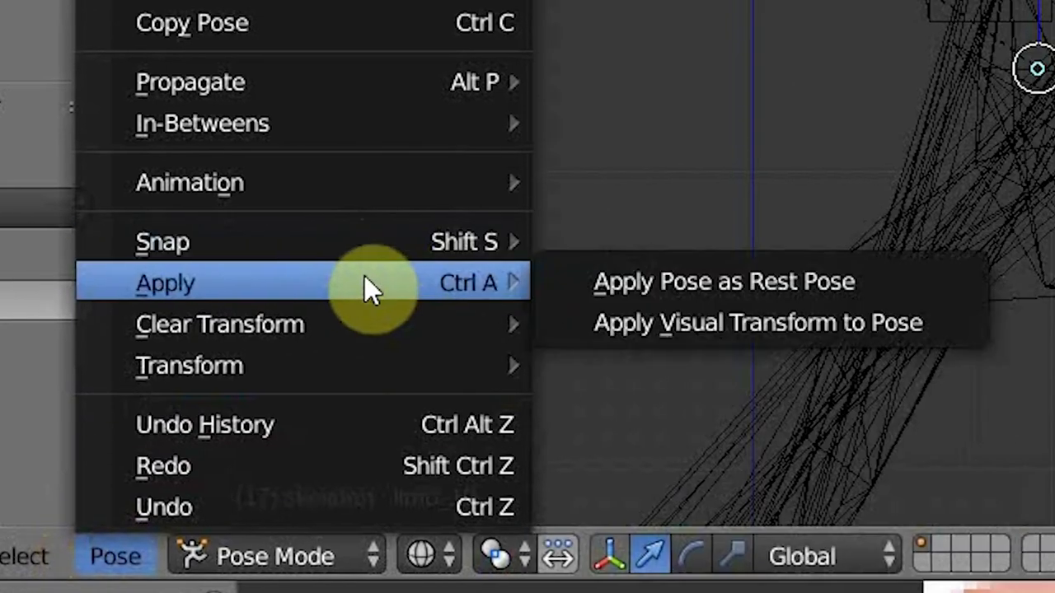
{"action": "left_click", "coordinate": [722, 280]}
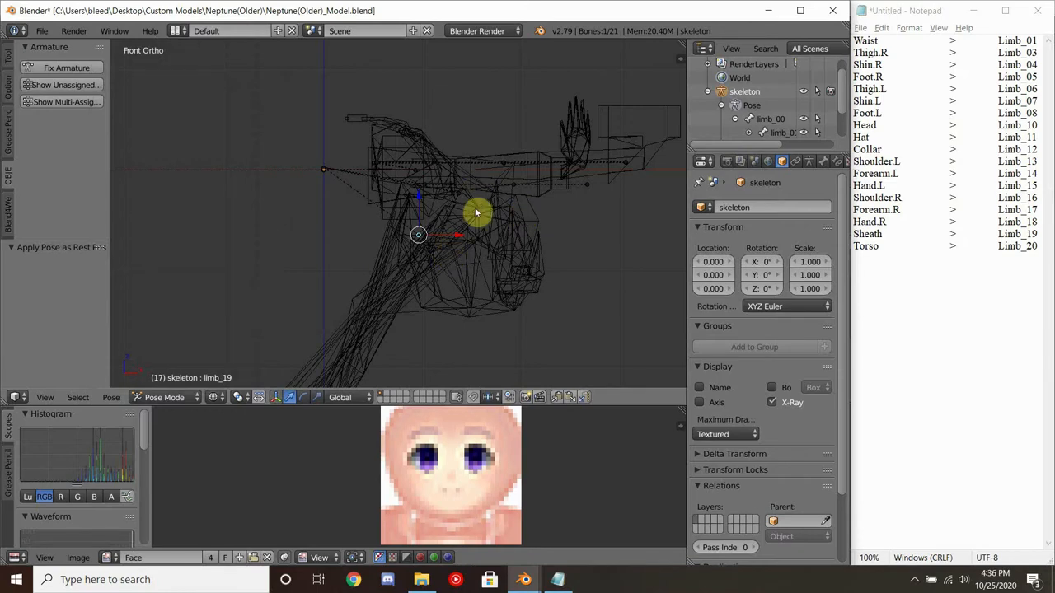
{"action": "left_click", "coordinate": [164, 397]}
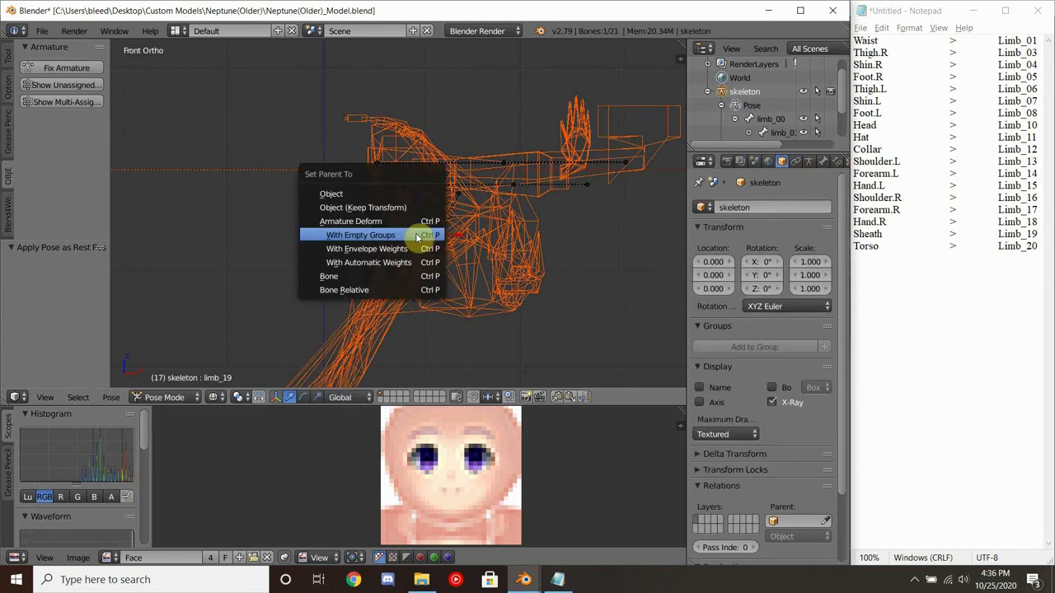
{"action": "left_click", "coordinate": [359, 234]}
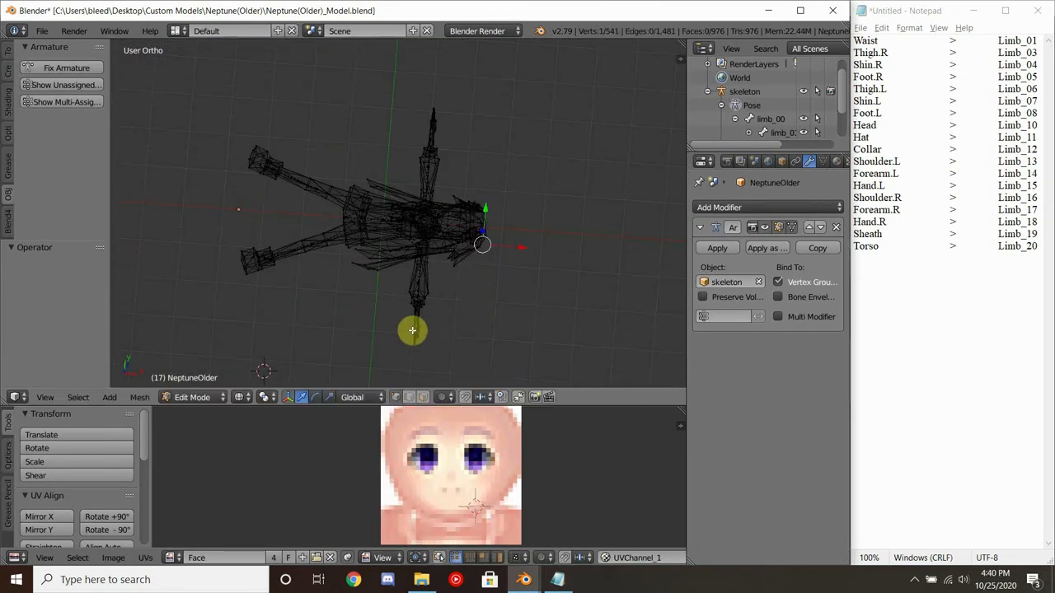
{"action": "key", "text": "Tab"}
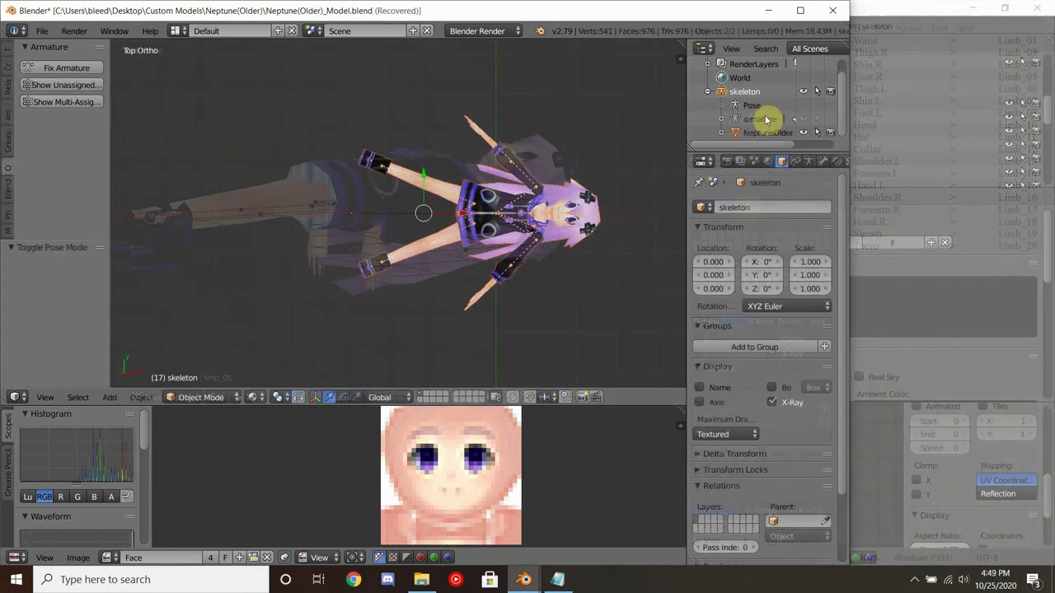
Export the model as OBJ, overwriting the existing Neptune(Older).objex file
{"action": "left_click", "coordinate": [768, 132]}
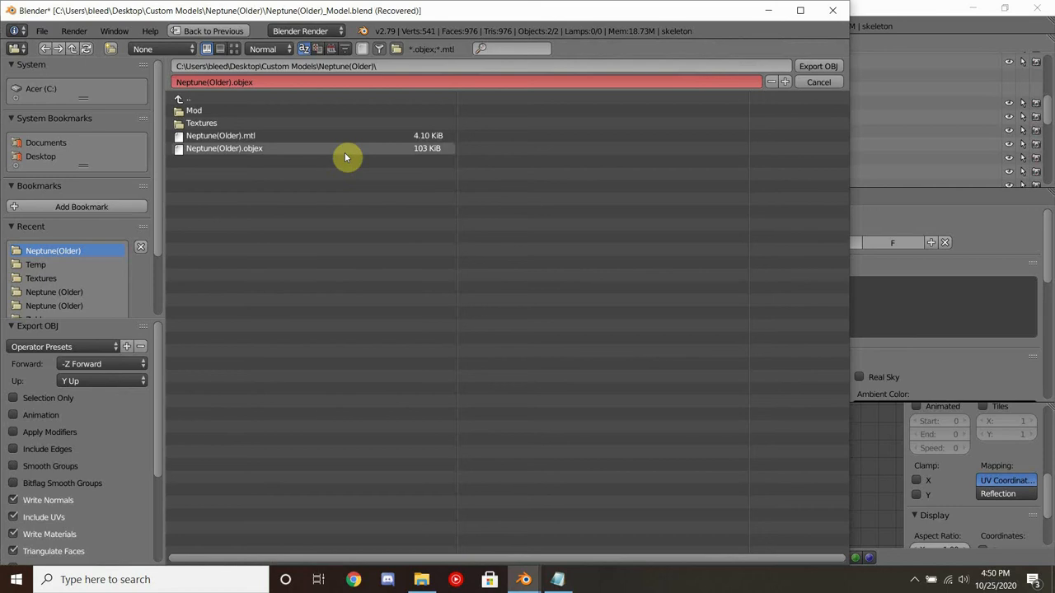
{"action": "left_click", "coordinate": [817, 82]}
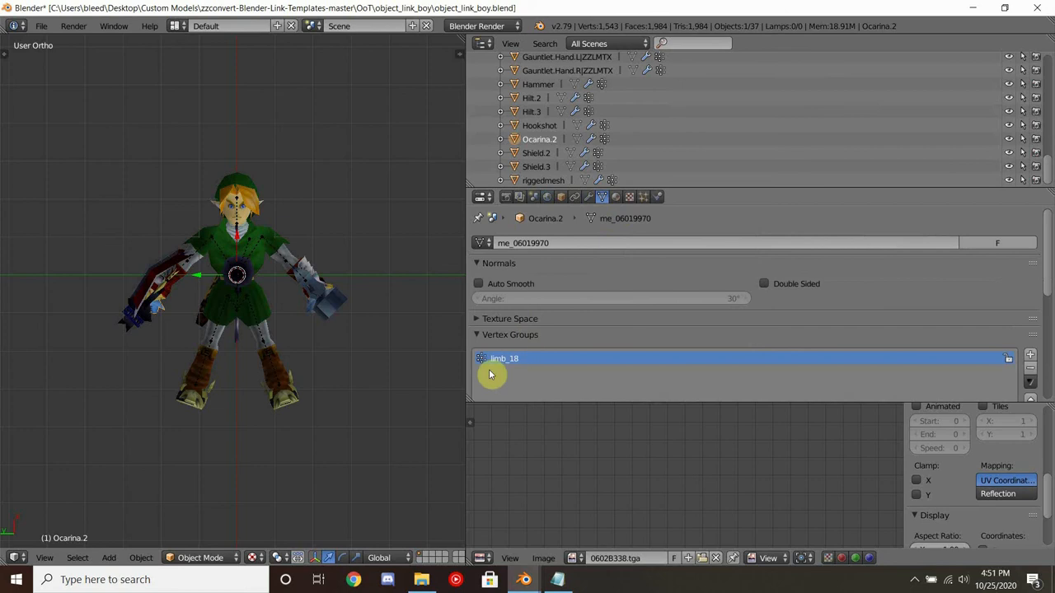
{"action": "mouse_move", "coordinate": [542, 374]}
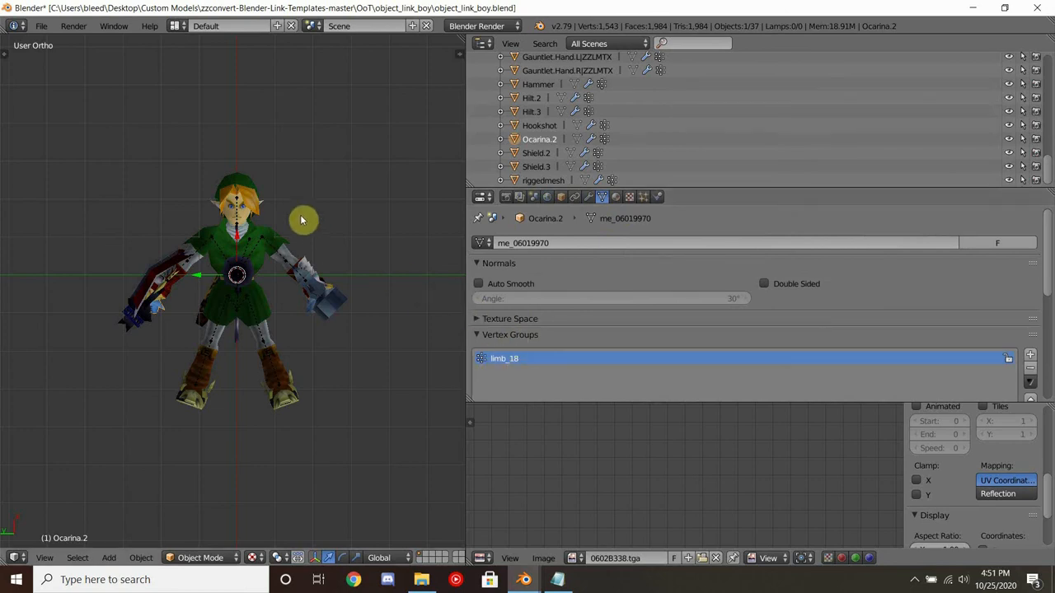
{"action": "mouse_move", "coordinate": [253, 281]}
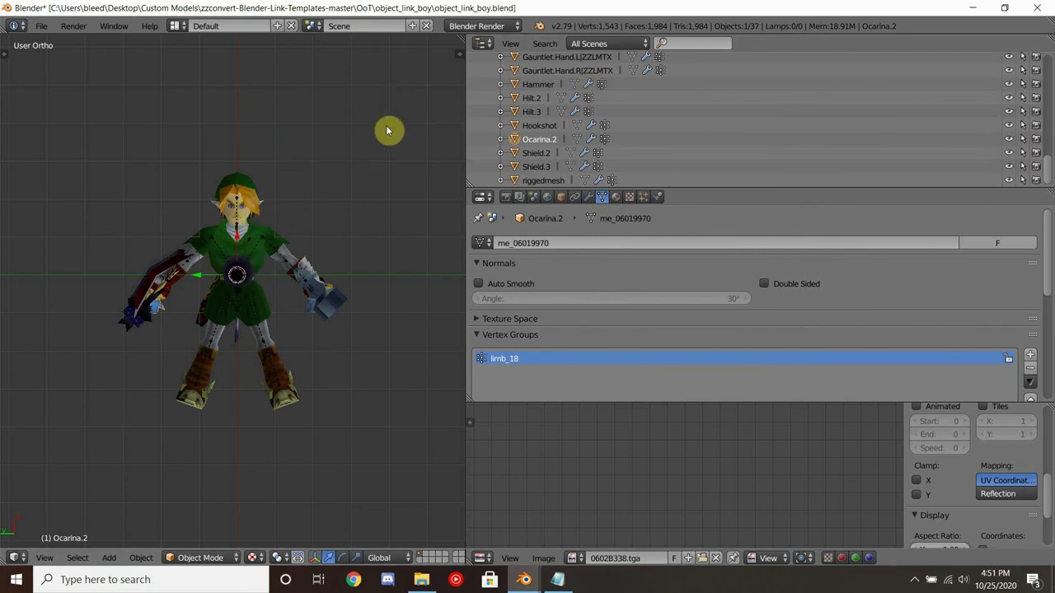
Switch to the Link template .blend showing Ocarina.2 with its limb_18 vertex group
{"action": "key", "text": "alt+tab"}
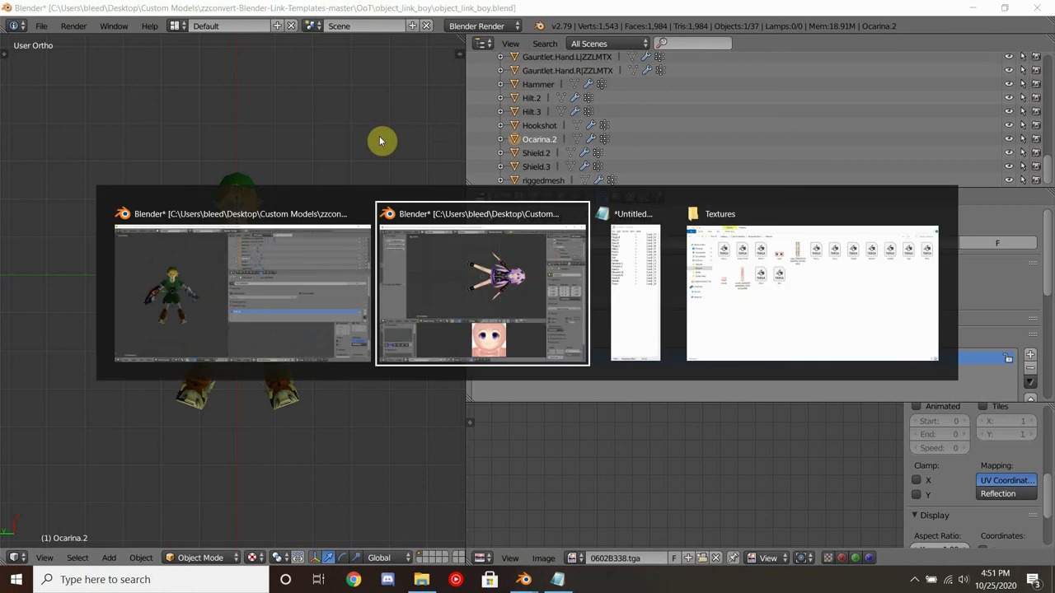
Bring File Explorer forward and go up to the Custom Models folder
{"action": "left_click", "coordinate": [482, 284]}
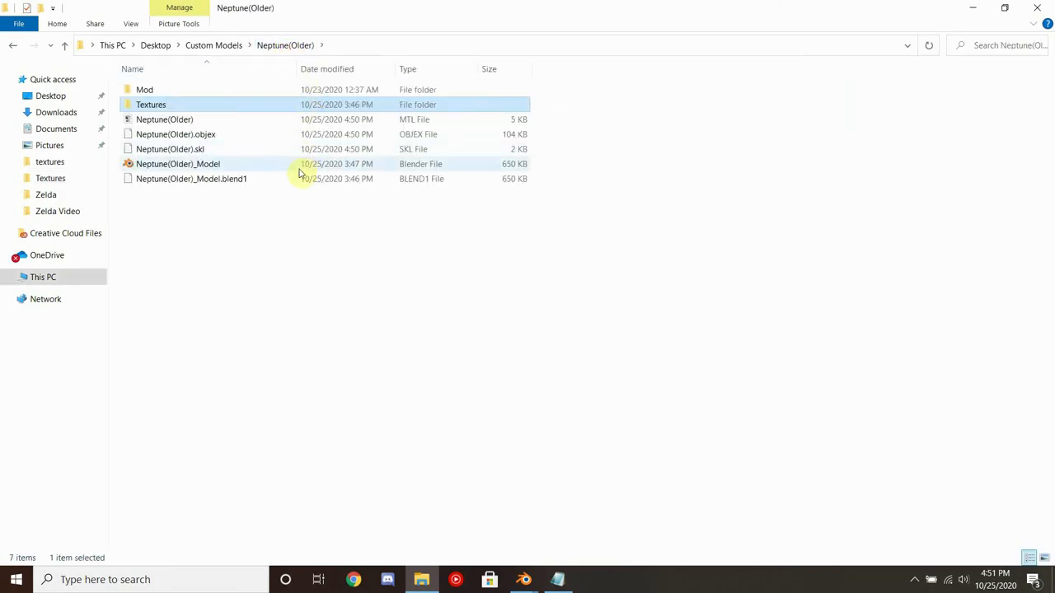
{"action": "mouse_move", "coordinate": [241, 130]}
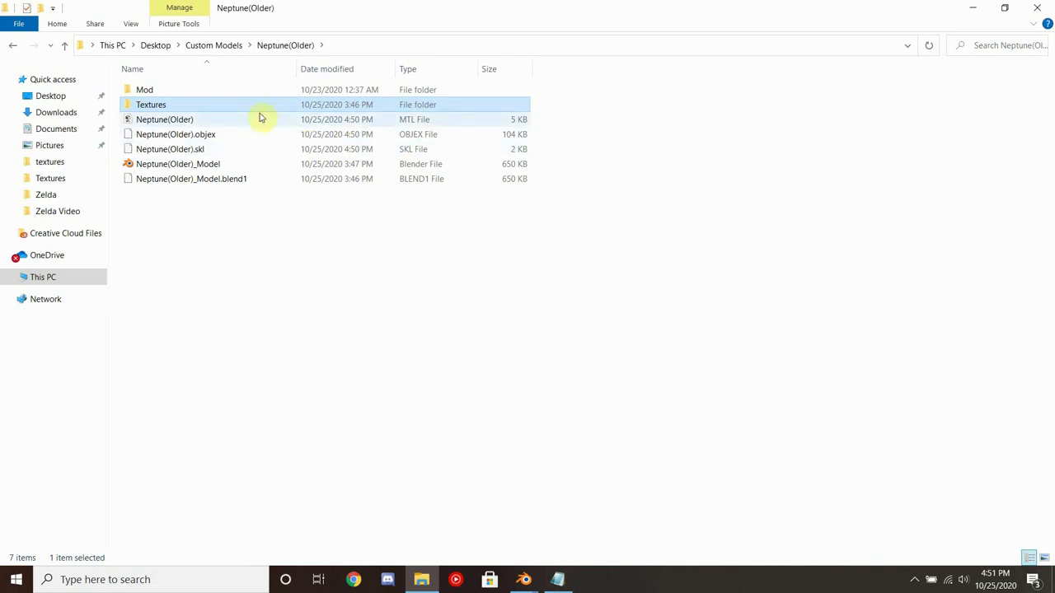
{"action": "left_click", "coordinate": [214, 47]}
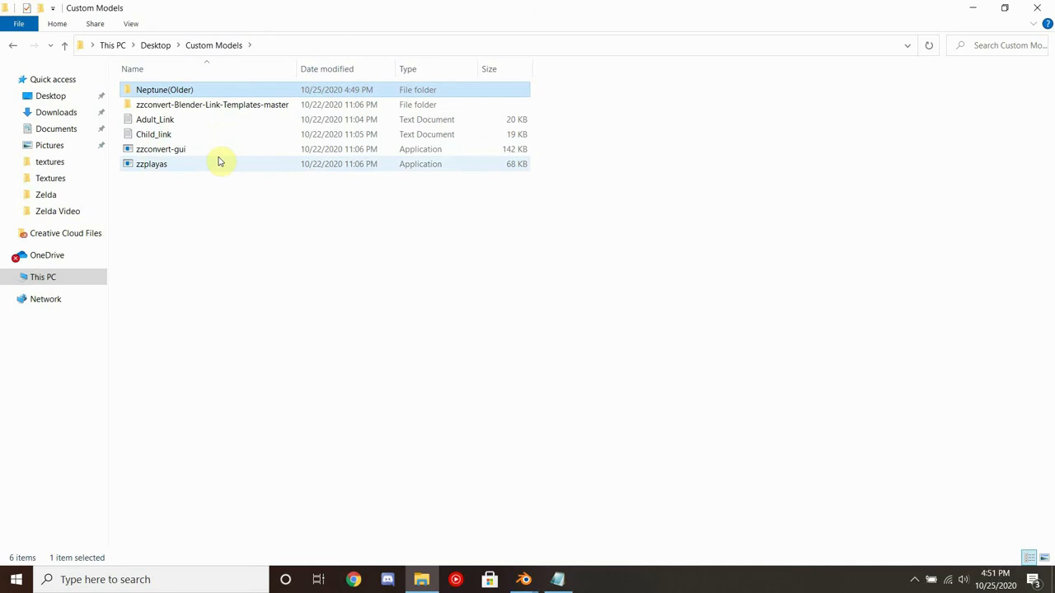
Launch zzplayas past the unrecognized-app warning and enable Link hierarchy format in zzconvert
{"action": "double_click", "coordinate": [151, 163]}
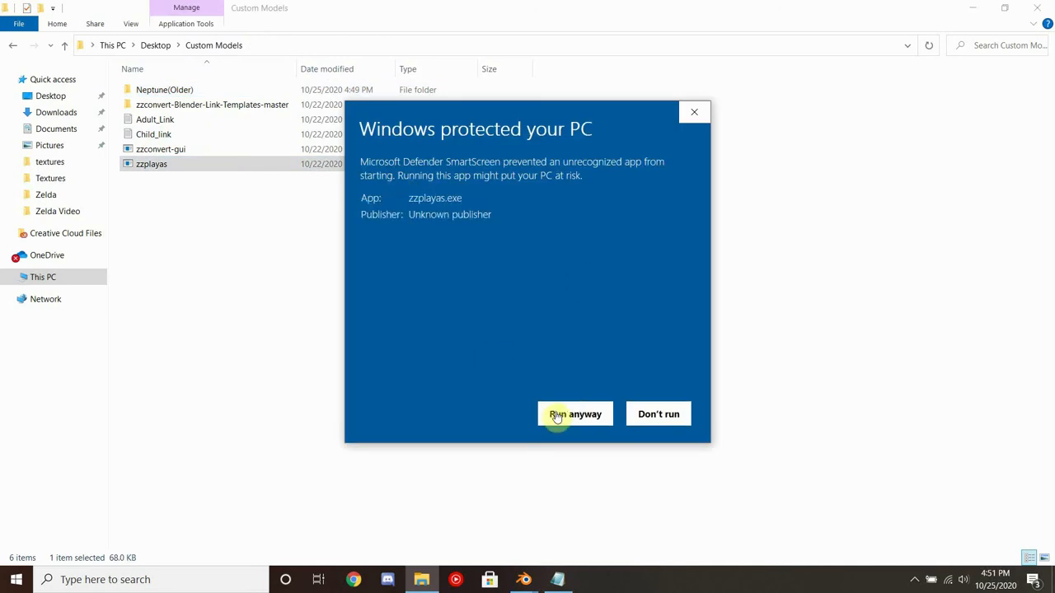
{"action": "left_click", "coordinate": [574, 414]}
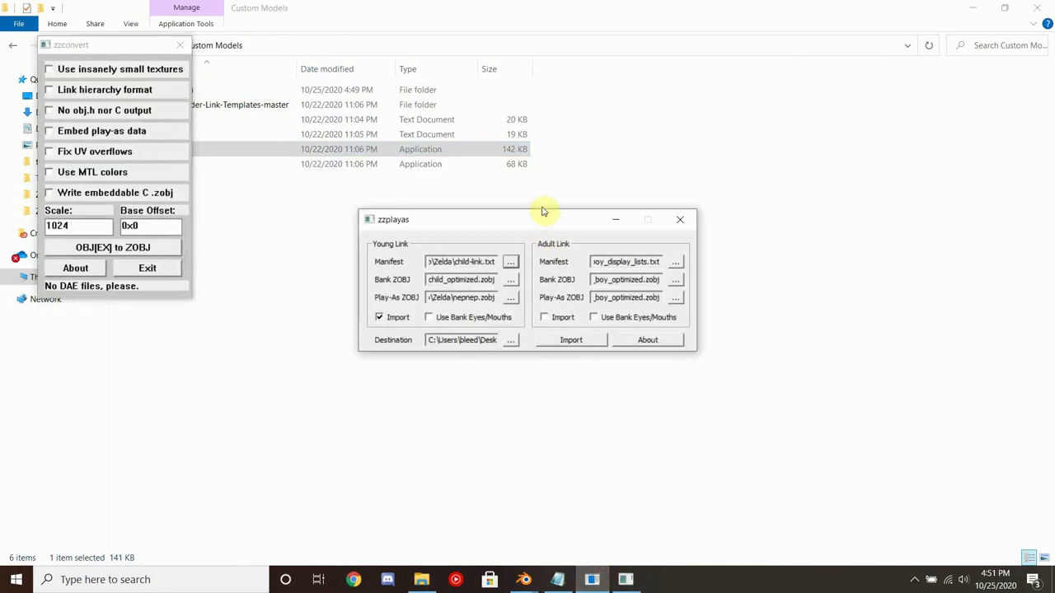
{"action": "left_click_drag", "start_coordinate": [544, 219], "coordinate": [804, 125]}
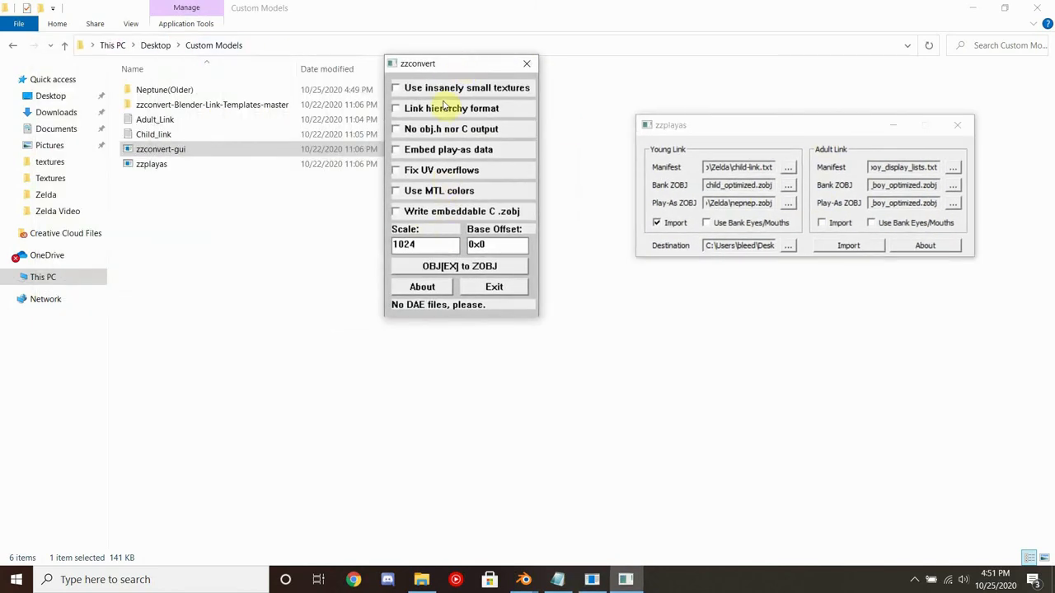
{"action": "left_click", "coordinate": [395, 109]}
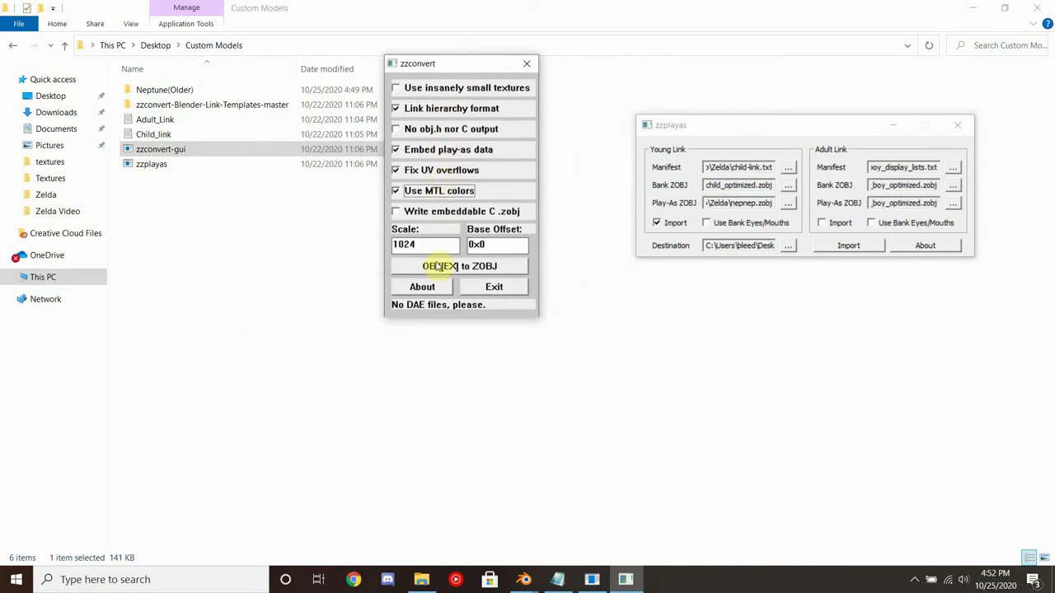
Start OBJEX-to-ZOBJ conversion and choose Neptune(Older).objex from the Neptune(Older) folder
{"action": "left_click", "coordinate": [458, 265]}
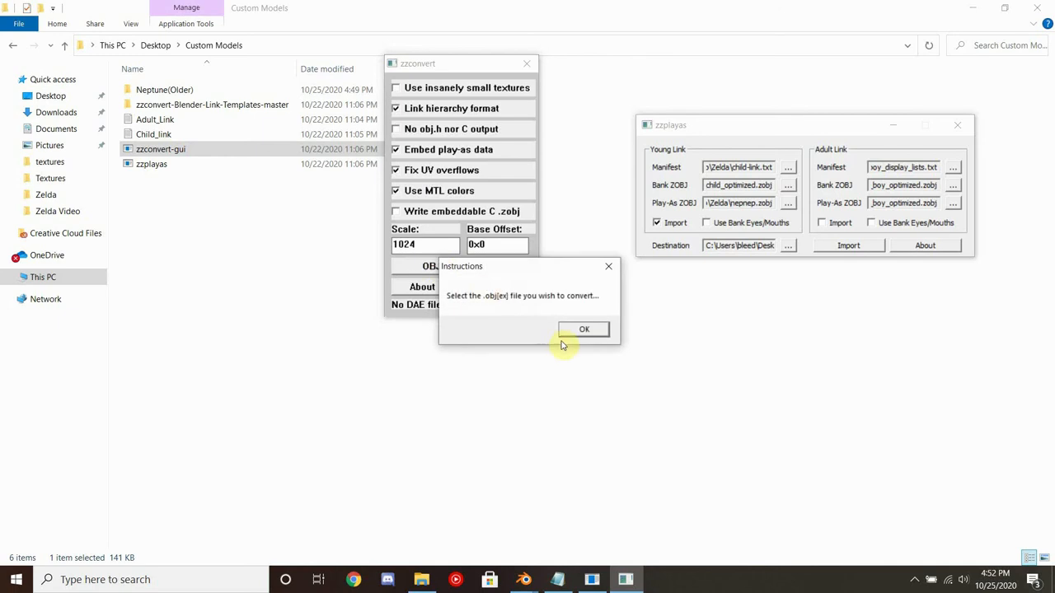
{"action": "left_click", "coordinate": [584, 329]}
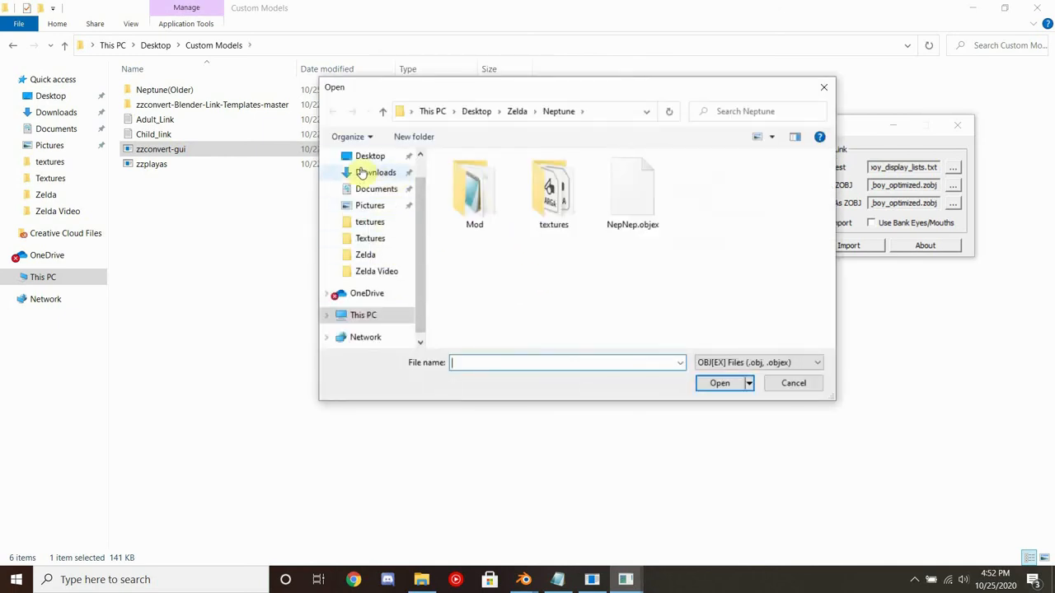
{"action": "left_click", "coordinate": [369, 154]}
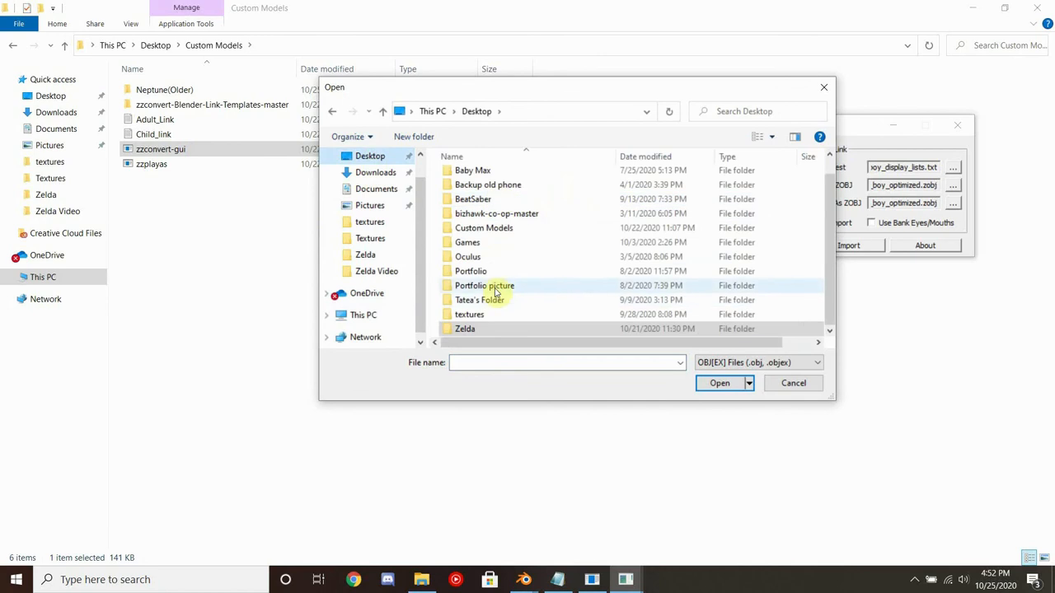
{"action": "double_click", "coordinate": [485, 227]}
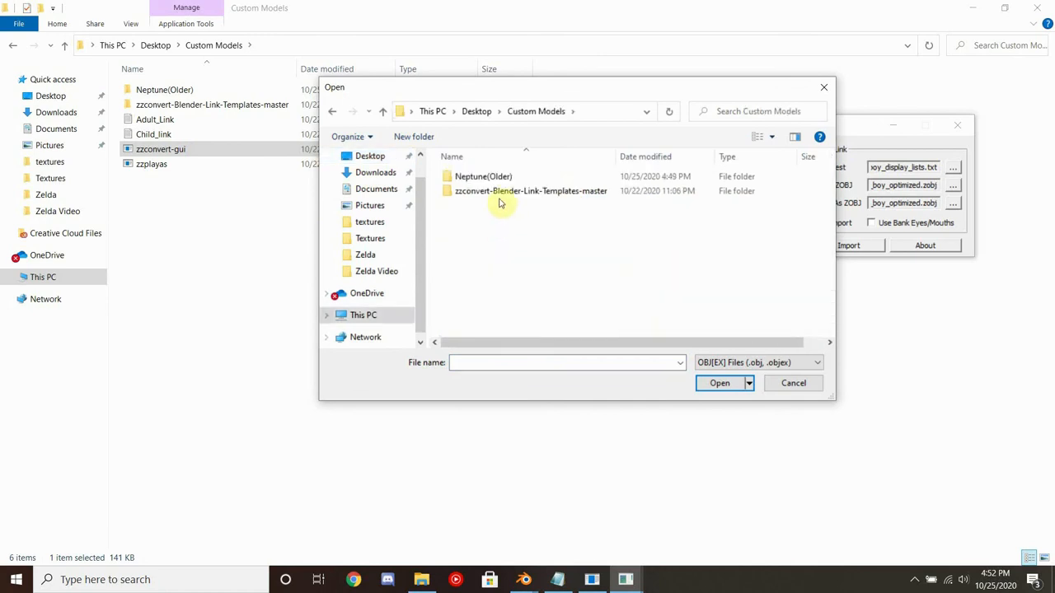
{"action": "double_click", "coordinate": [483, 175]}
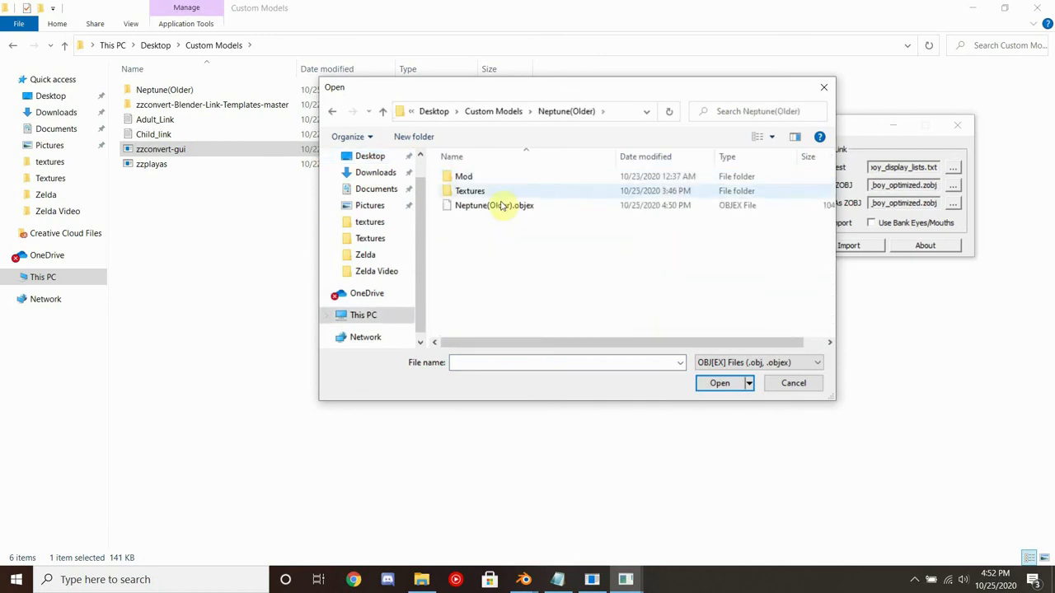
{"action": "left_click", "coordinate": [719, 383]}
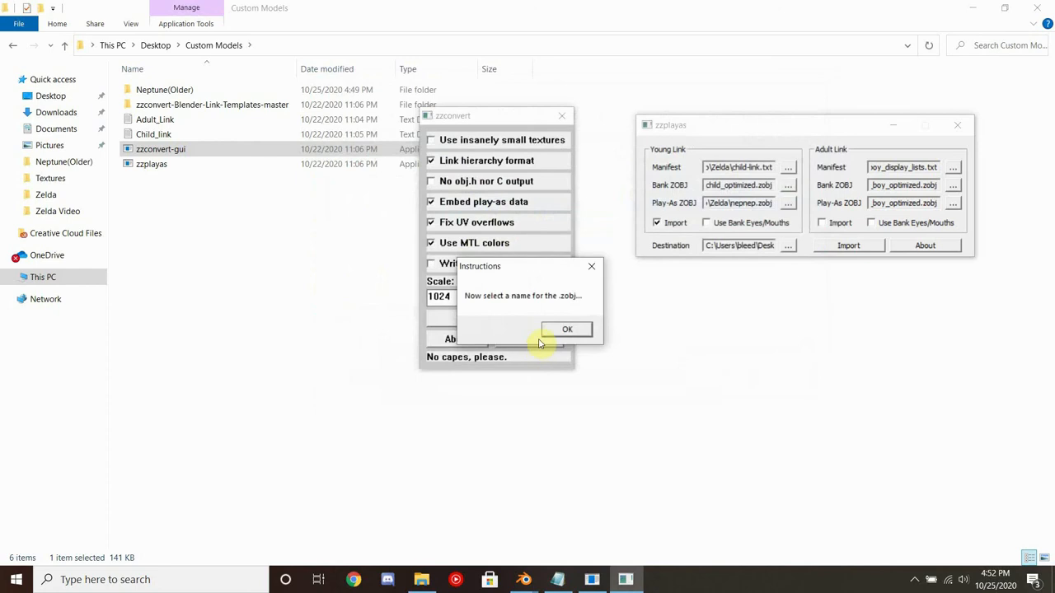
Save the converted output as Neptune(Convert).zobj in the same folder
{"action": "left_click", "coordinate": [567, 330]}
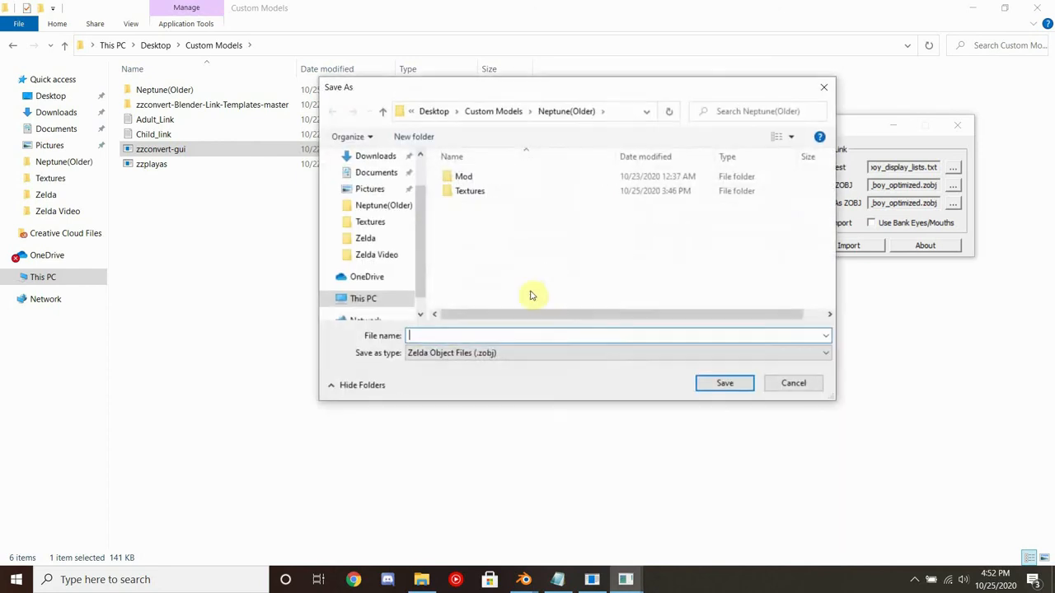
{"action": "type", "text": "Neptune(Con"}
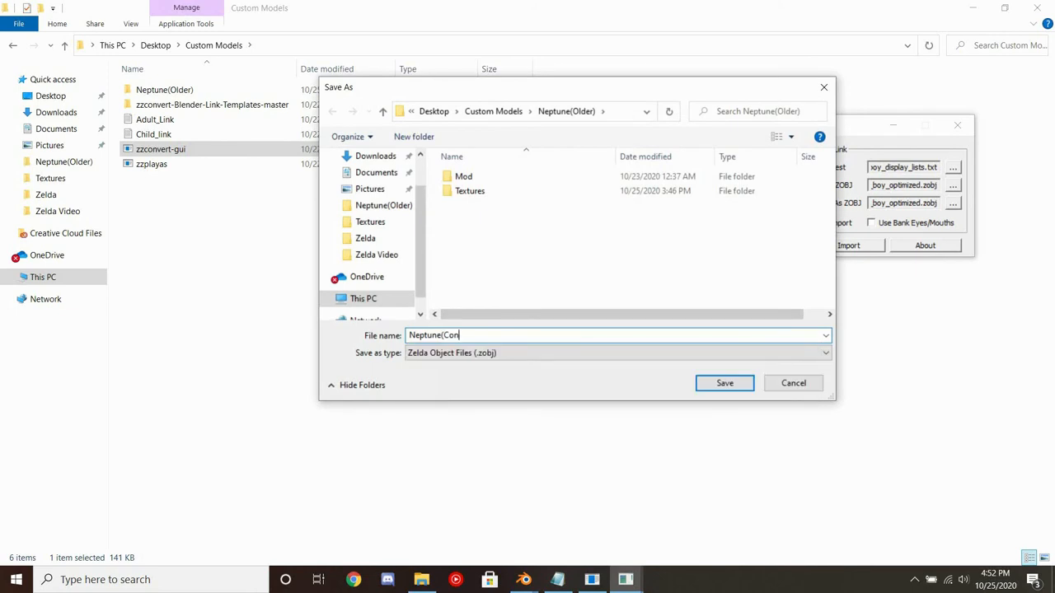
{"action": "type", "text": "vert)"}
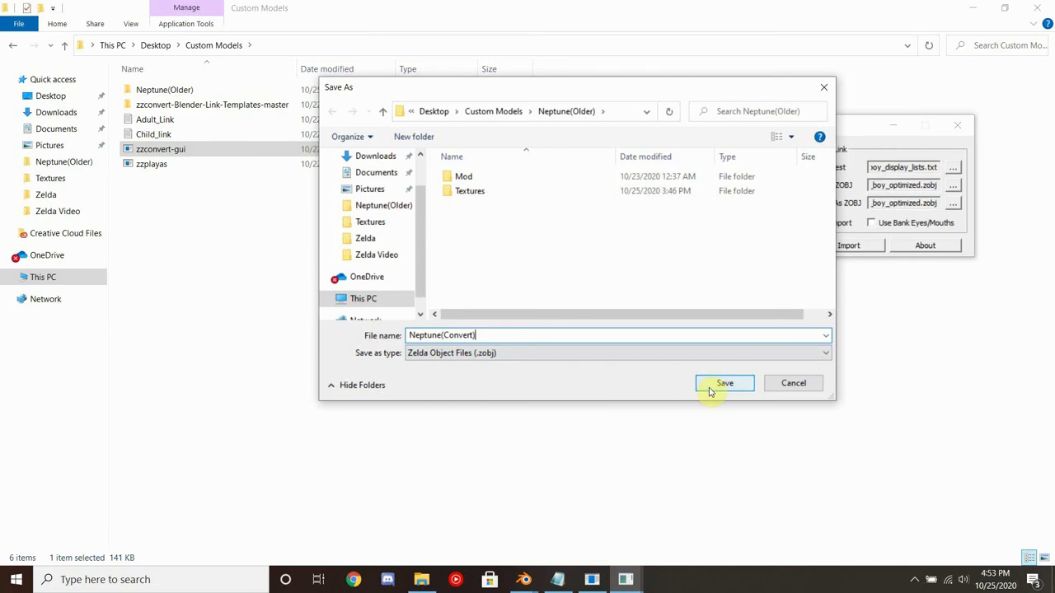
{"action": "left_click", "coordinate": [725, 382]}
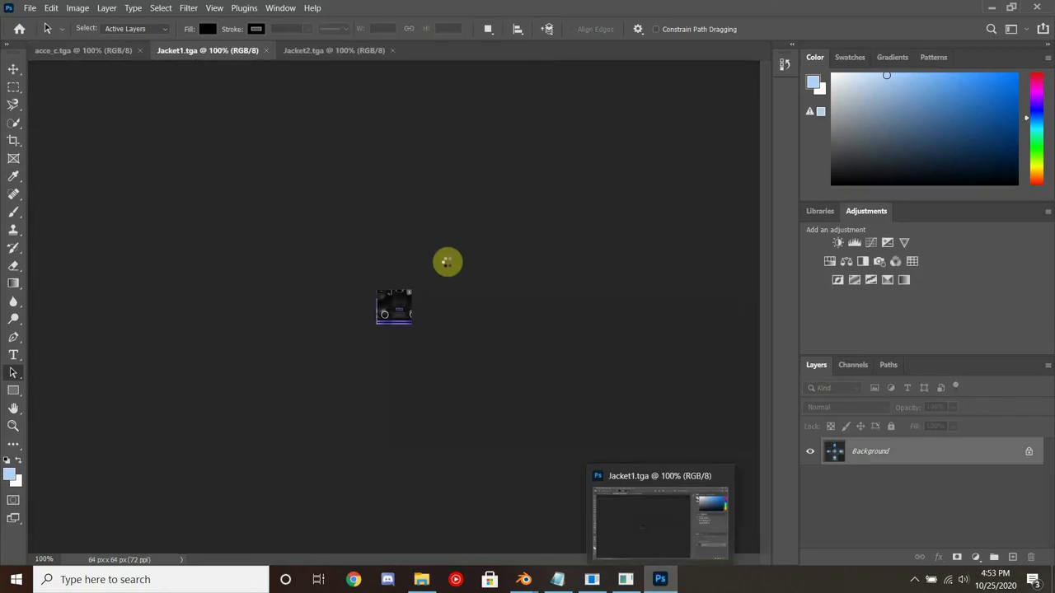
Set Jacket1's canvas width to 32 pixels and accept the clipping to get 32×64
{"action": "left_click", "coordinate": [75, 7]}
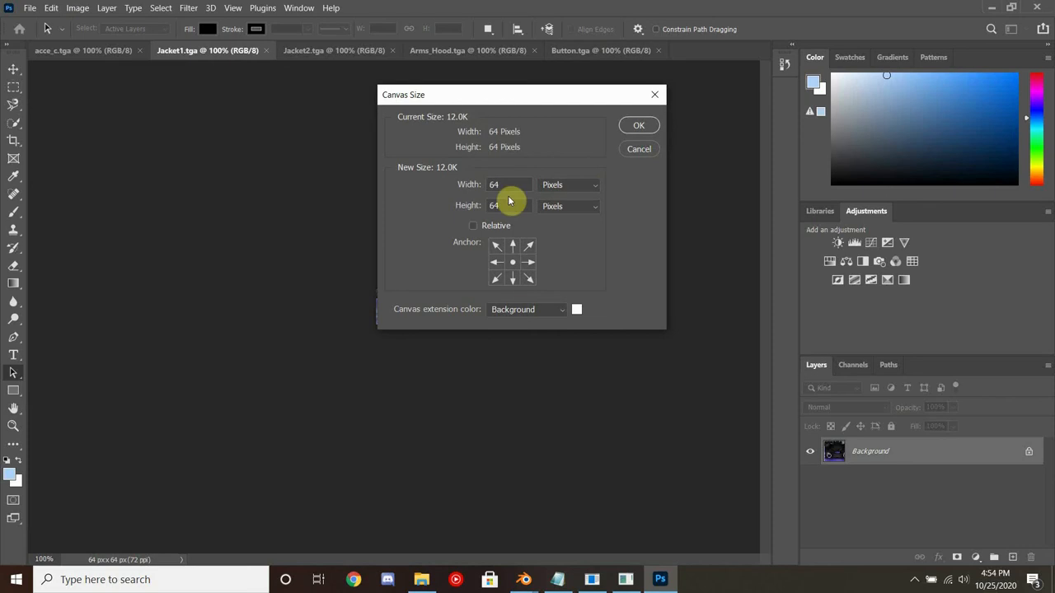
{"action": "left_click", "coordinate": [640, 125]}
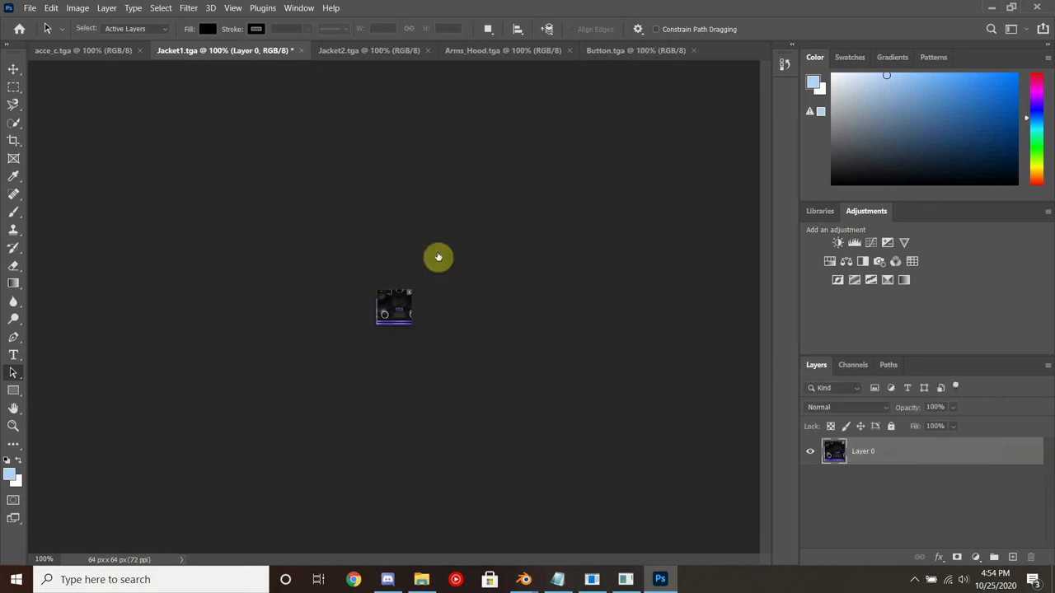
{"action": "left_click", "coordinate": [51, 6]}
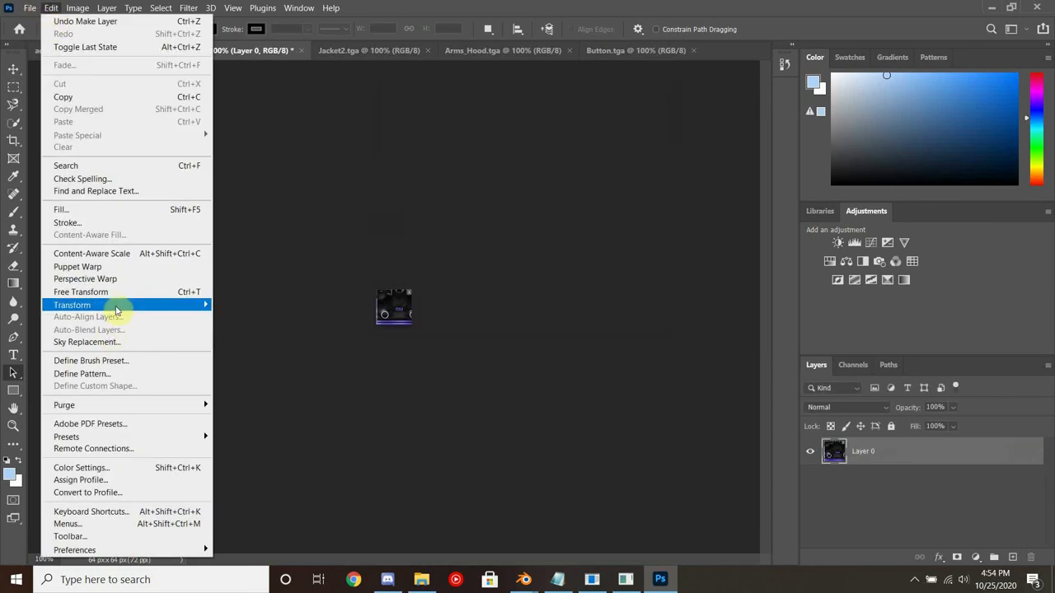
{"action": "left_click", "coordinate": [78, 6]}
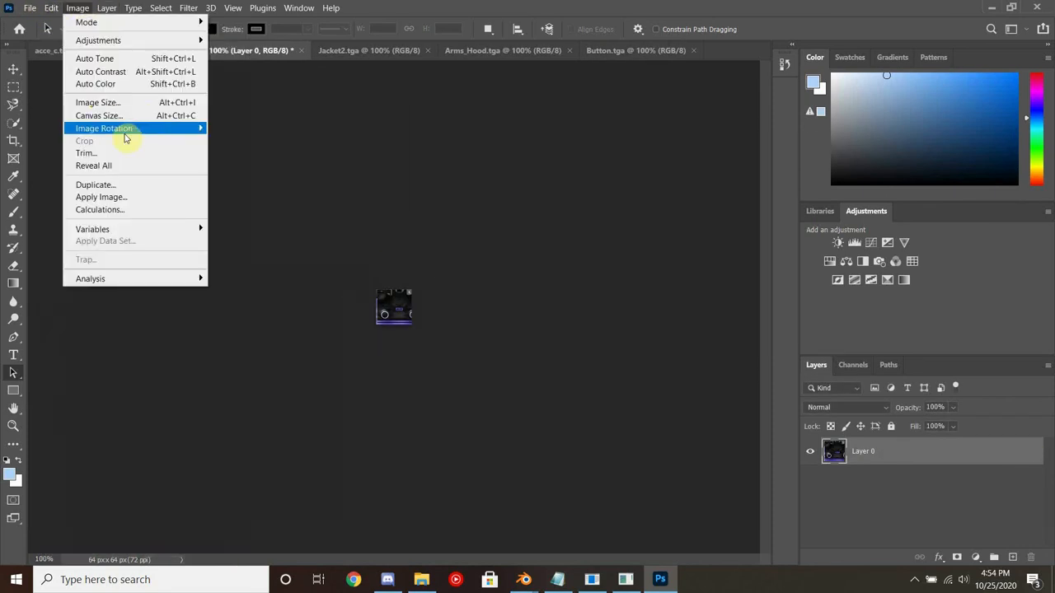
{"action": "left_click", "coordinate": [99, 116]}
{"action": "type", "text": "32"}
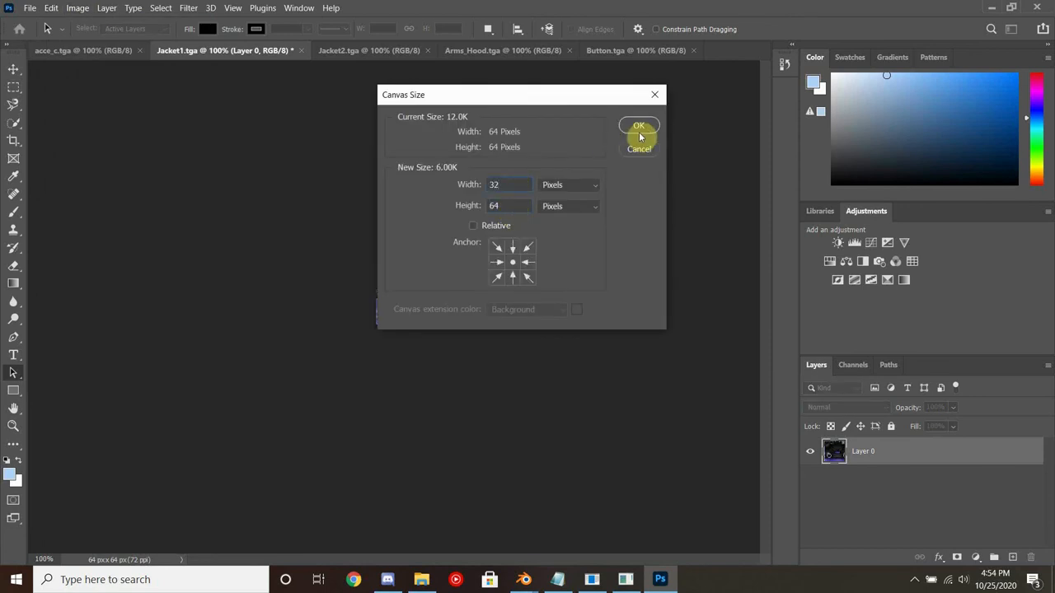
{"action": "left_click", "coordinate": [639, 126]}
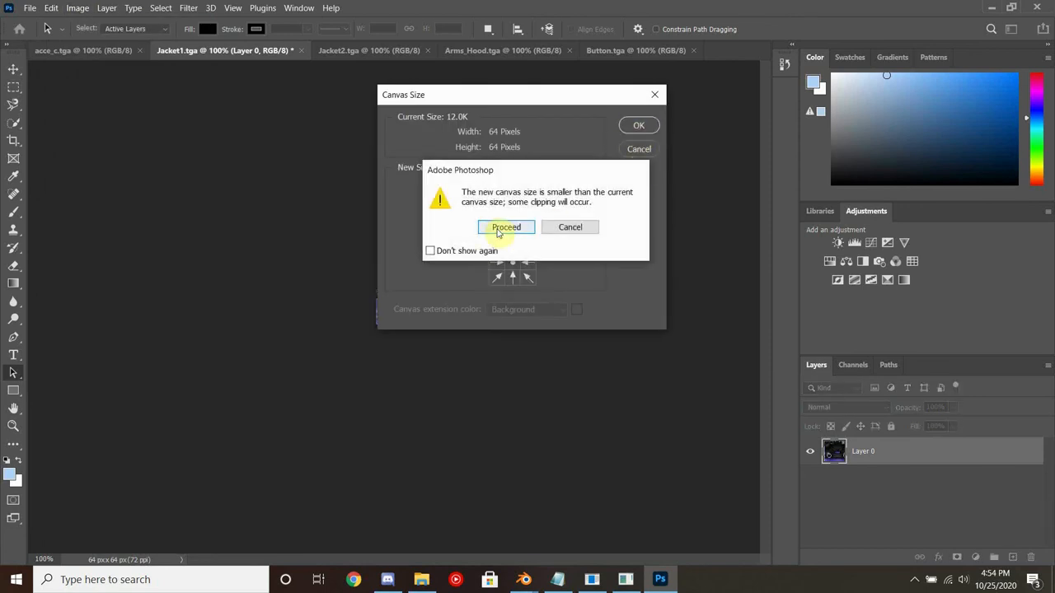
{"action": "left_click", "coordinate": [505, 227]}
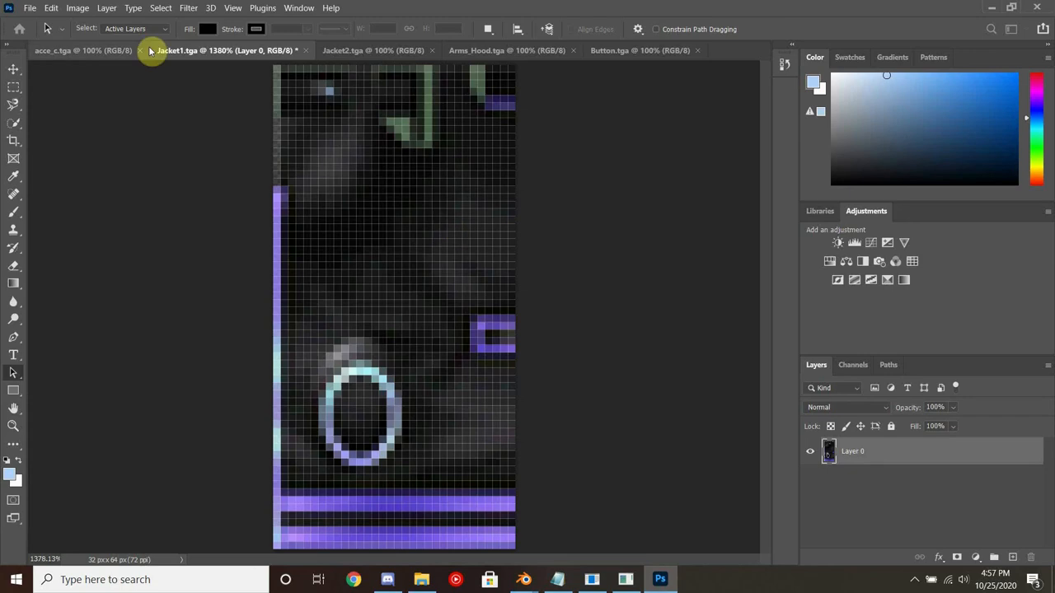
{"action": "left_click", "coordinate": [476, 50]}
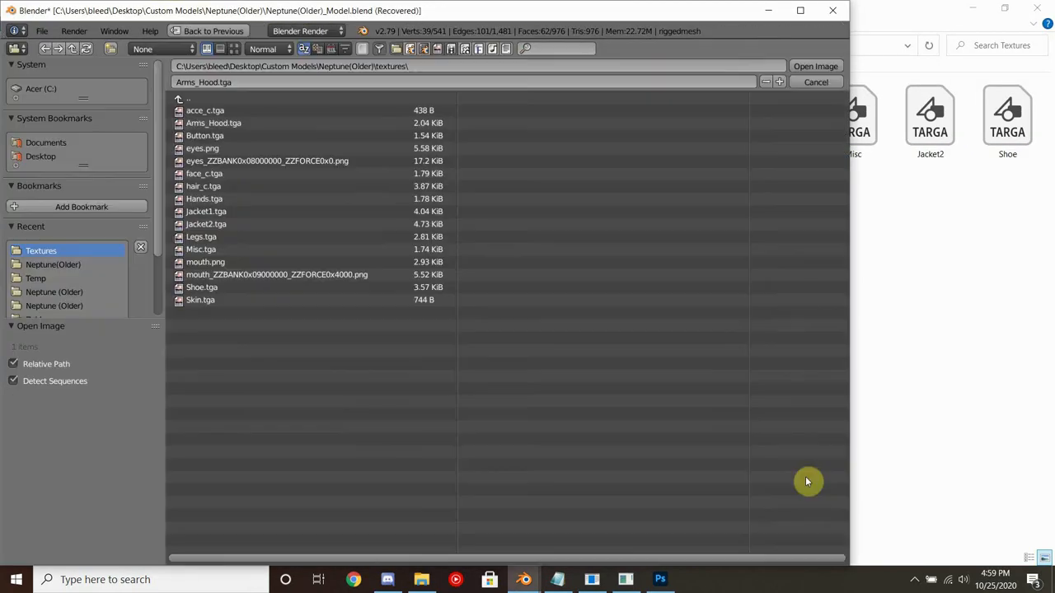
Switch windows to browse the Neptune(Older) Textures folder for an image to load
{"action": "key", "text": "alt+tab"}
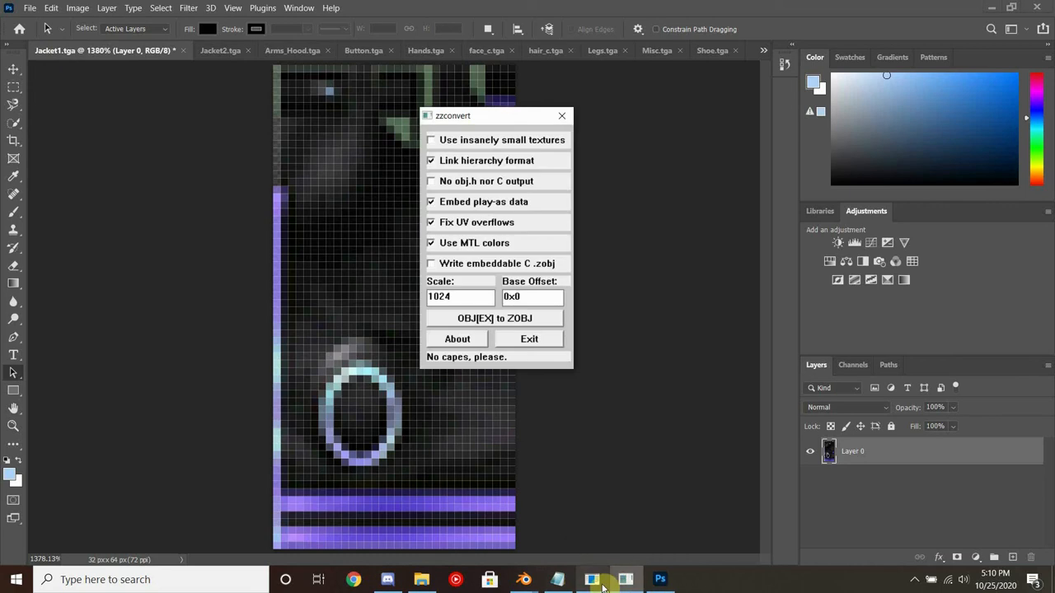
Convert the re-exported .objex to Neptune(convert).zobj and close the output listing
{"action": "left_click", "coordinate": [494, 318]}
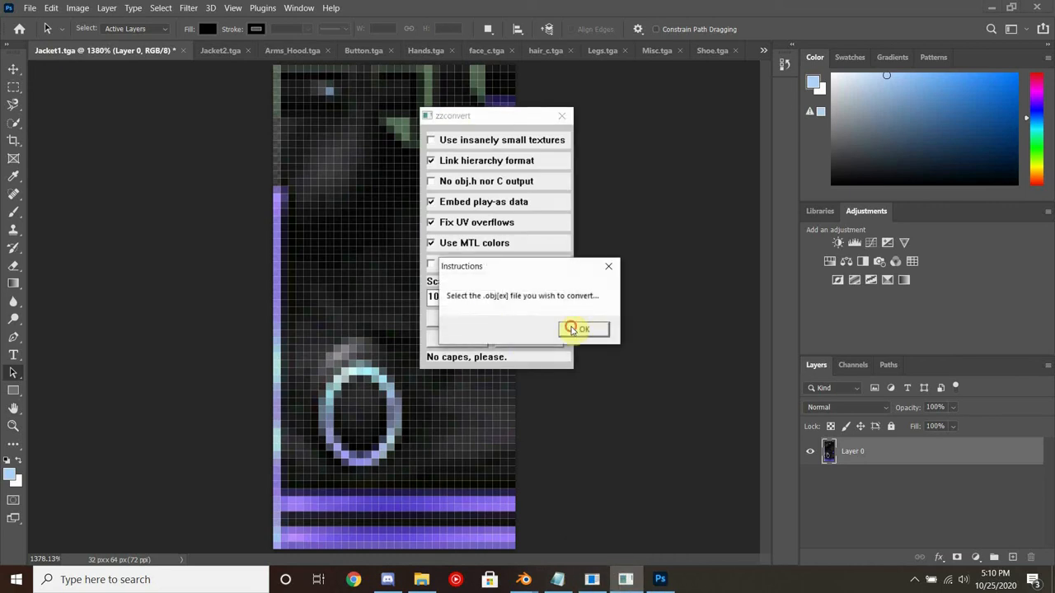
{"action": "left_click", "coordinate": [584, 330]}
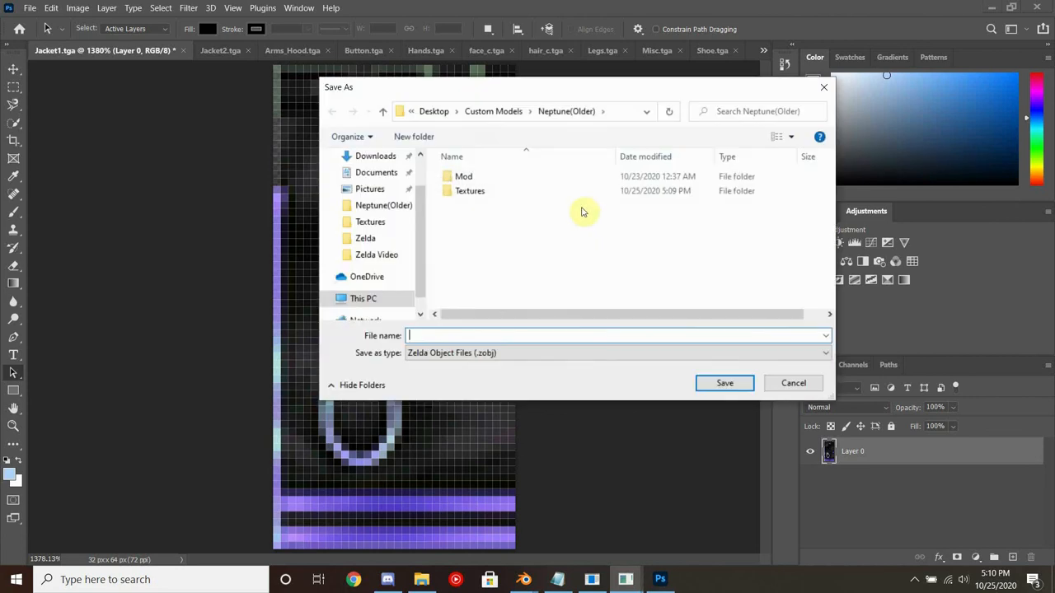
{"action": "type", "text": "Neptune(convert)"}
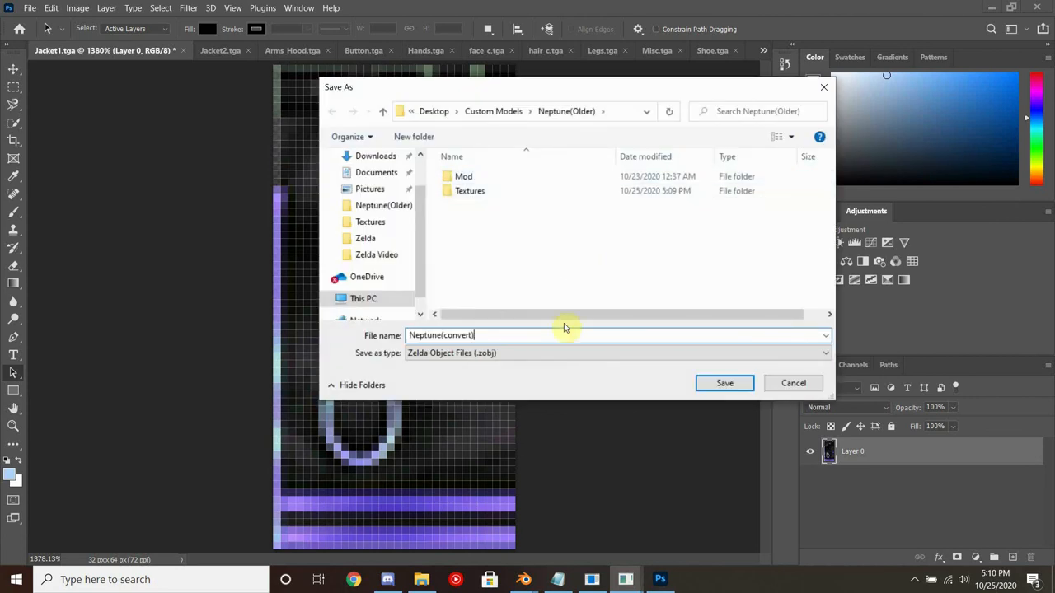
{"action": "left_click", "coordinate": [726, 382]}
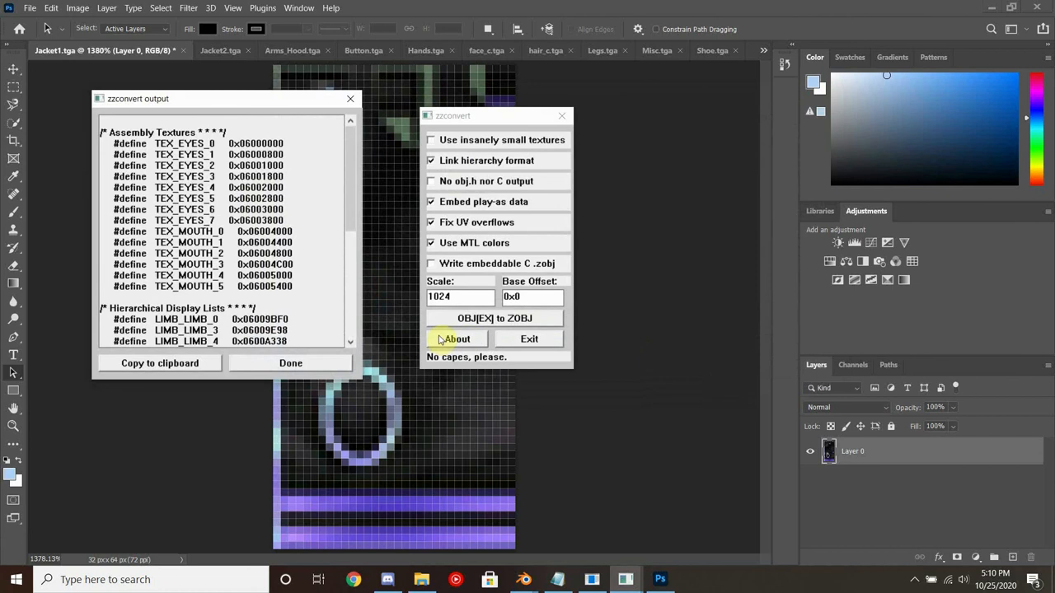
{"action": "mouse_move", "coordinate": [290, 365]}
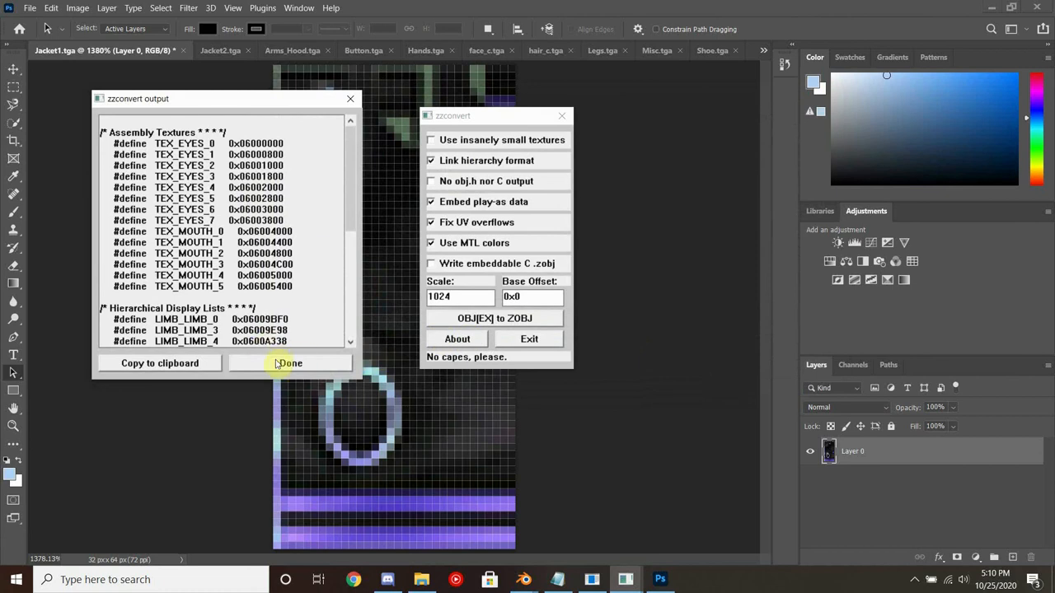
{"action": "left_click", "coordinate": [290, 365]}
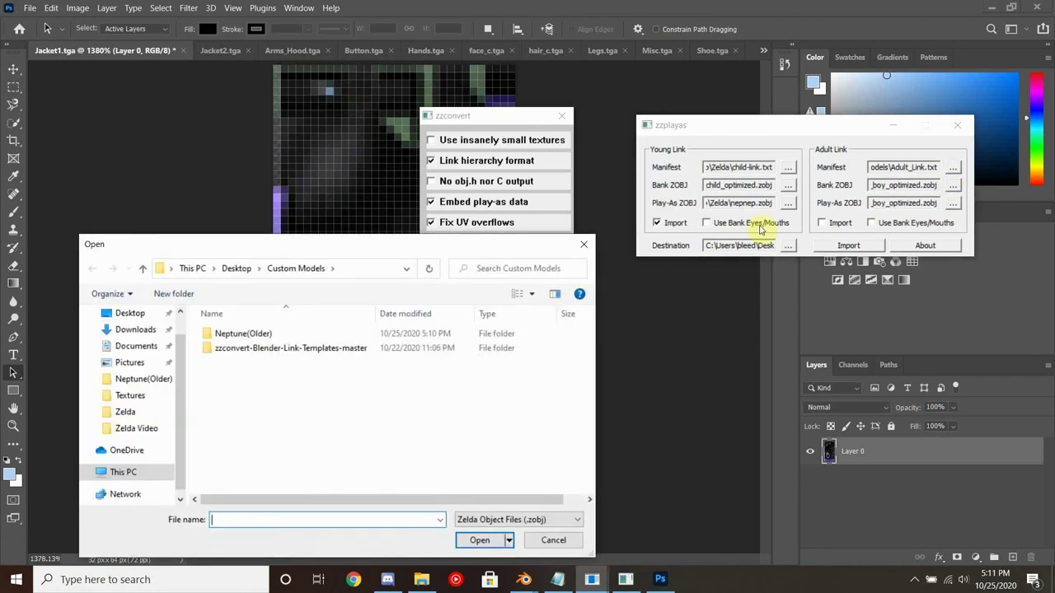
Set Neptune(convert).zobj as the Adult play-as object with Adult import on and Young import off
{"action": "left_click", "coordinate": [291, 347]}
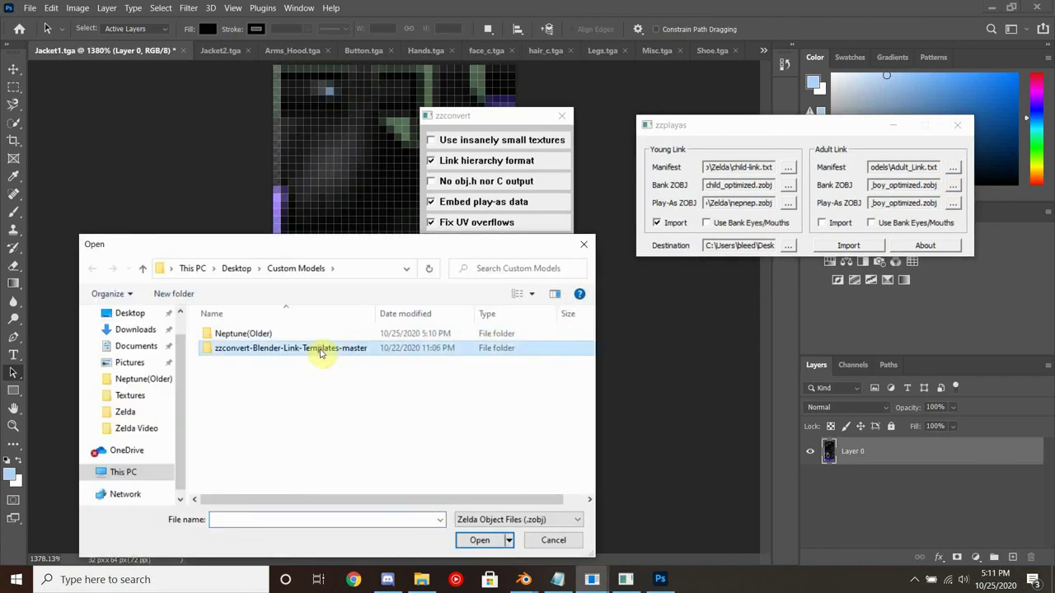
{"action": "double_click", "coordinate": [290, 347]}
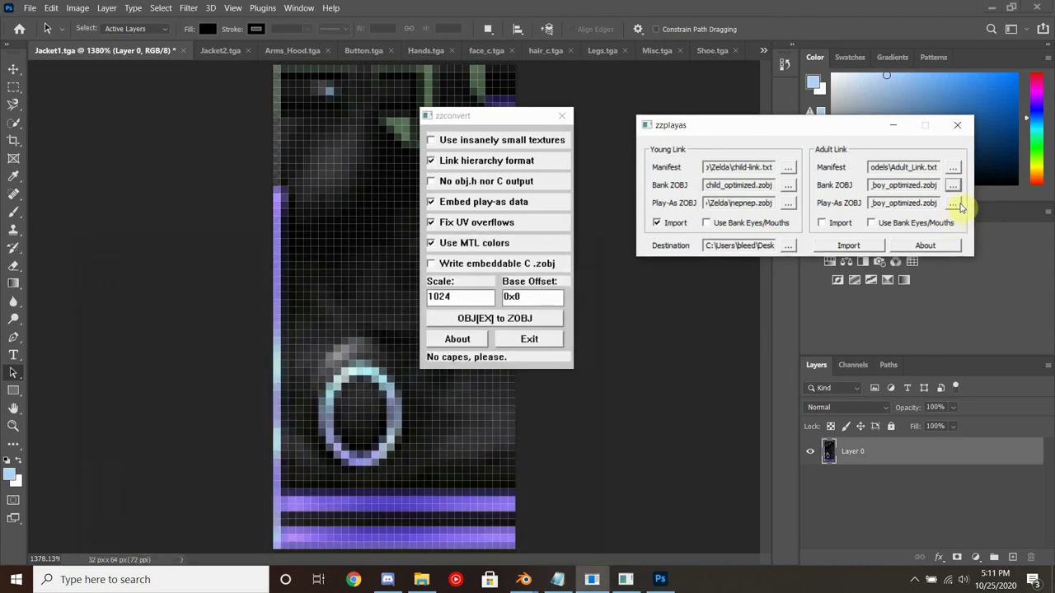
{"action": "left_click", "coordinate": [952, 203]}
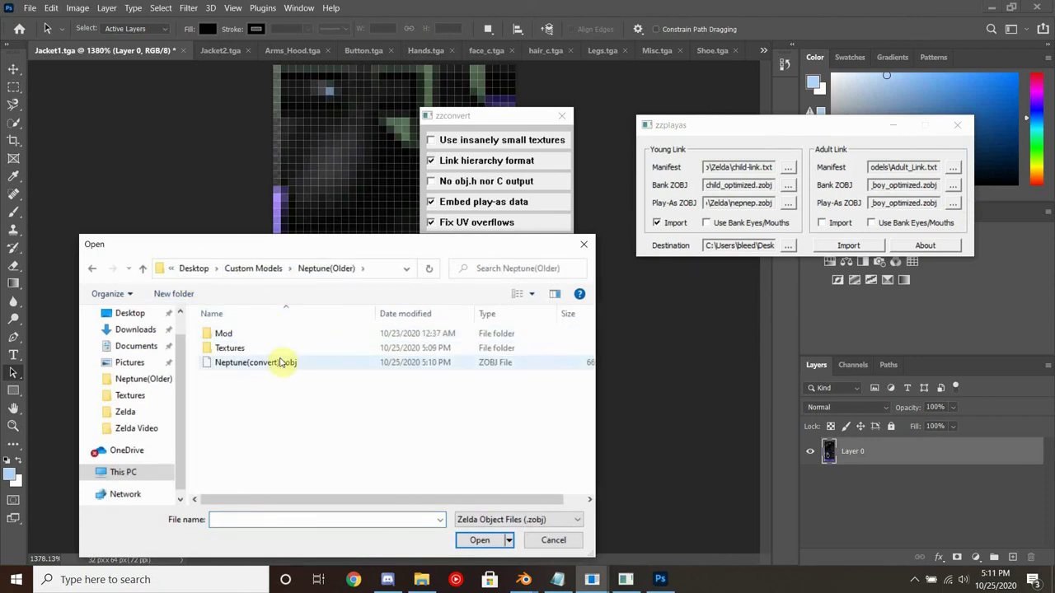
{"action": "left_click", "coordinate": [478, 541]}
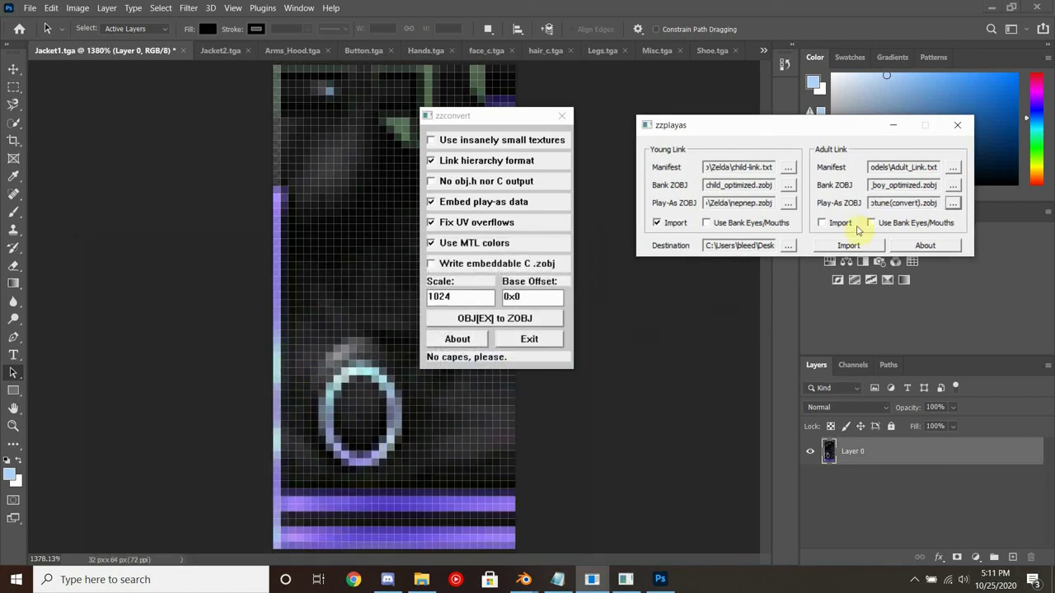
{"action": "left_click", "coordinate": [820, 223]}
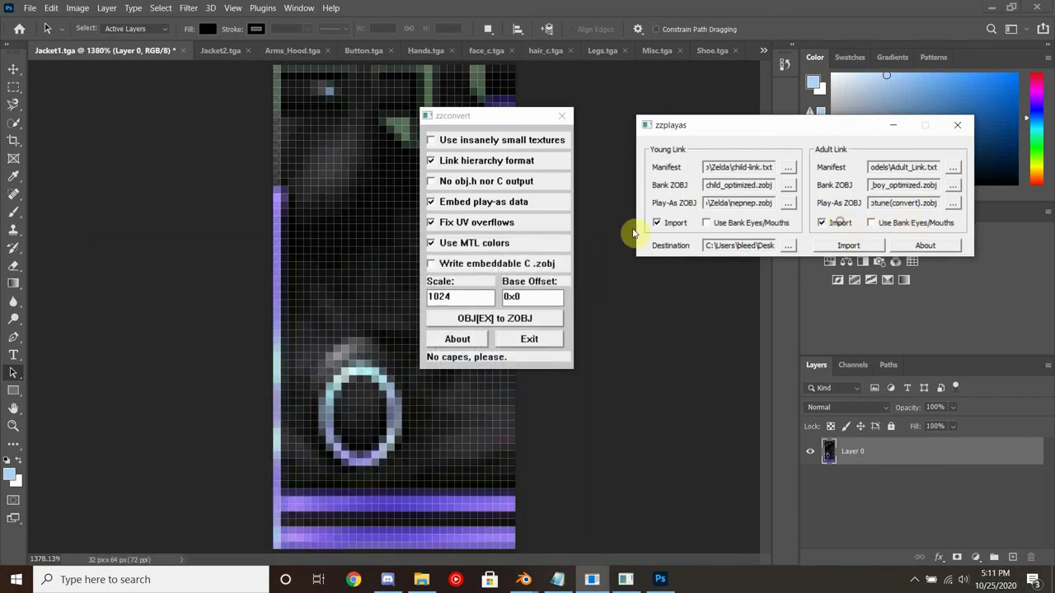
{"action": "left_click", "coordinate": [656, 222]}
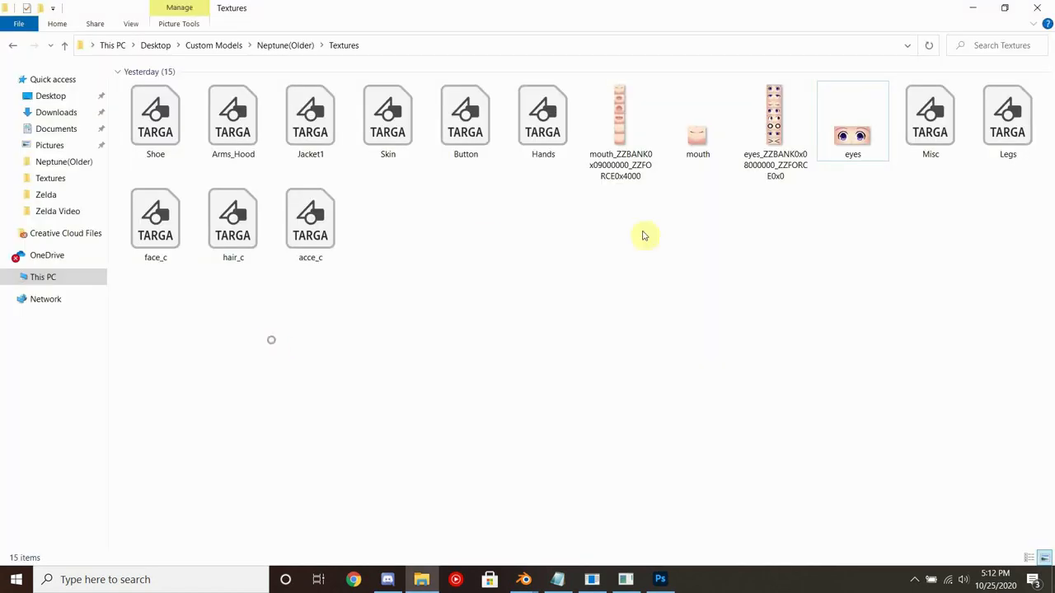
Copy Neptune(convert).zobj in Neptune(Older) and rename the copy Neptune(playas).zobj
{"action": "left_click", "coordinate": [285, 46]}
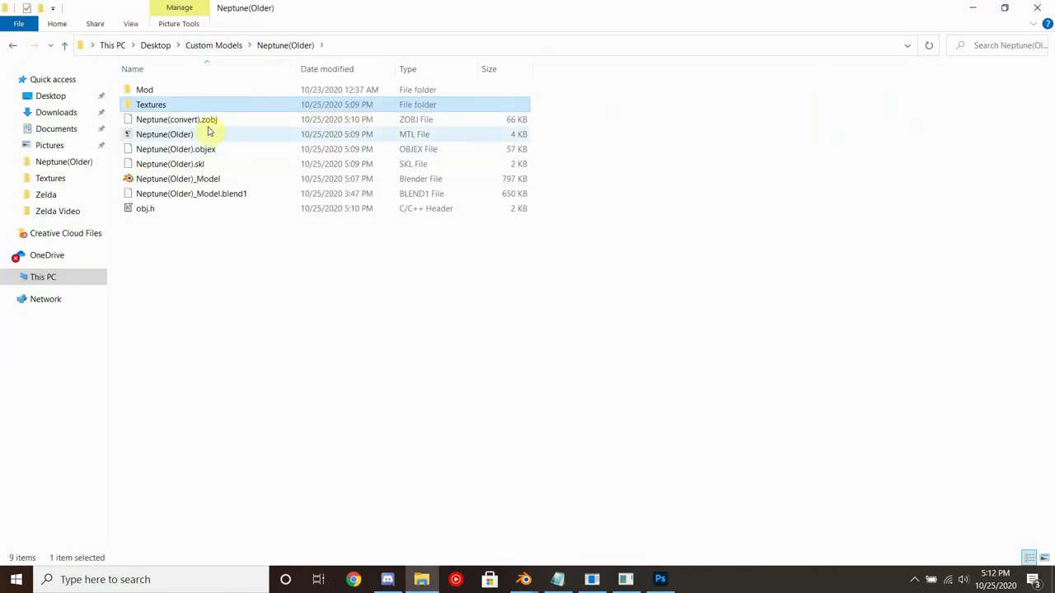
{"action": "left_click", "coordinate": [176, 118]}
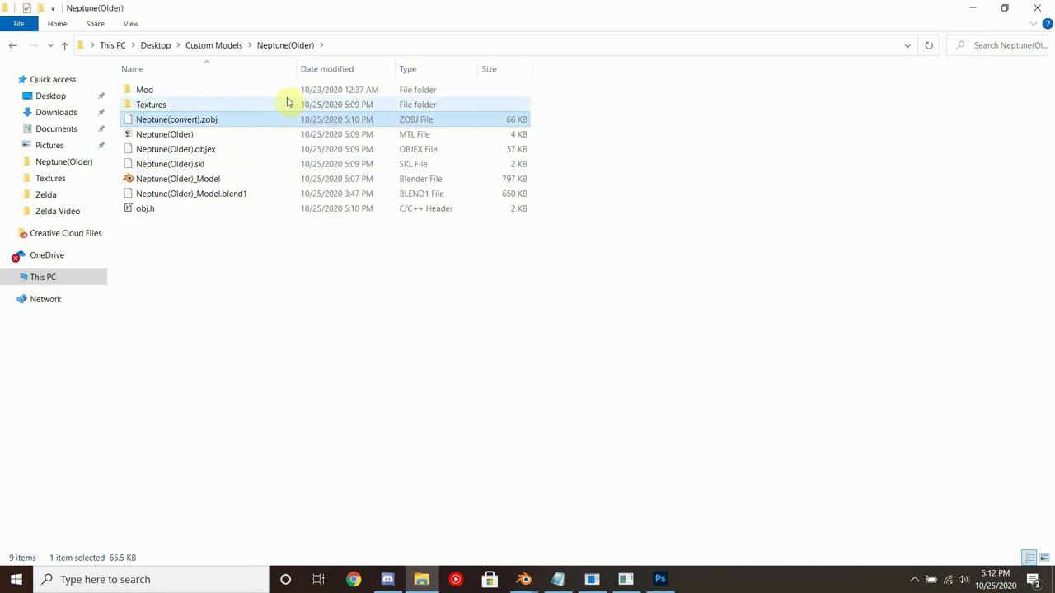
{"action": "right_click", "coordinate": [189, 119]}
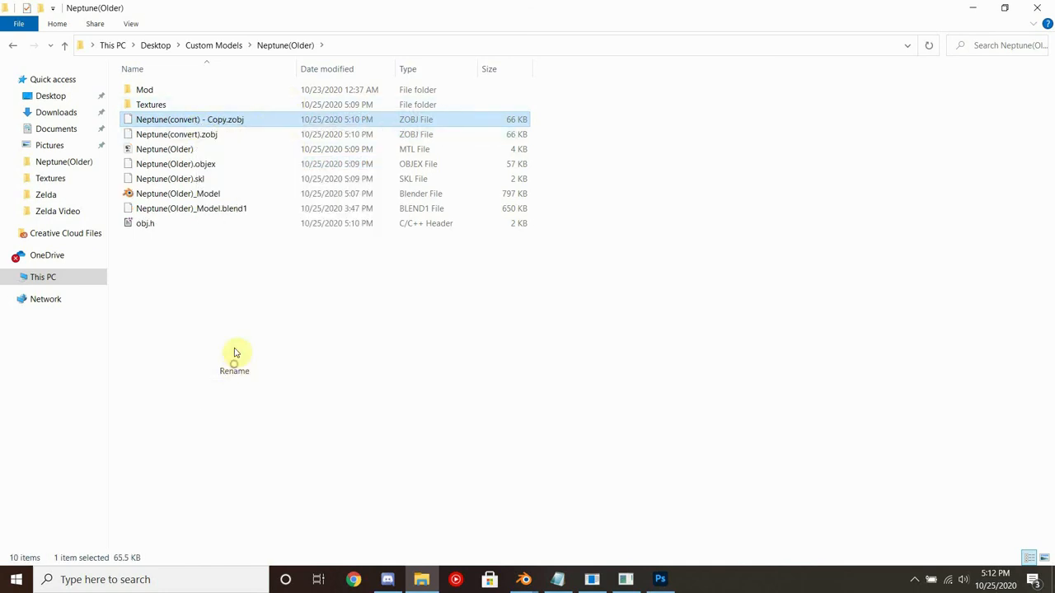
{"action": "type", "text": "Neptune().zobj"}
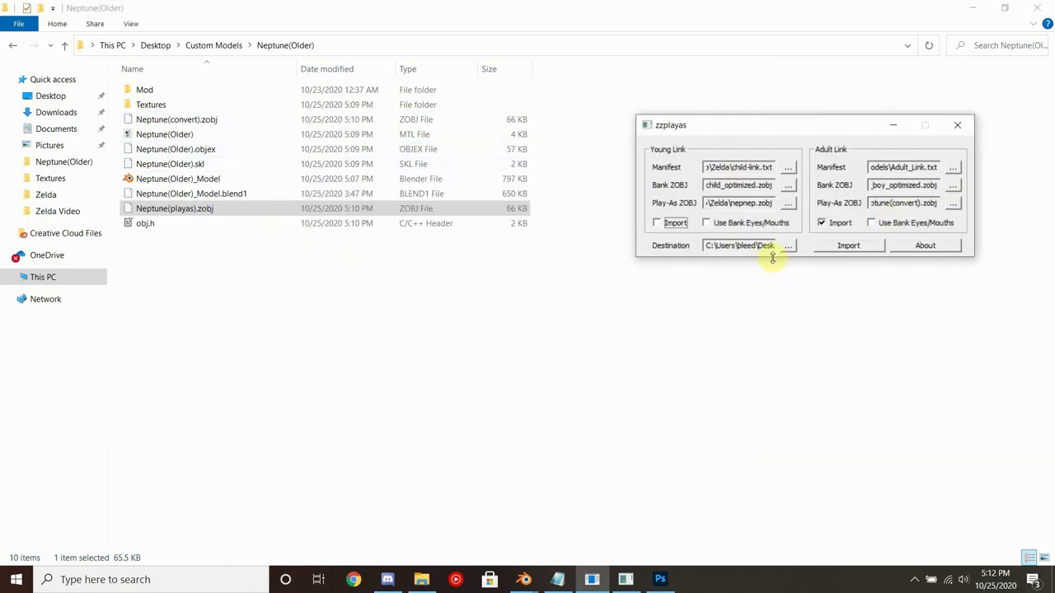
Browse for the Adult Play-As ZOBJ, filtering to .zobj and entering the Neptune(Older) folder
{"action": "left_click", "coordinate": [788, 244]}
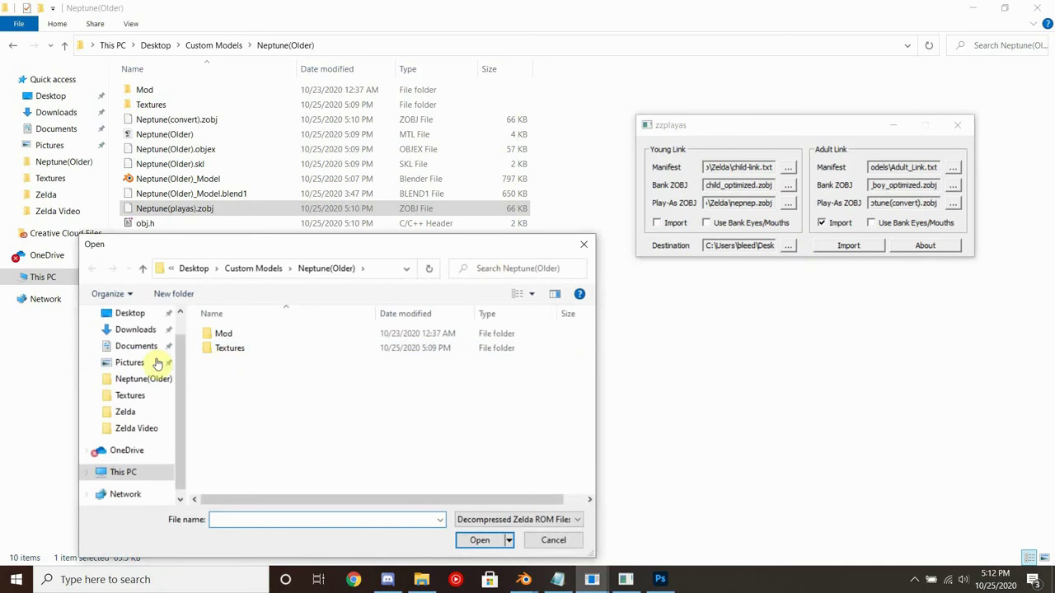
{"action": "mouse_move", "coordinate": [246, 294]}
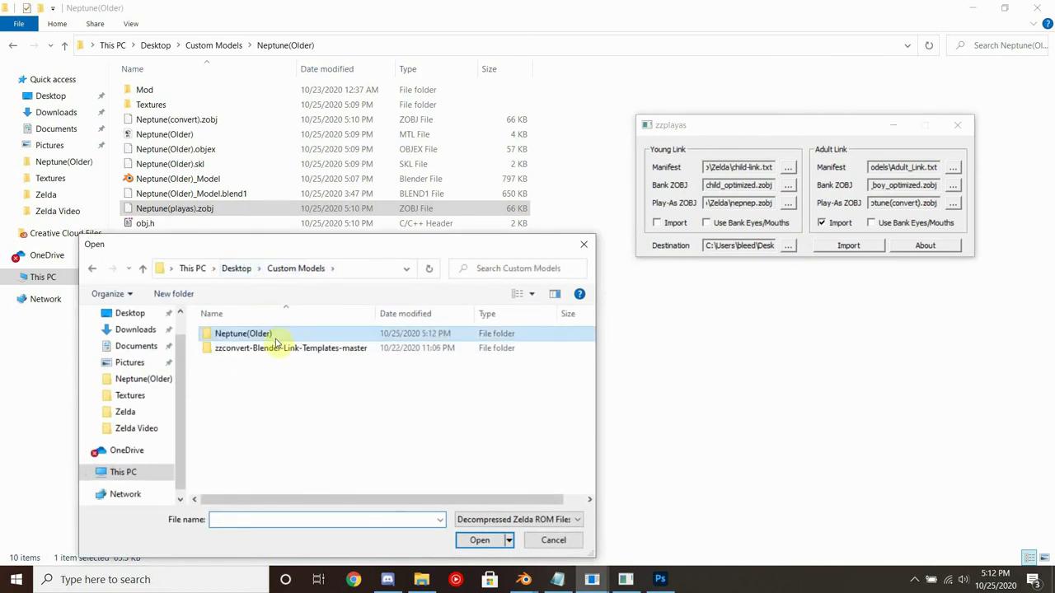
{"action": "left_click", "coordinate": [507, 519]}
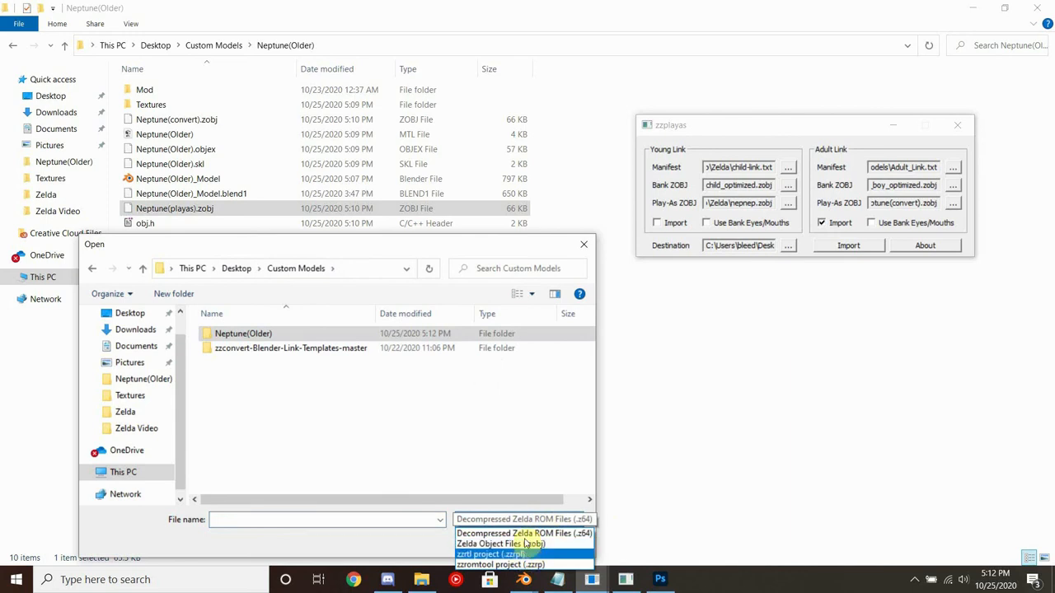
{"action": "left_click", "coordinate": [501, 544]}
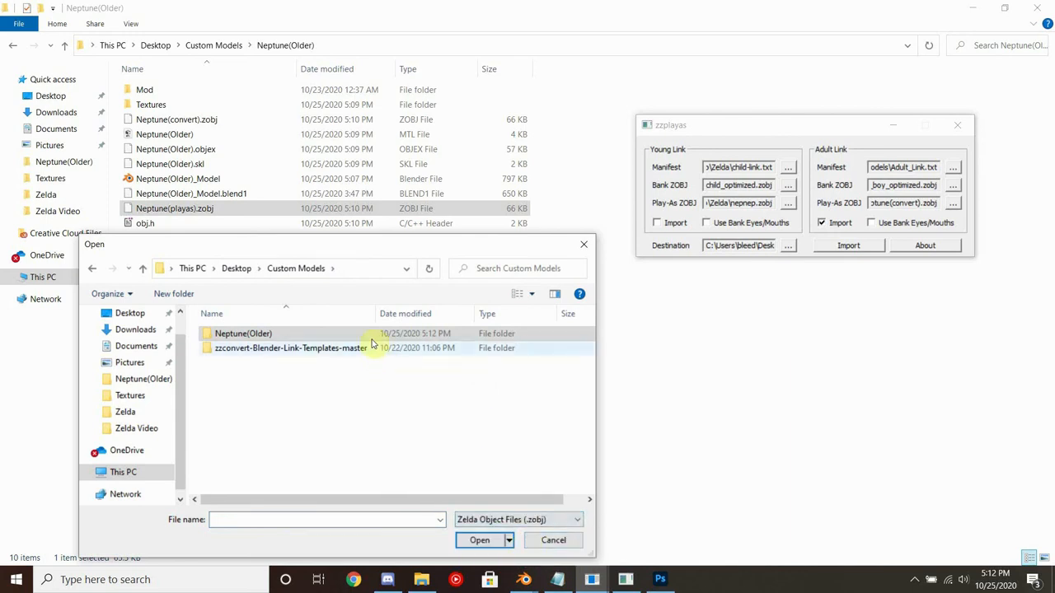
{"action": "double_click", "coordinate": [244, 333]}
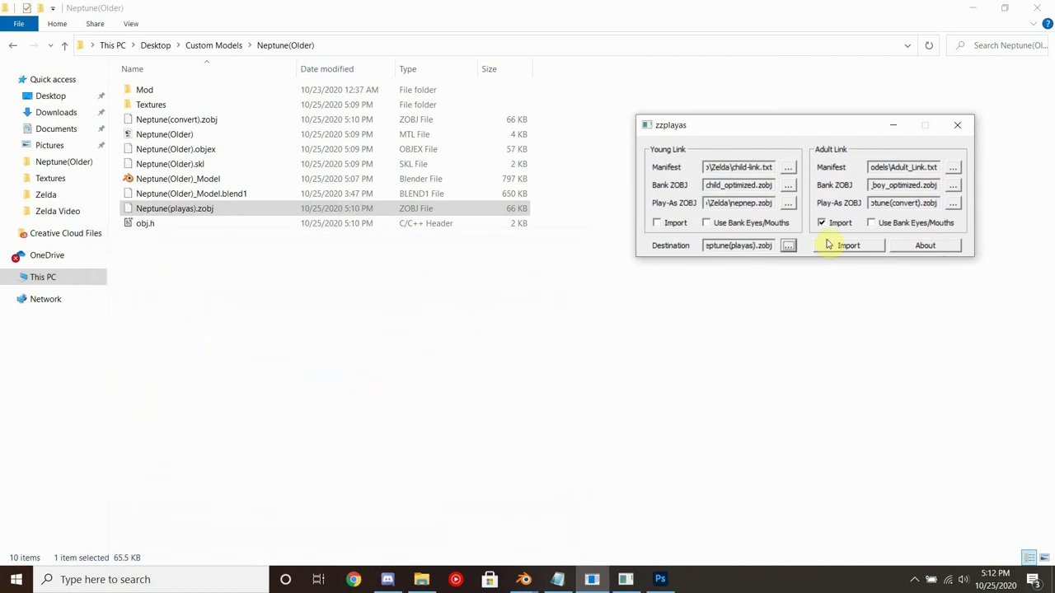
Import Neptune(convert).zobj into Neptune(playas).zobj, dismiss the log and close zzplayas
{"action": "left_click", "coordinate": [847, 244]}
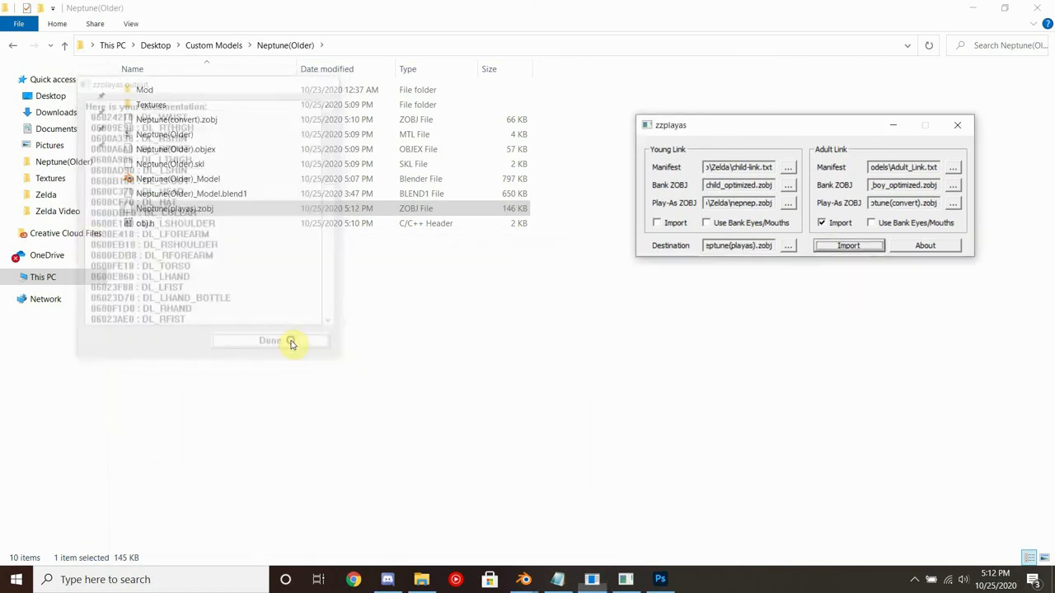
{"action": "left_click", "coordinate": [270, 340]}
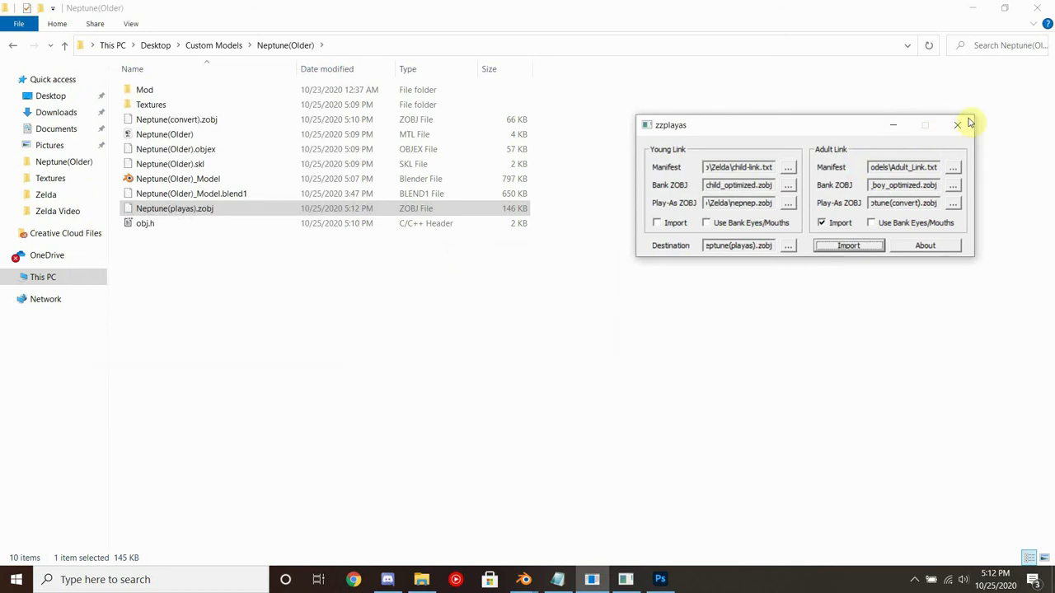
{"action": "left_click", "coordinate": [956, 125]}
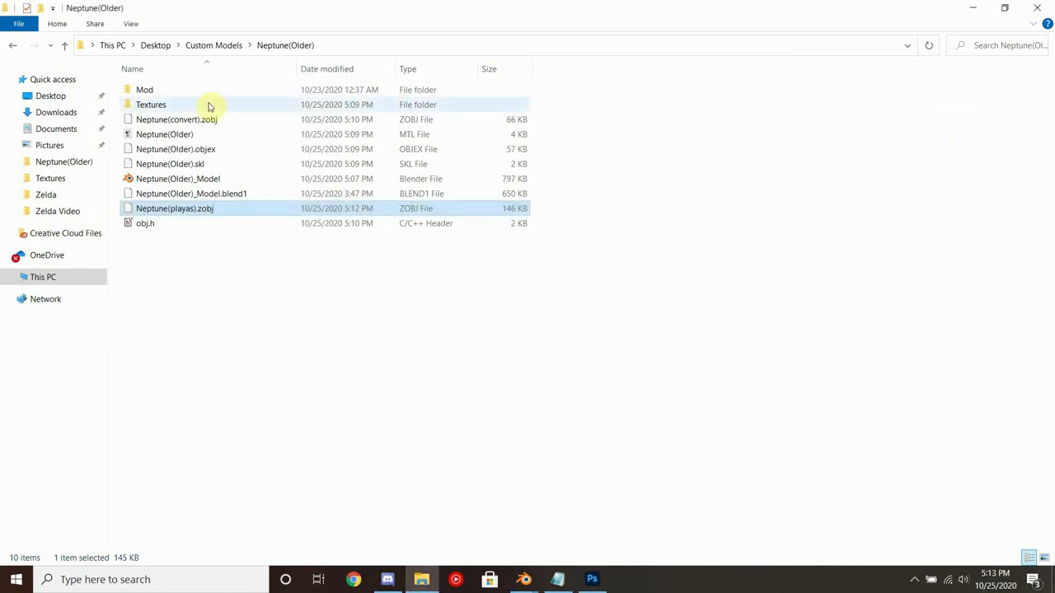
Enter the empty Mod folder and select its full path in the address bar
{"action": "double_click", "coordinate": [145, 89]}
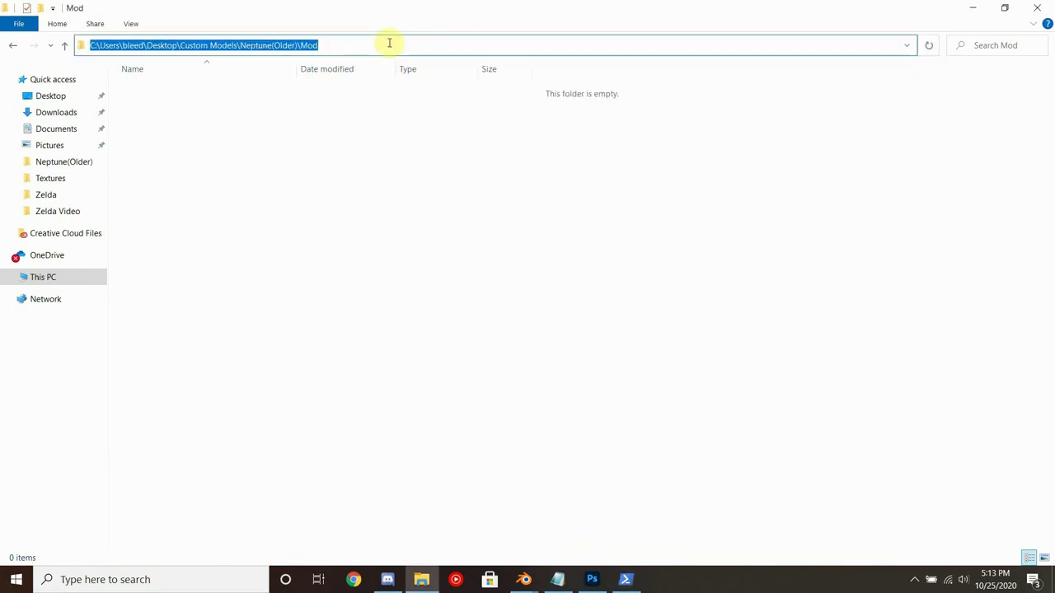
{"action": "left_click", "coordinate": [627, 580]}
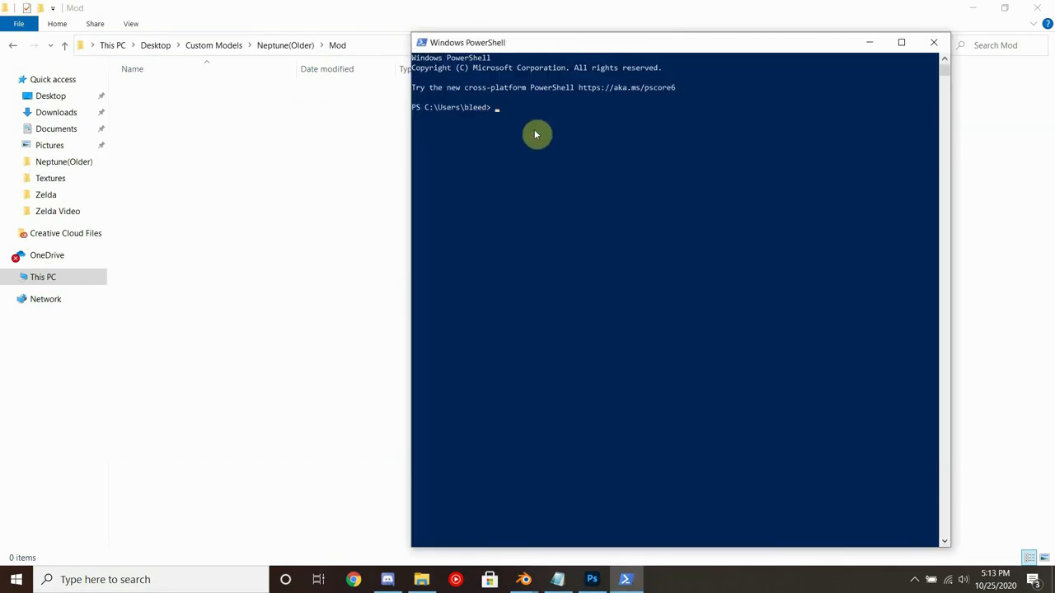
Change directory to the quoted Neptune(Older)\Mod path after the unquoted cd fails
{"action": "type", "text": "cd C:\\Users\\bleed\\Desktop\\Custom Models\\Neptune(Older)\\Mod"}
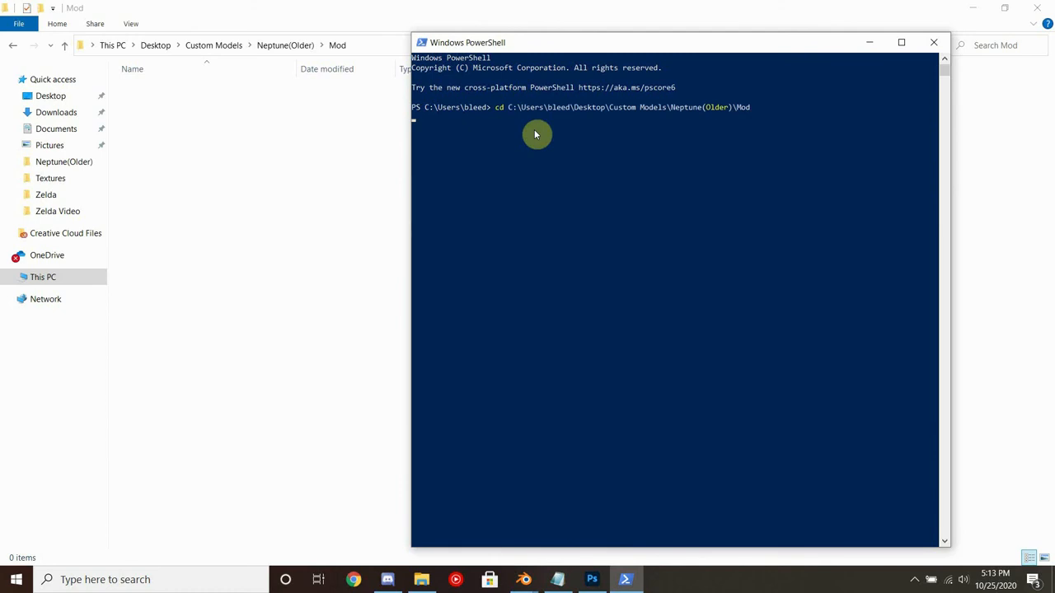
{"action": "key", "text": "enter"}
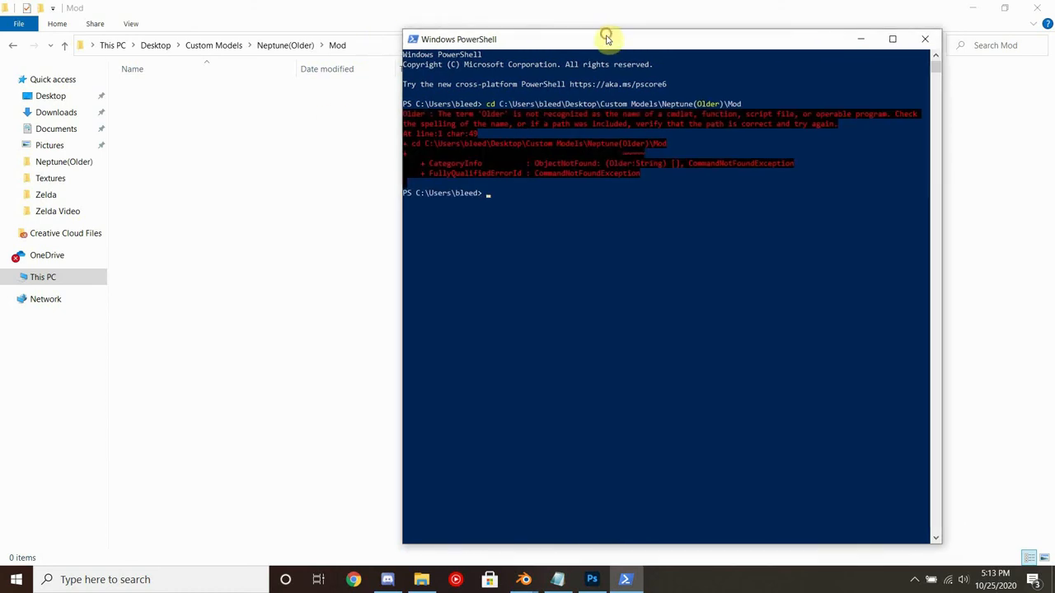
{"action": "type", "text": "cd \"C:\\Users\\bleed\\Desktop\\Custom Models\\Neptune(Older)\\Mod\""}
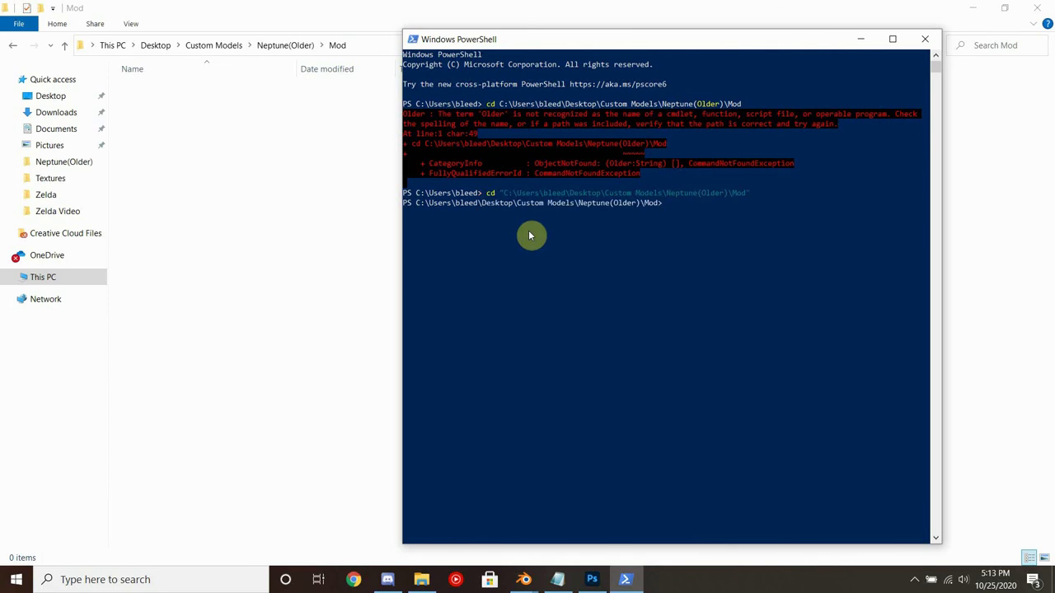
{"action": "mouse_move", "coordinate": [513, 152]}
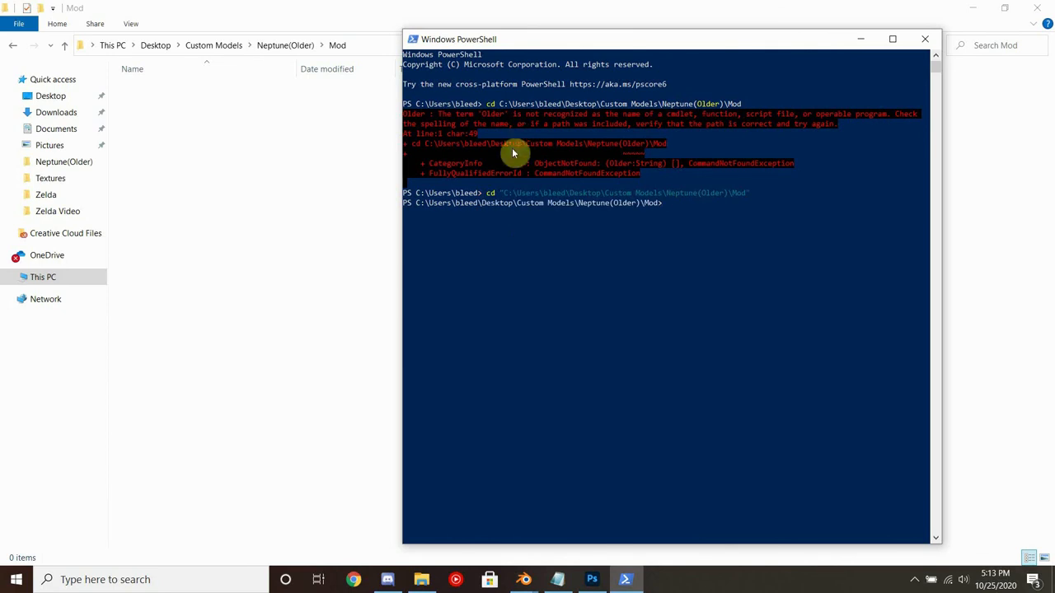
{"action": "mouse_move", "coordinate": [567, 437]}
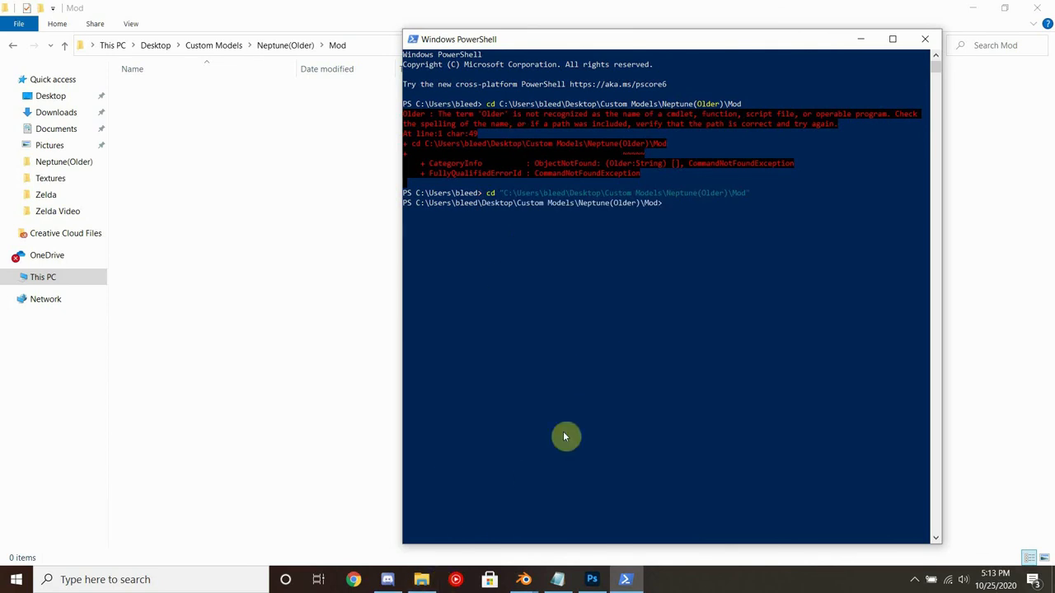
Enter the modloader64 -n command to scaffold a new mod in the folder
{"action": "type", "text": "modloader"}
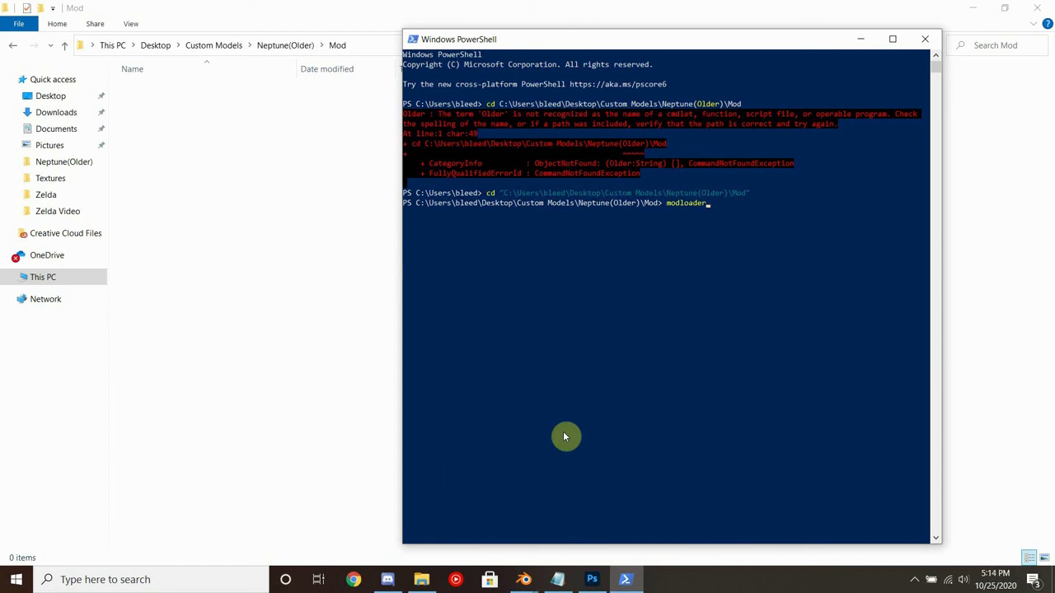
{"action": "type", "text": "64"}
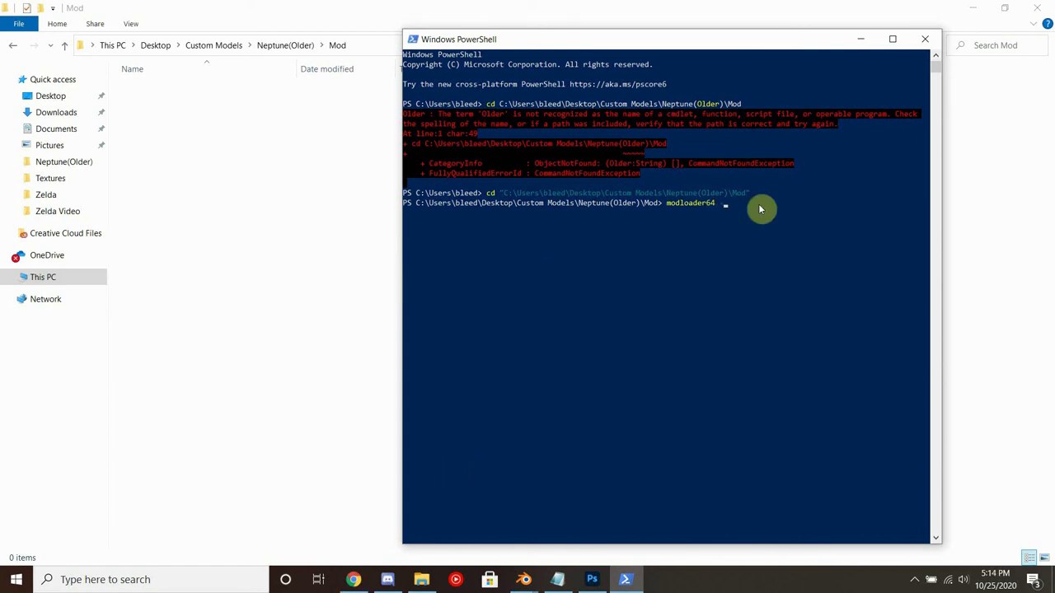
{"action": "type", "text": "-n"}
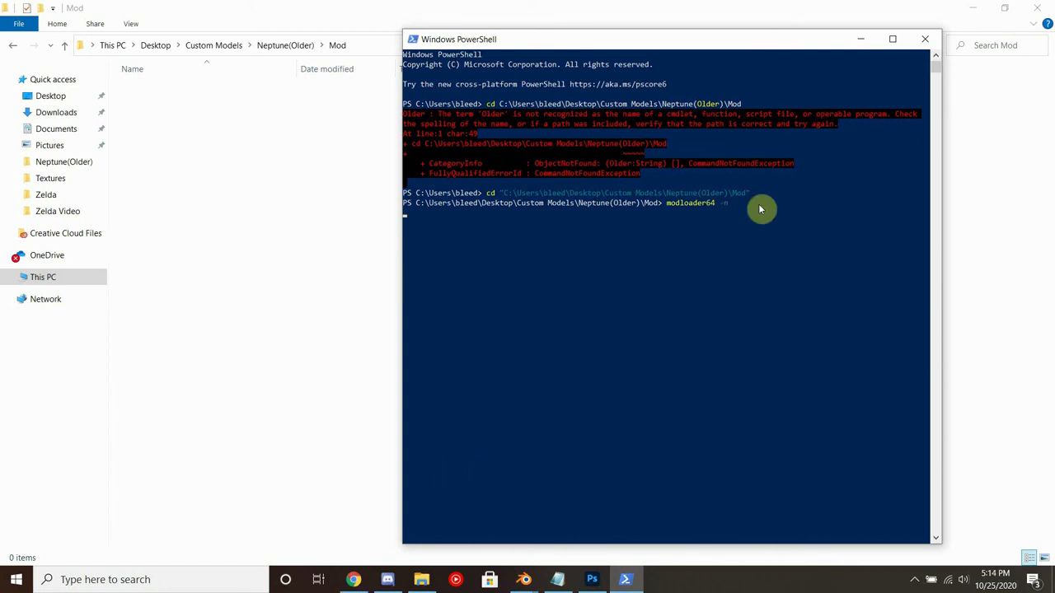
{"action": "mouse_move", "coordinate": [814, 228]}
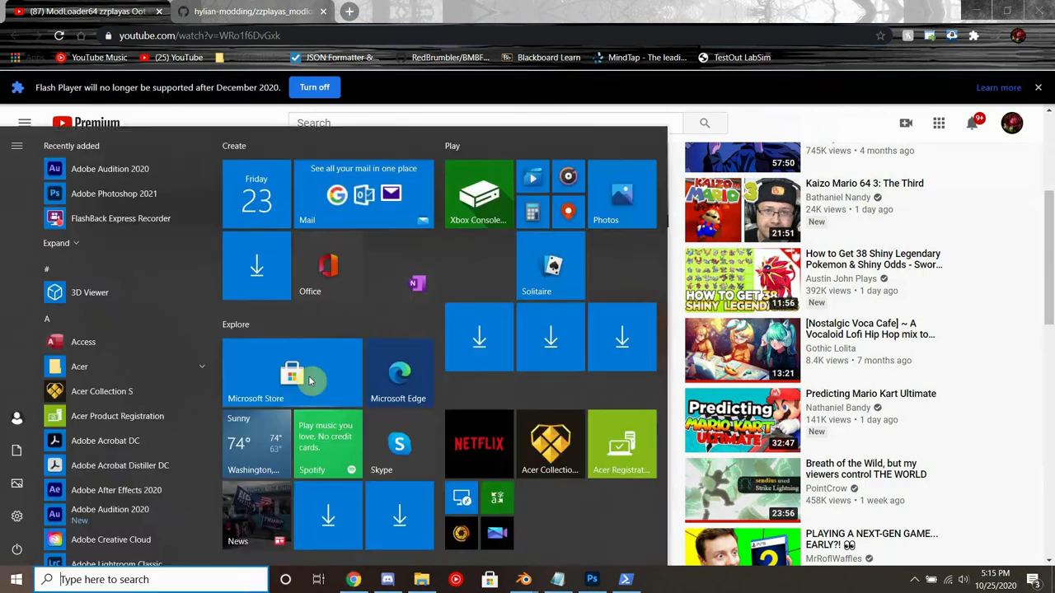
Check the tutorial, then run modloader64 -t zzplayas_modloader_template to install the template
{"action": "left_click", "coordinate": [624, 580]}
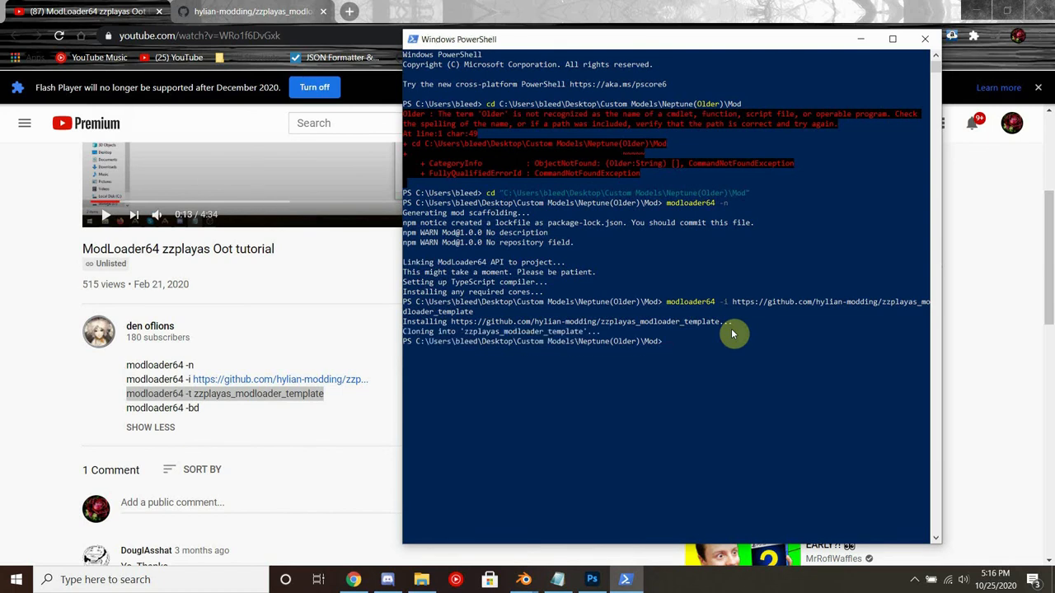
{"action": "type", "text": "modloader64 -t zzplayas_modloader_template"}
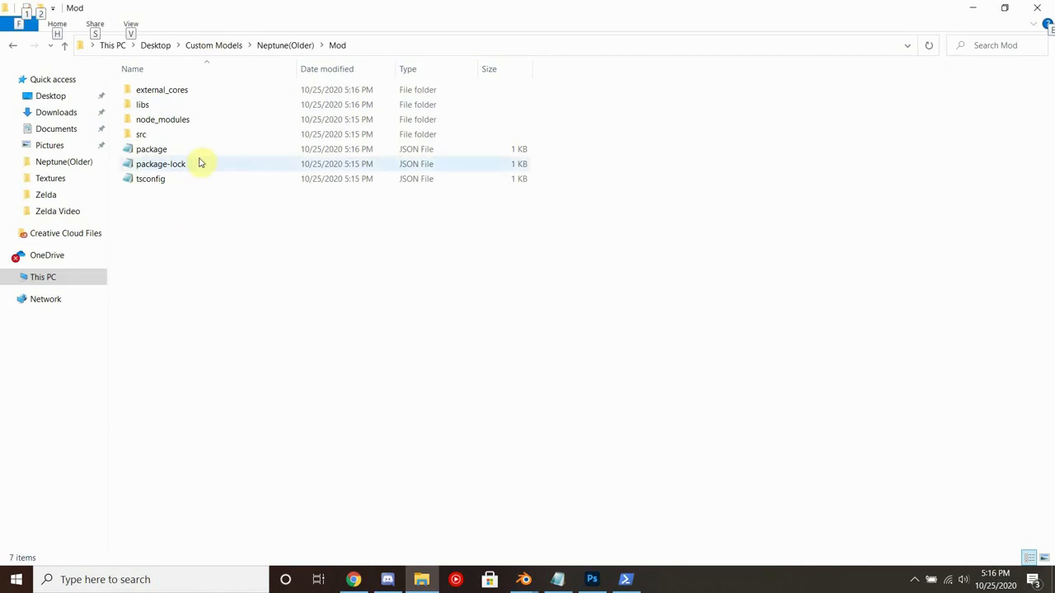
Navigate into the generated mod's src\Mod folder holding the template files
{"action": "double_click", "coordinate": [142, 133]}
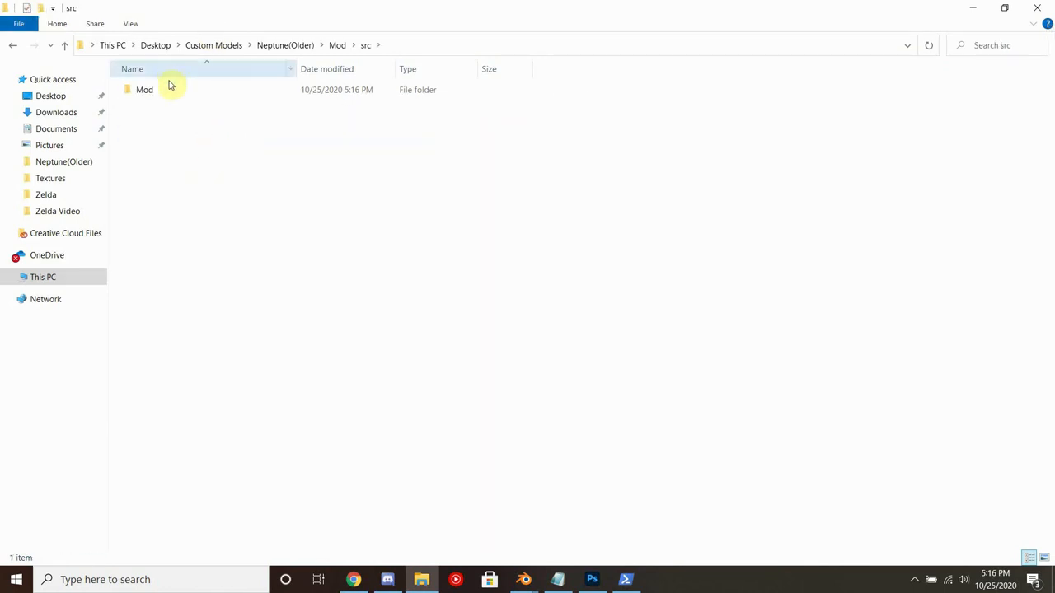
{"action": "left_click", "coordinate": [145, 89]}
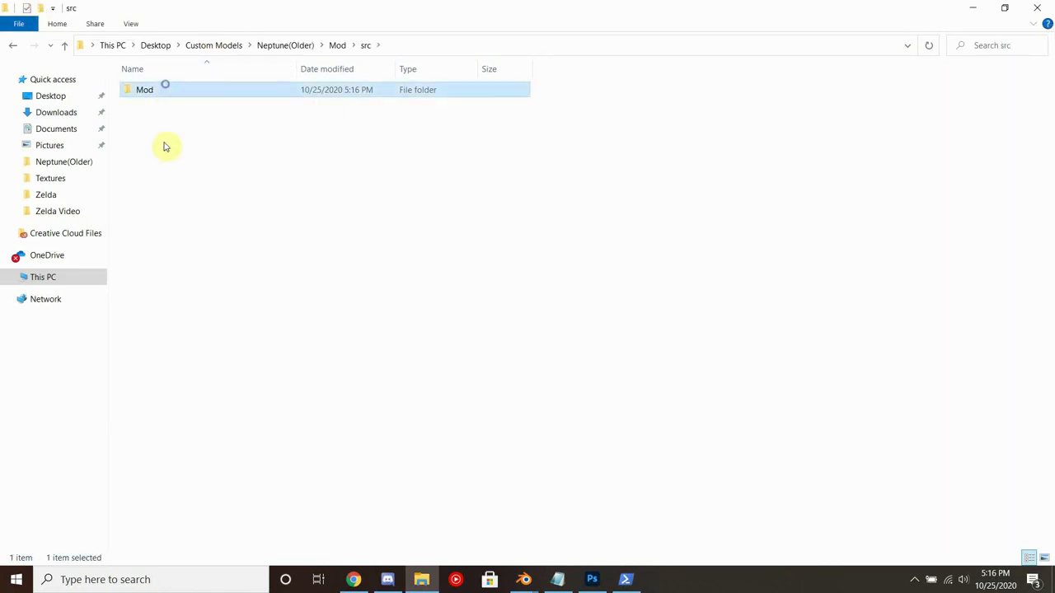
{"action": "right_click", "coordinate": [145, 89]}
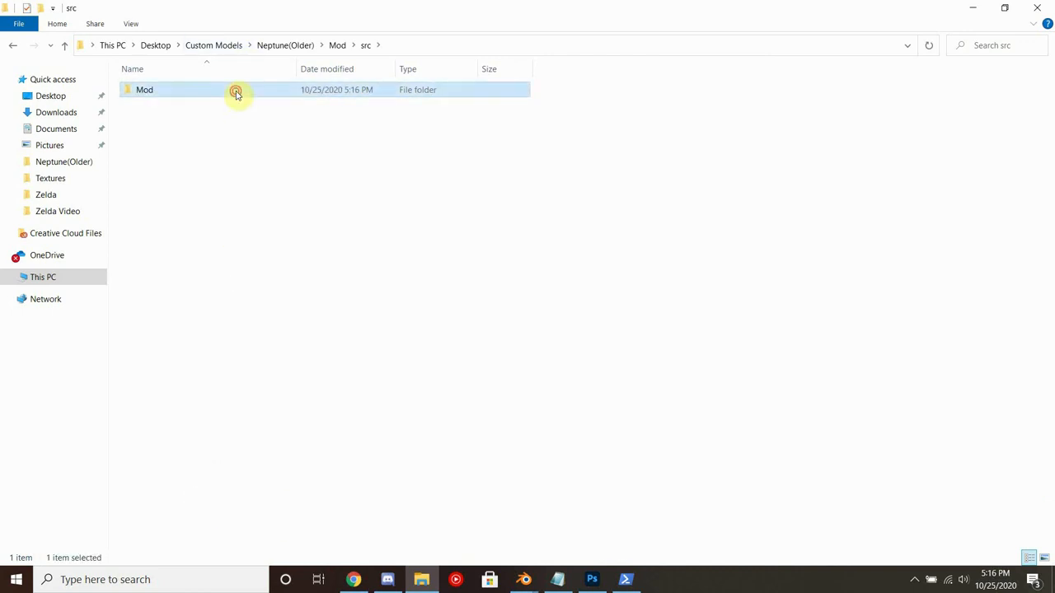
{"action": "double_click", "coordinate": [145, 89]}
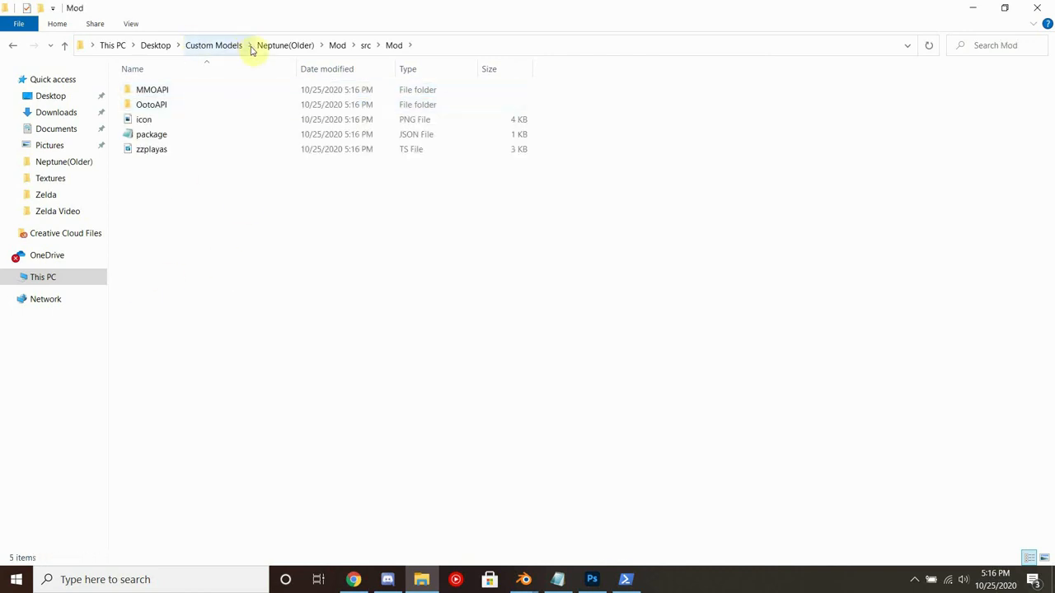
Copy Neptune(playas).zobj from Neptune(Older) and paste it into src\Mod
{"action": "left_click", "coordinate": [285, 45]}
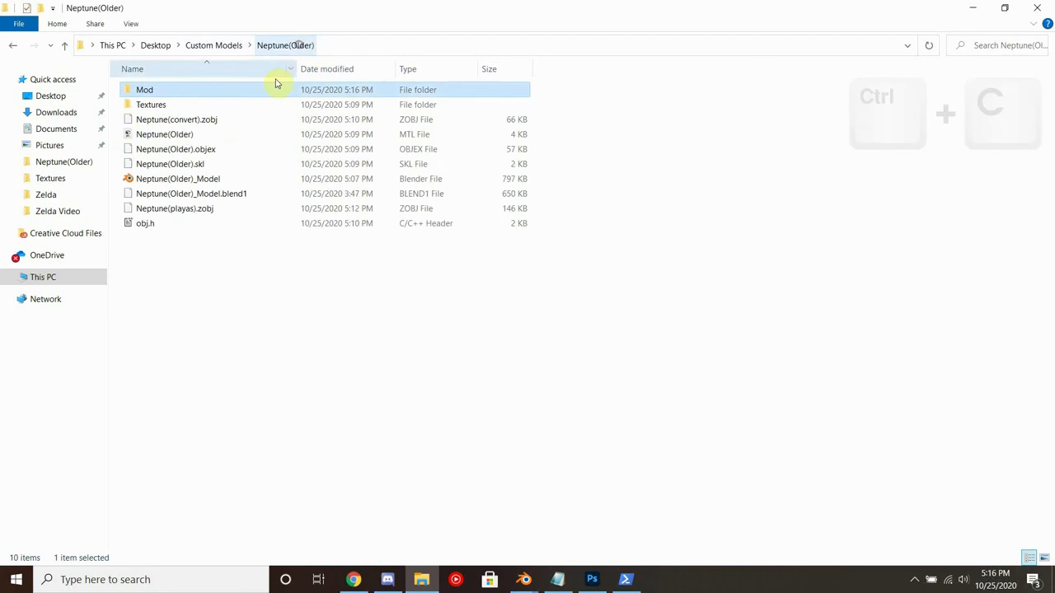
{"action": "left_click", "coordinate": [174, 208]}
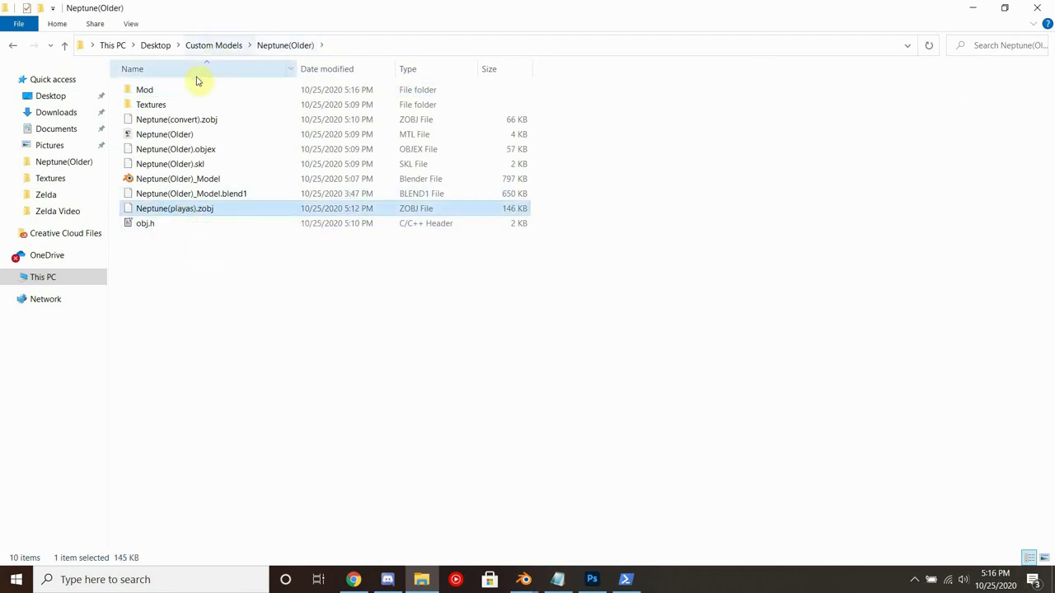
{"action": "double_click", "coordinate": [145, 89]}
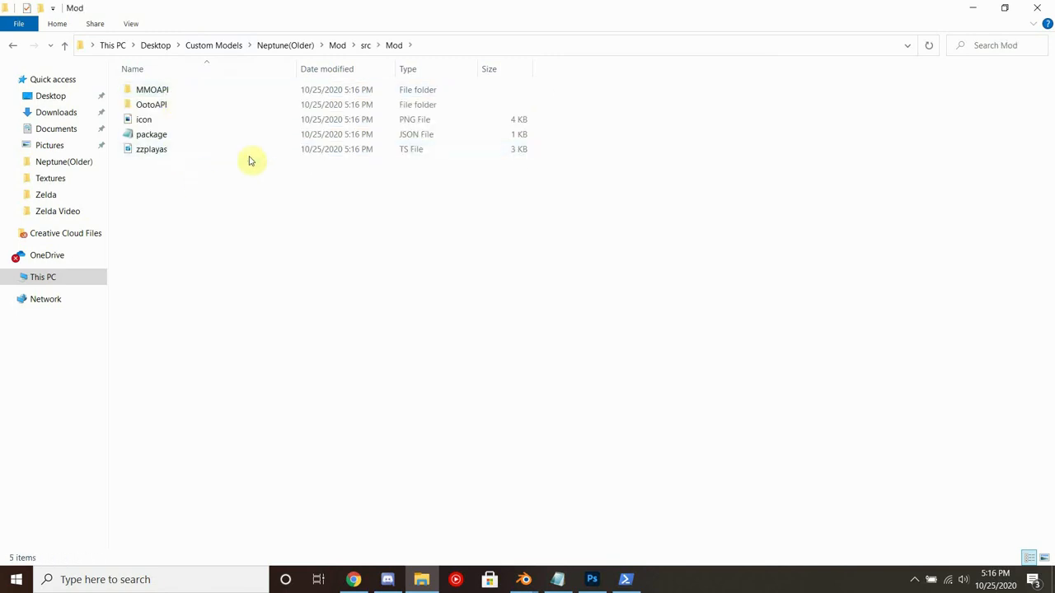
{"action": "right_click", "coordinate": [174, 135]}
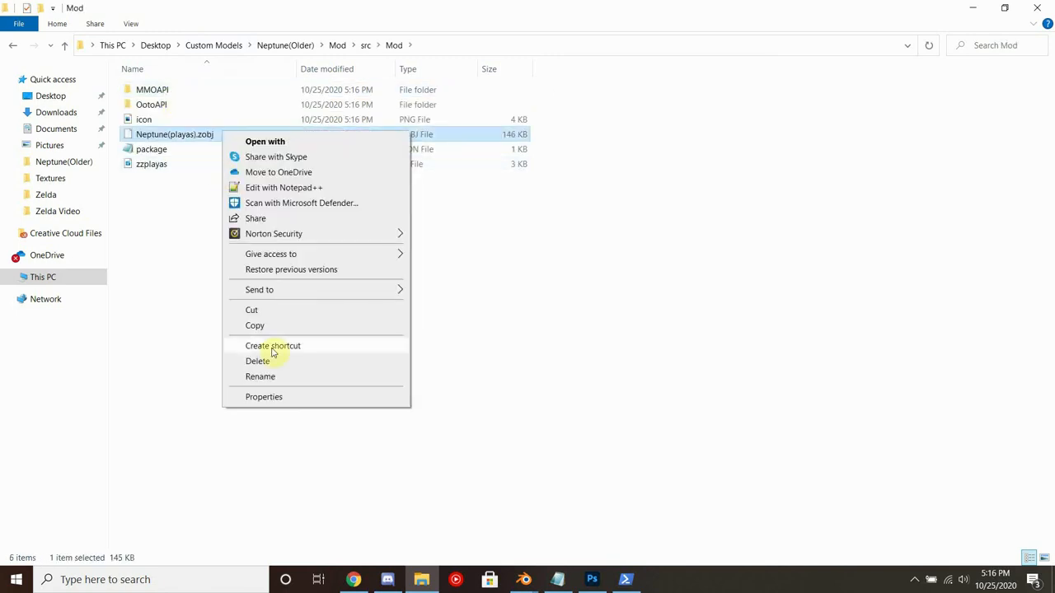
{"action": "left_click", "coordinate": [260, 375]}
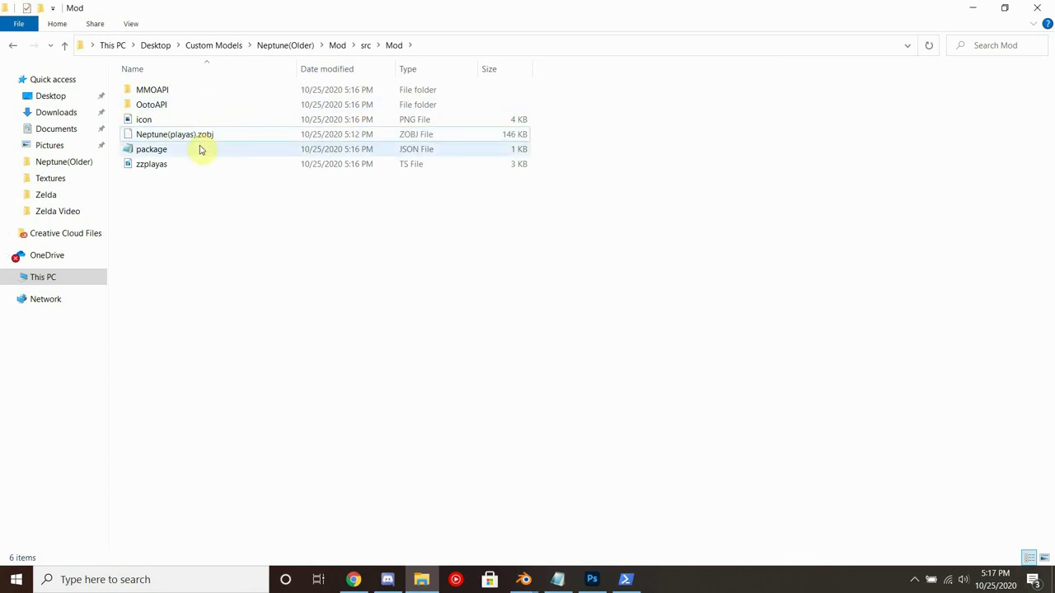
Edit package.json: name Neptune(Older), adult_model Neptune(playas).zobj, then save
{"action": "double_click", "coordinate": [152, 148]}
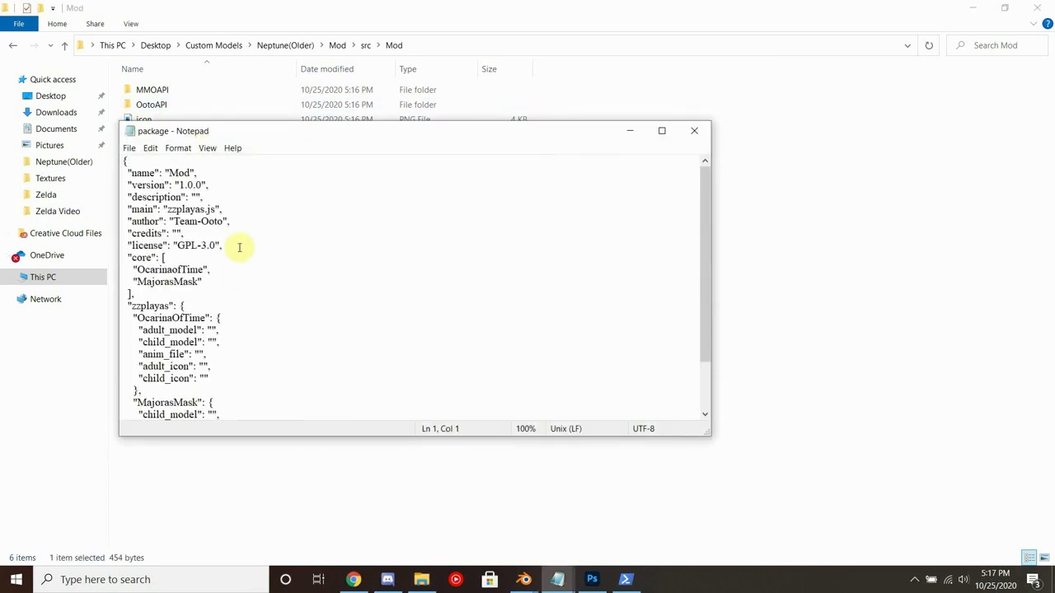
{"action": "double_click", "coordinate": [178, 173]}
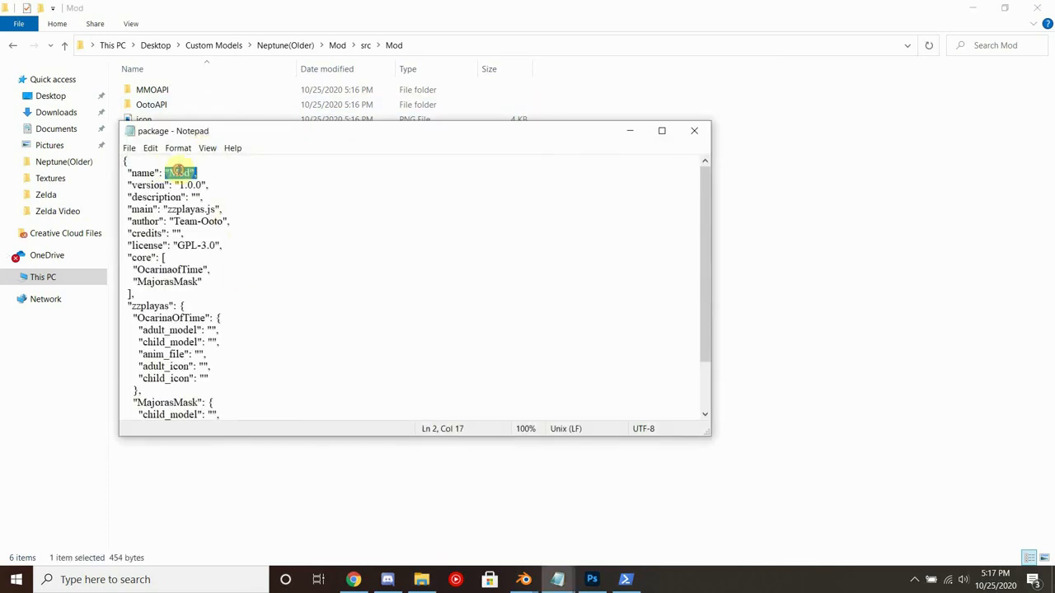
{"action": "type", "text": "Neptune(playas).zobj"}
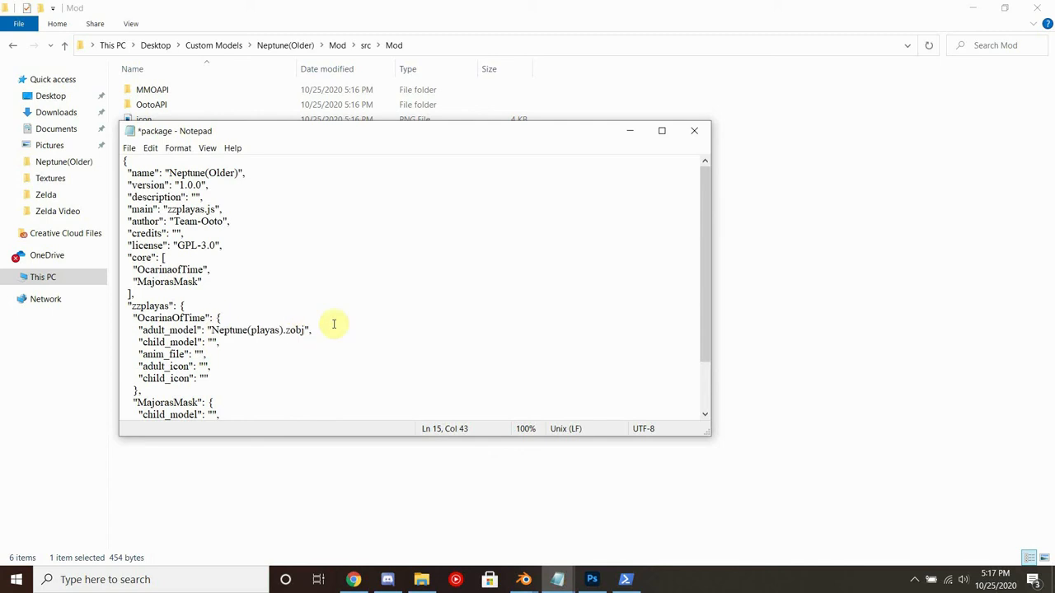
{"action": "scroll", "scroll_direction": "down", "scroll_amount": 3}
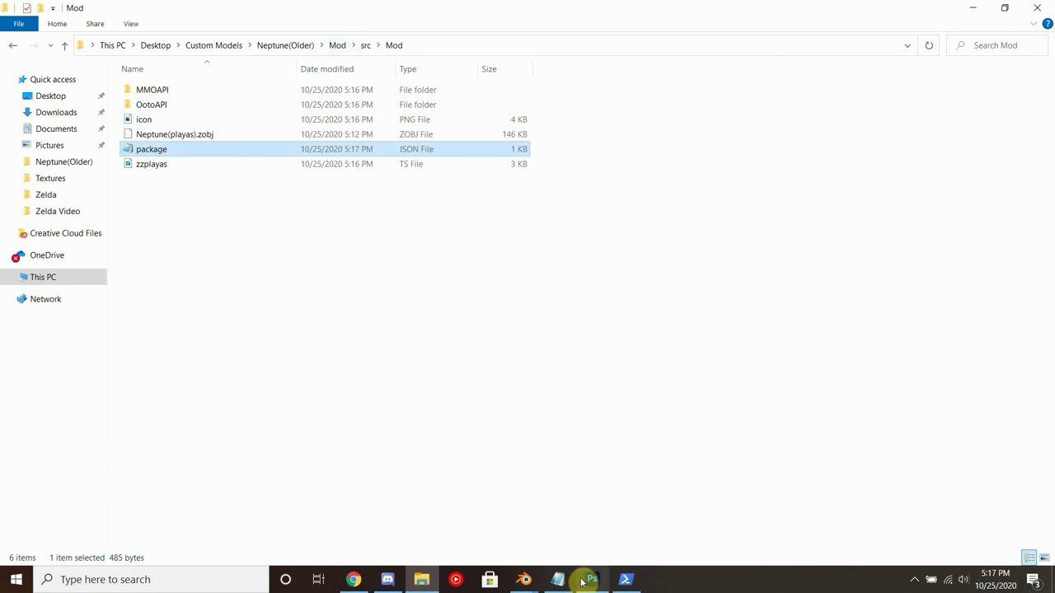
Run modloader64 -bd until 'Generated pak for Mod.' appears, then close PowerShell
{"action": "left_click", "coordinate": [627, 580]}
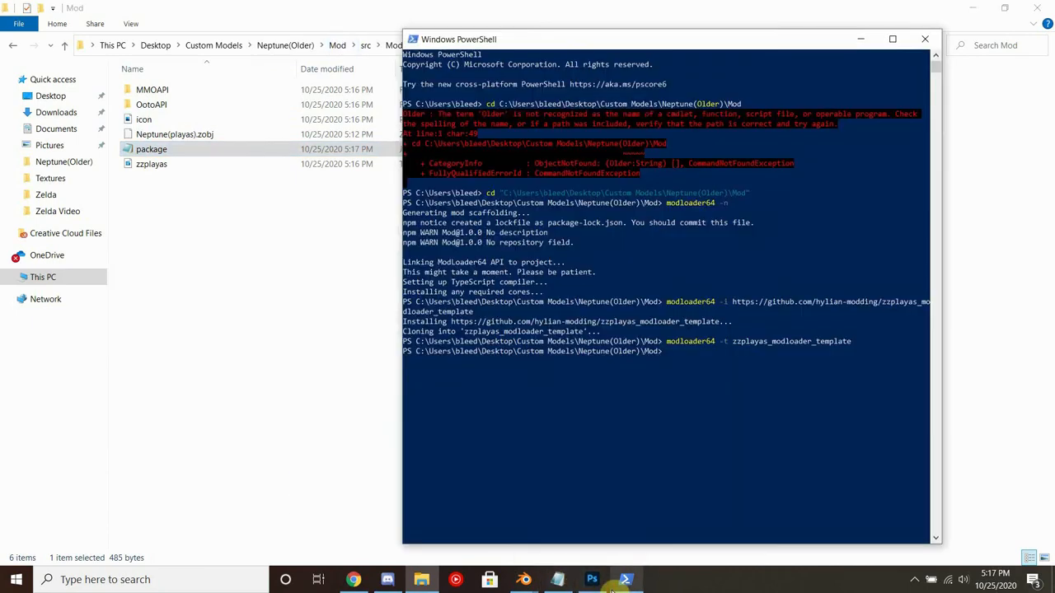
{"action": "type", "text": "modloader64 -bd"}
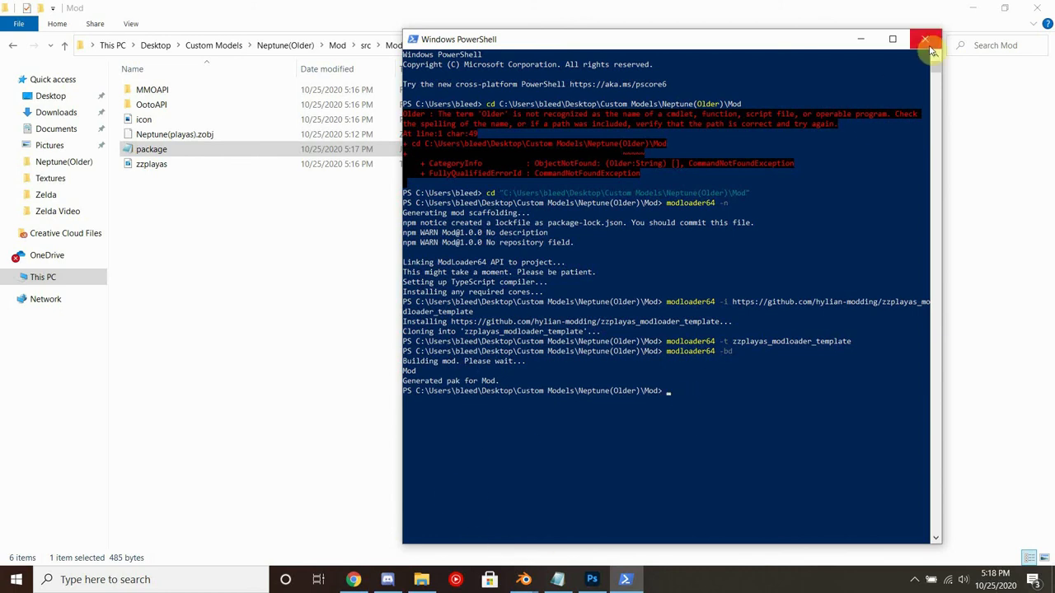
{"action": "left_click", "coordinate": [926, 40]}
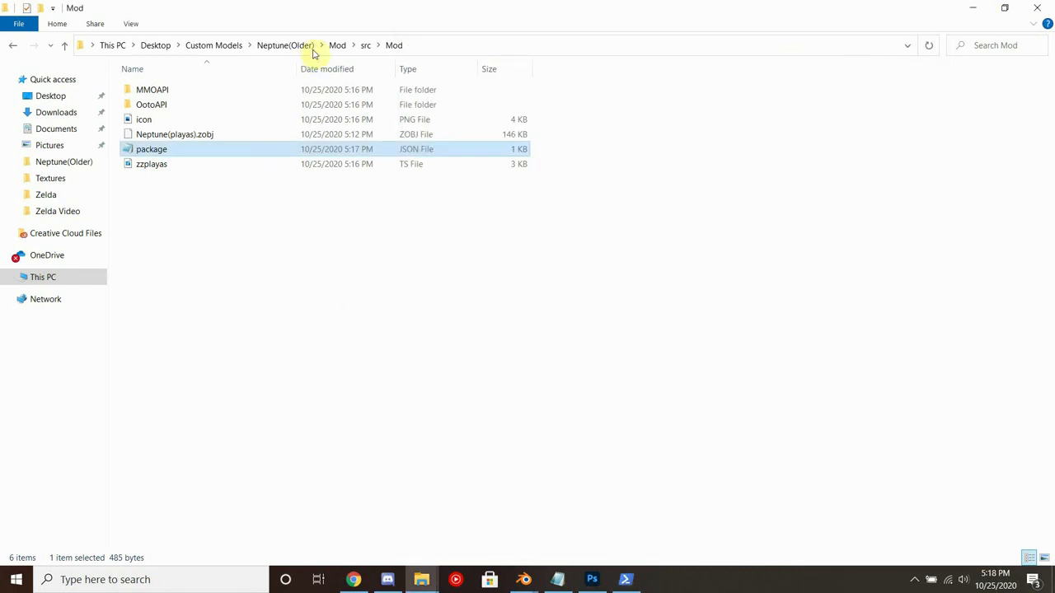
Navigate Games > Mod Loader > ModLoader > mods, confirm the Mod pak and launch modloader64-gui
{"action": "left_click", "coordinate": [336, 47]}
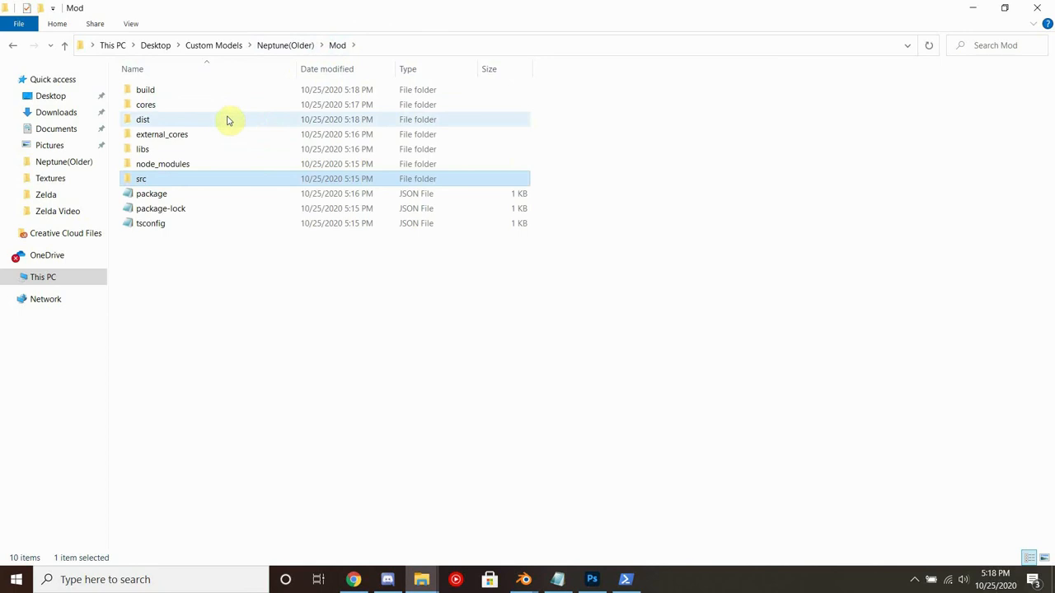
{"action": "double_click", "coordinate": [142, 119]}
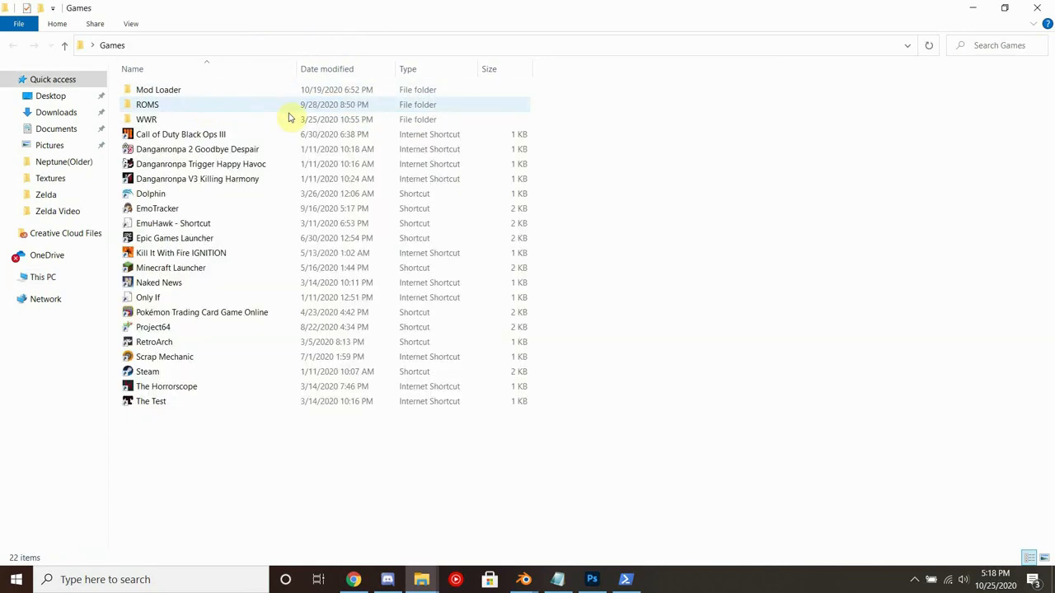
{"action": "double_click", "coordinate": [158, 89]}
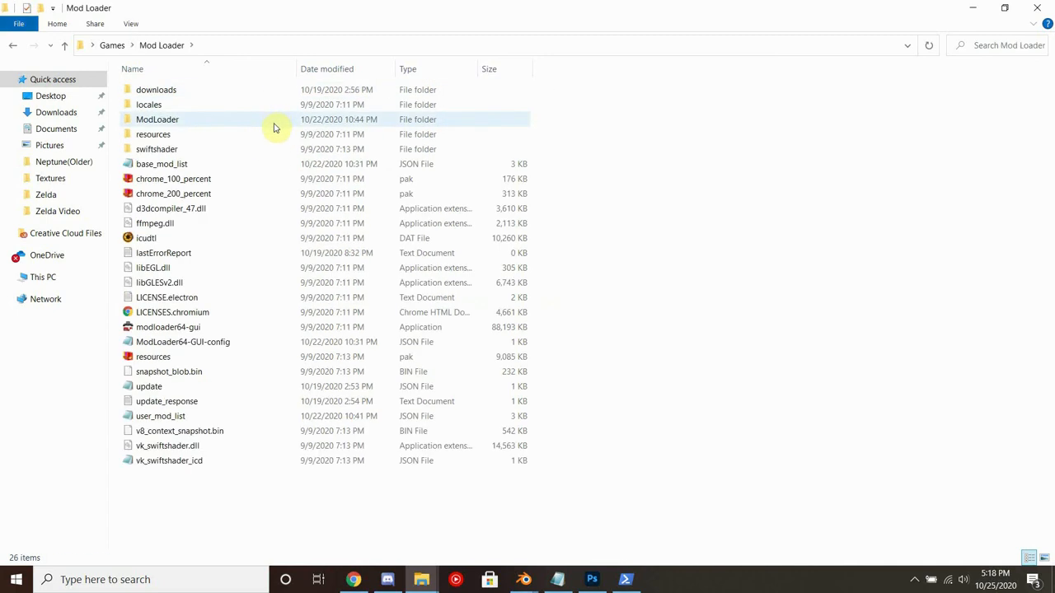
{"action": "double_click", "coordinate": [157, 119]}
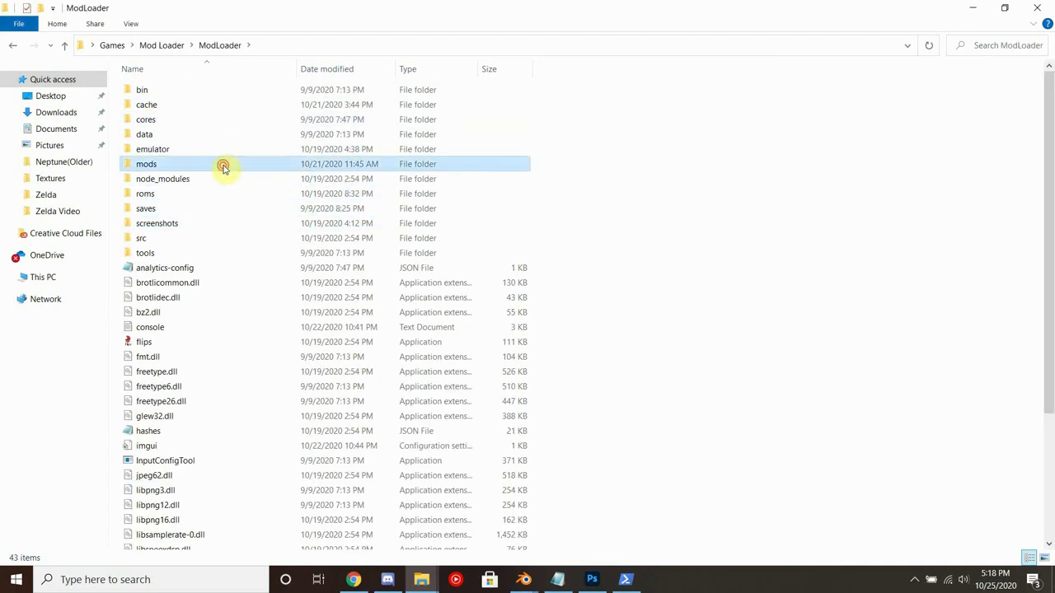
{"action": "double_click", "coordinate": [145, 164]}
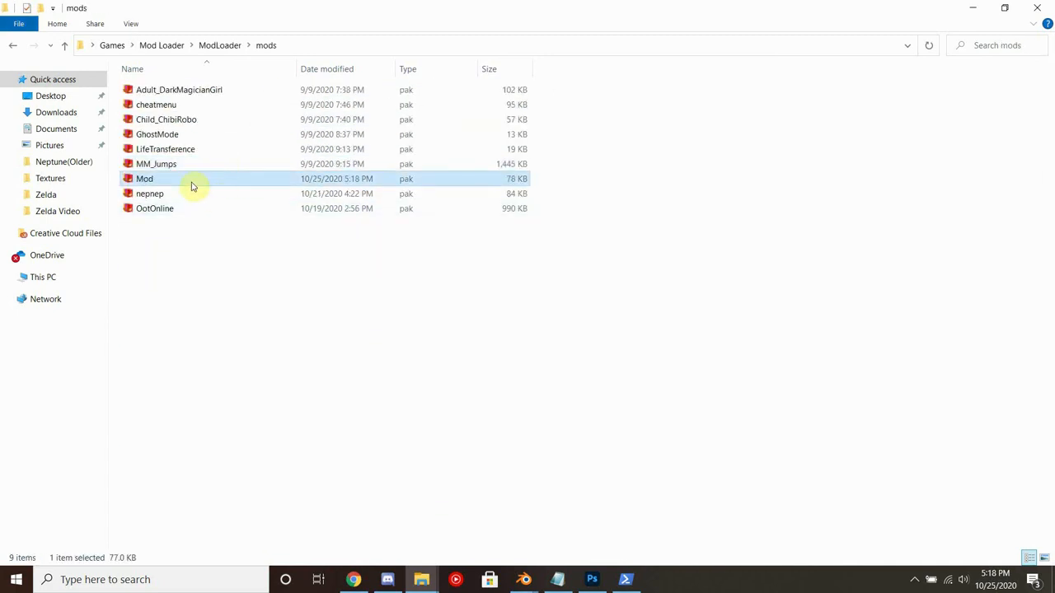
{"action": "mouse_move", "coordinate": [165, 178]}
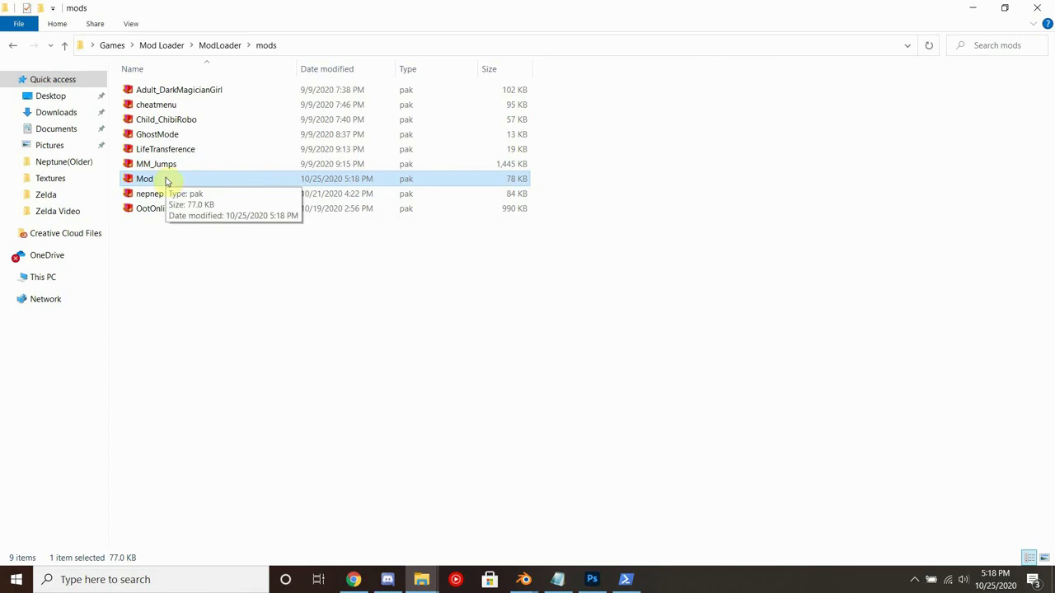
{"action": "left_click", "coordinate": [162, 46]}
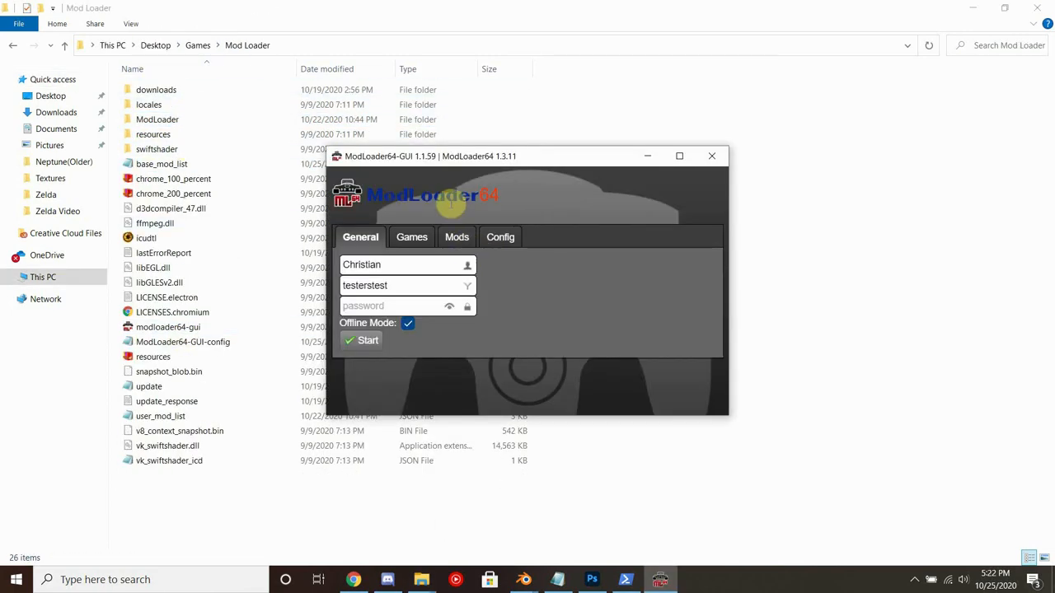
Review the Mods list, return to General and start Ocarina of Time with the mods
{"action": "left_click", "coordinate": [457, 237]}
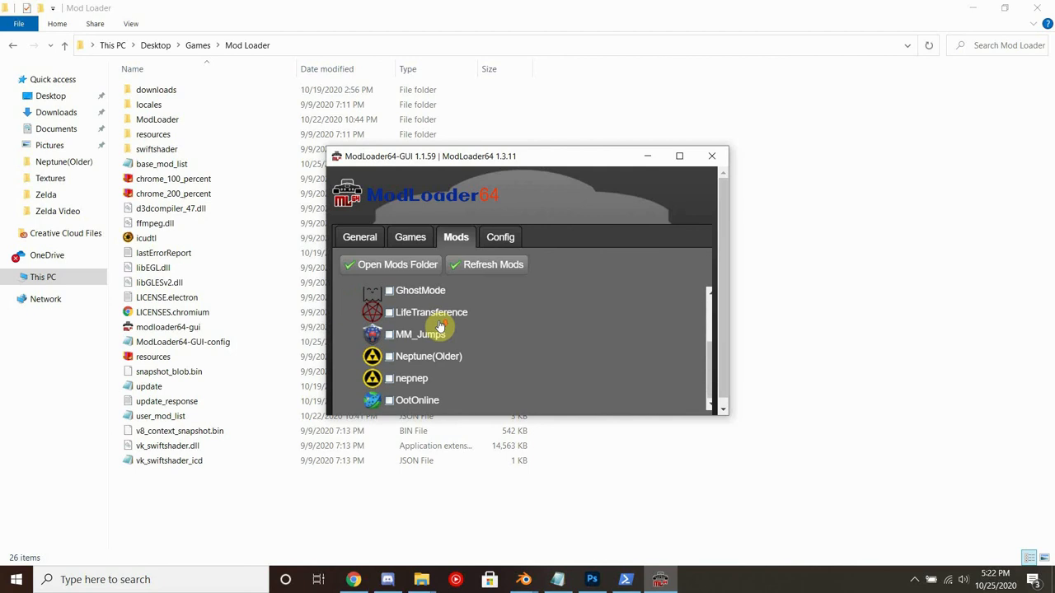
{"action": "mouse_move", "coordinate": [425, 356]}
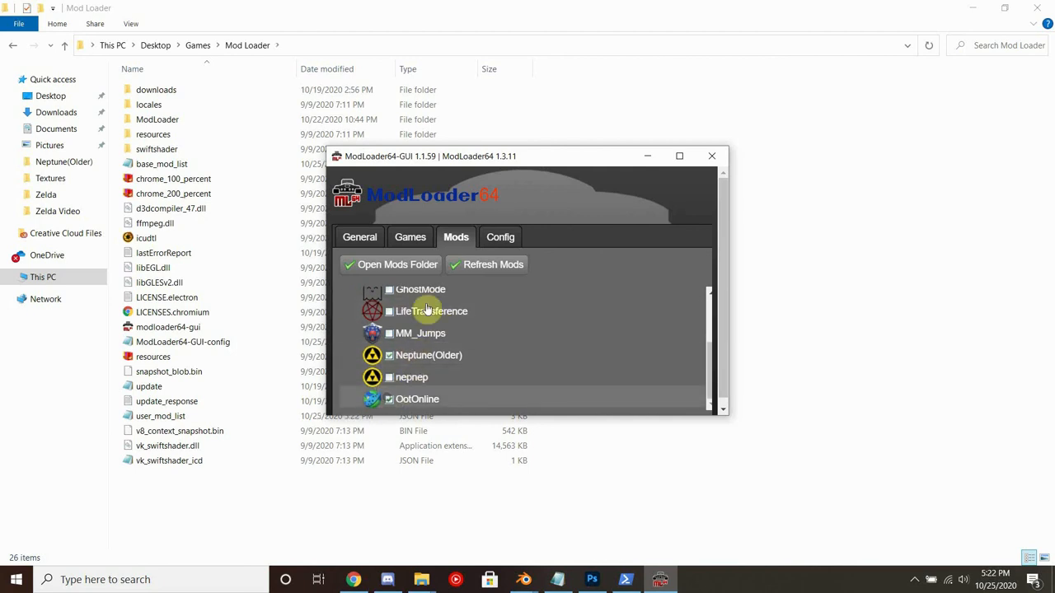
{"action": "left_click", "coordinate": [359, 237]}
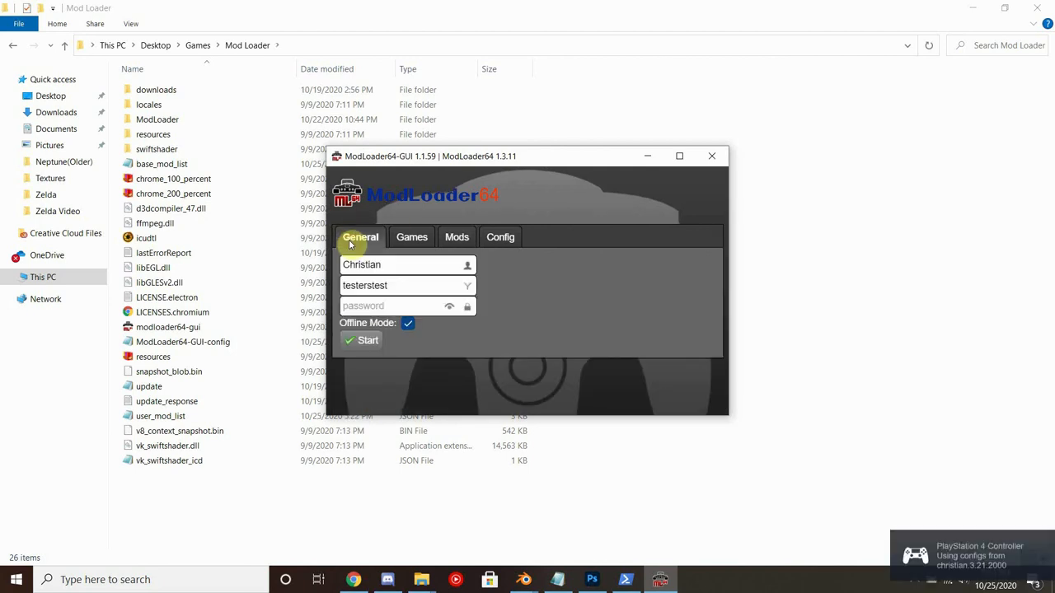
{"action": "left_click", "coordinate": [367, 340]}
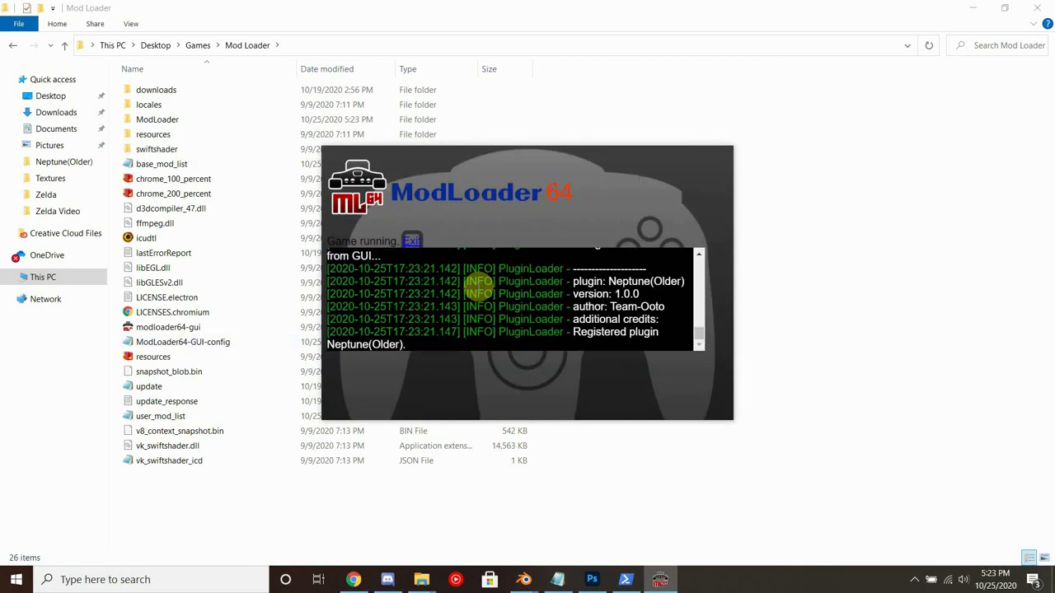
While the game runs, review the PS4 Controller mapping for Cont. 1 under Utility > Input config
{"action": "left_click", "coordinate": [412, 240]}
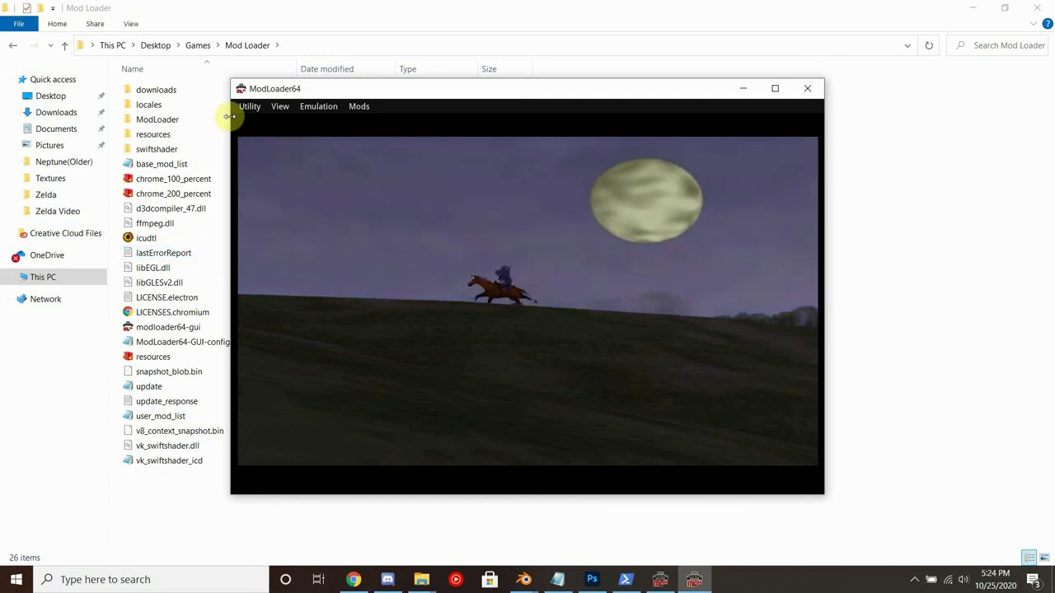
{"action": "left_click", "coordinate": [250, 106]}
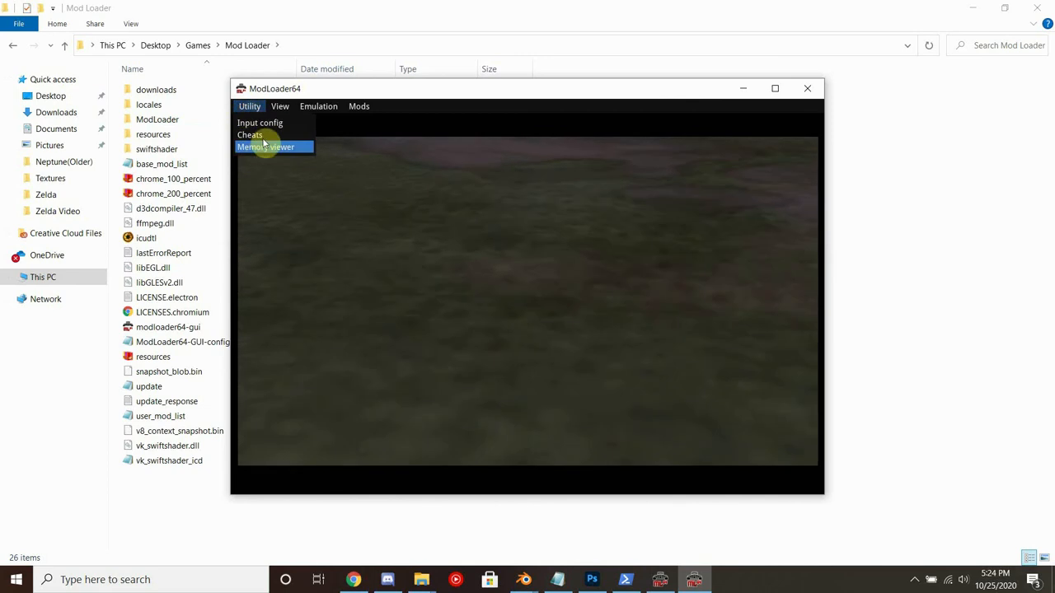
{"action": "left_click", "coordinate": [260, 122]}
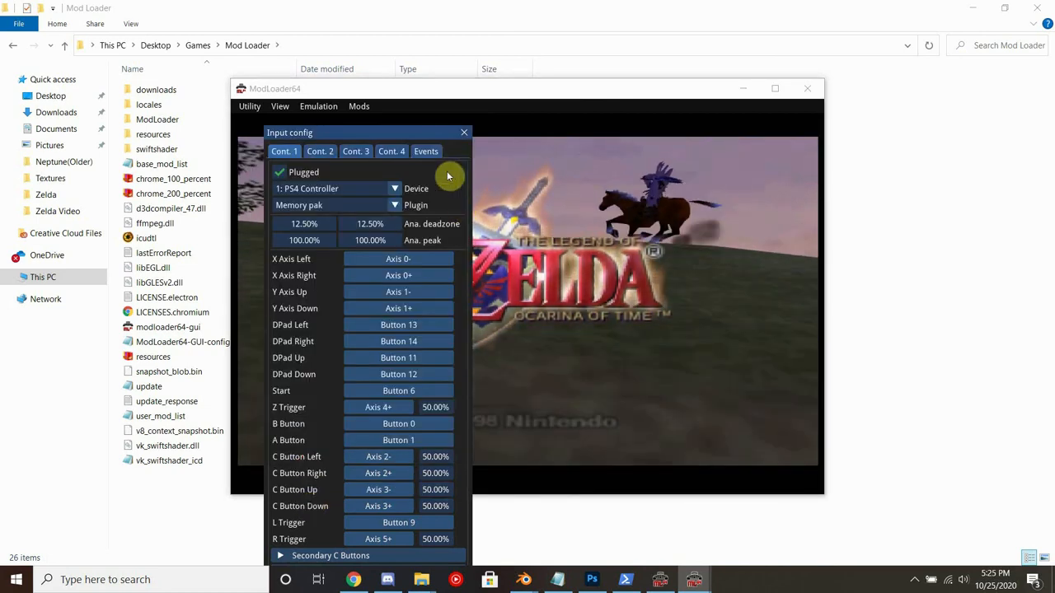
{"action": "left_click", "coordinate": [463, 132]}
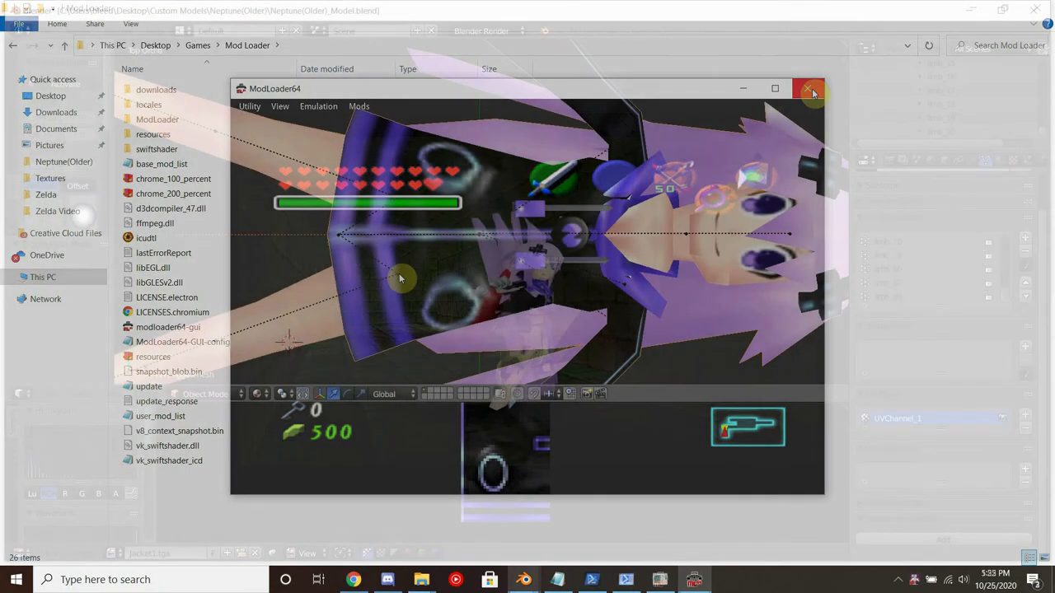
Close the game, remove the selected waist vertices from group limb_03, then start the export from File
{"action": "left_click", "coordinate": [808, 89]}
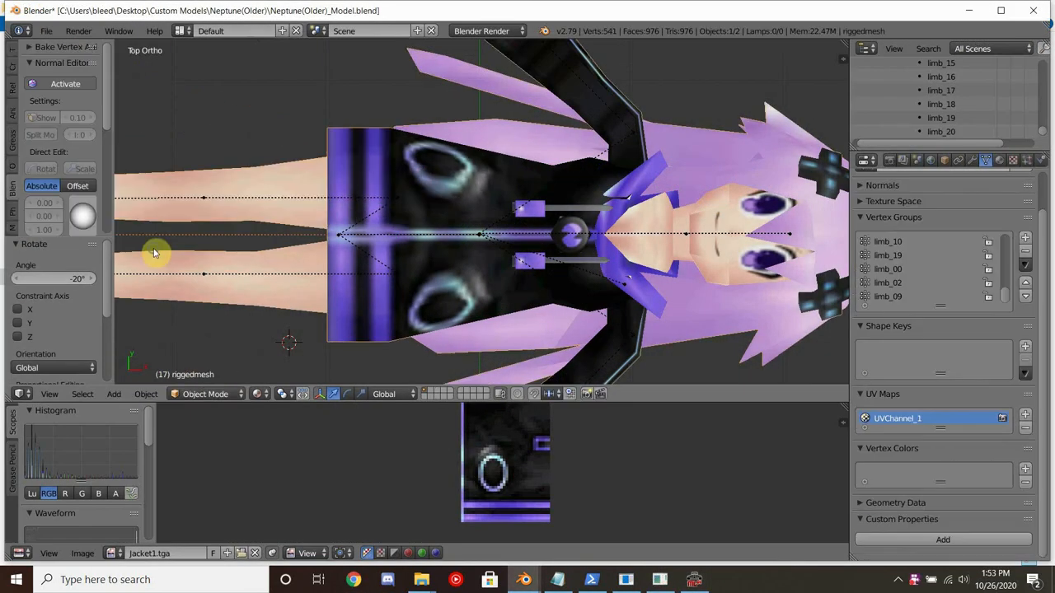
{"action": "key", "text": "Tab"}
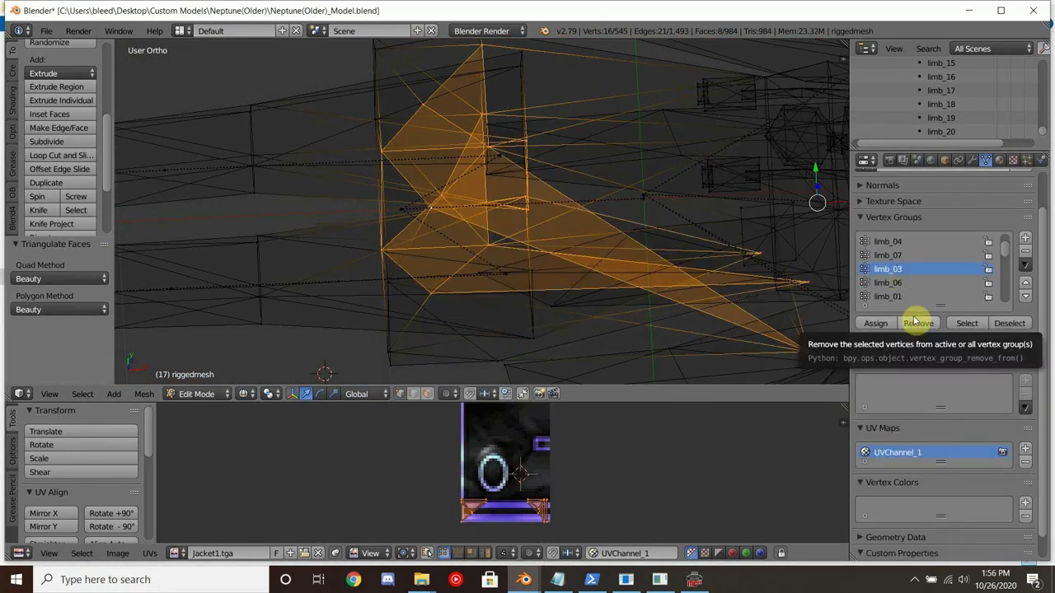
{"action": "left_click", "coordinate": [198, 392]}
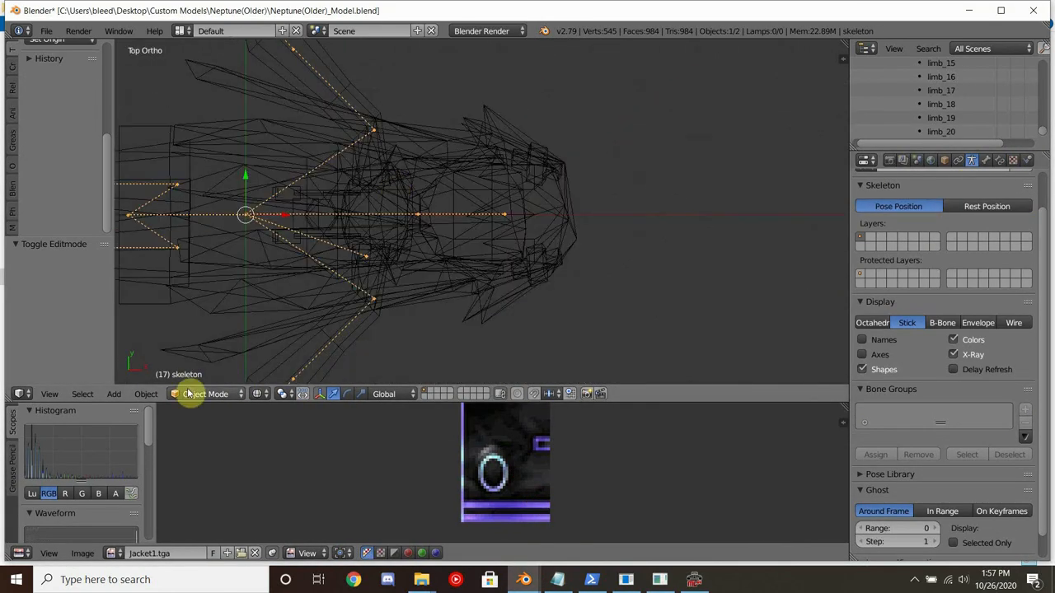
{"action": "left_click", "coordinate": [46, 30]}
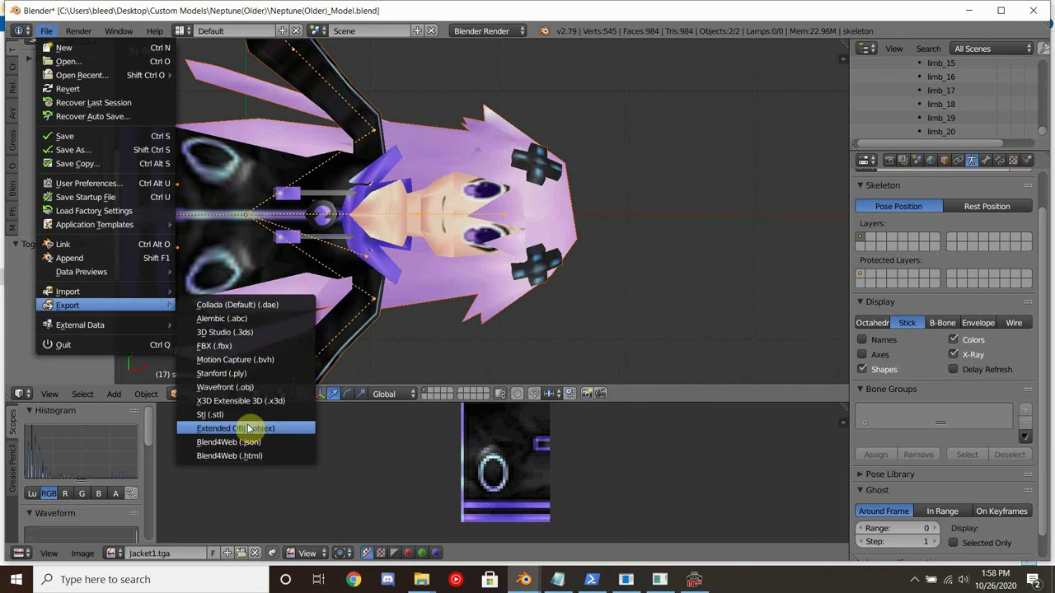